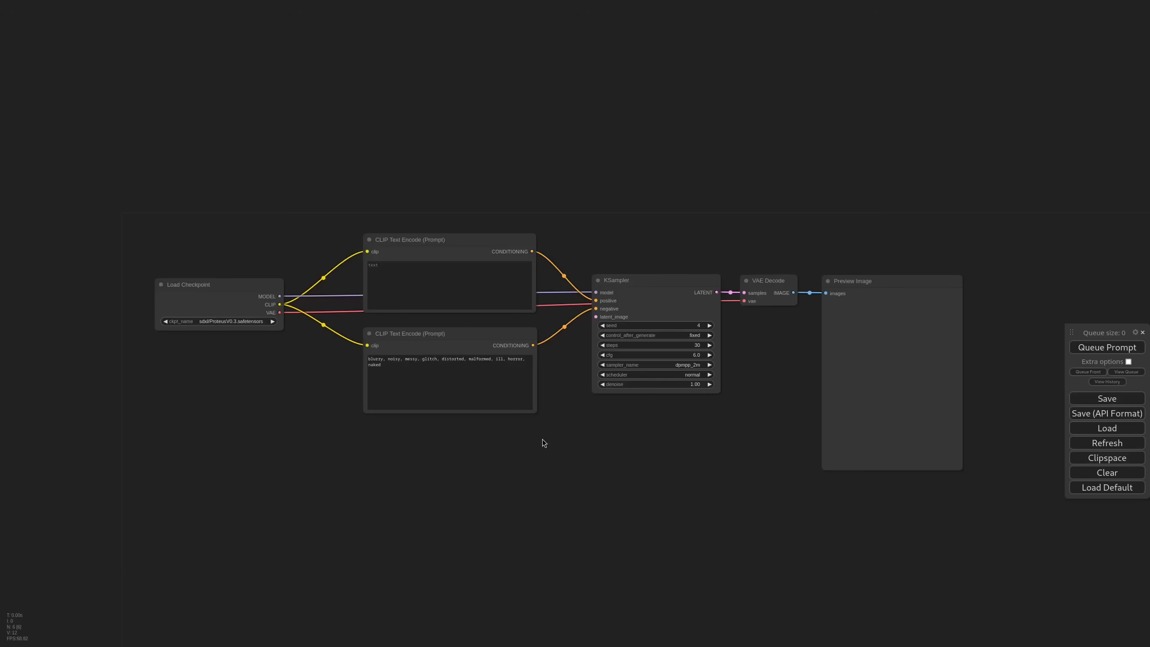
pyautogui.moveTo(556, 437)
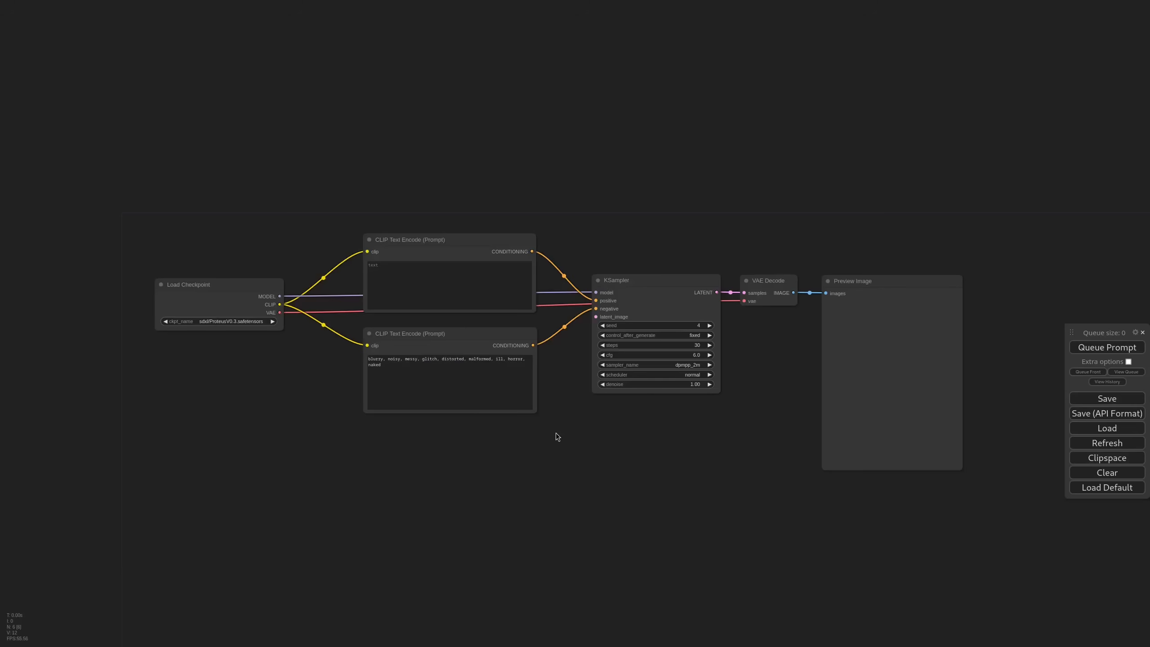
pyautogui.moveTo(582, 434)
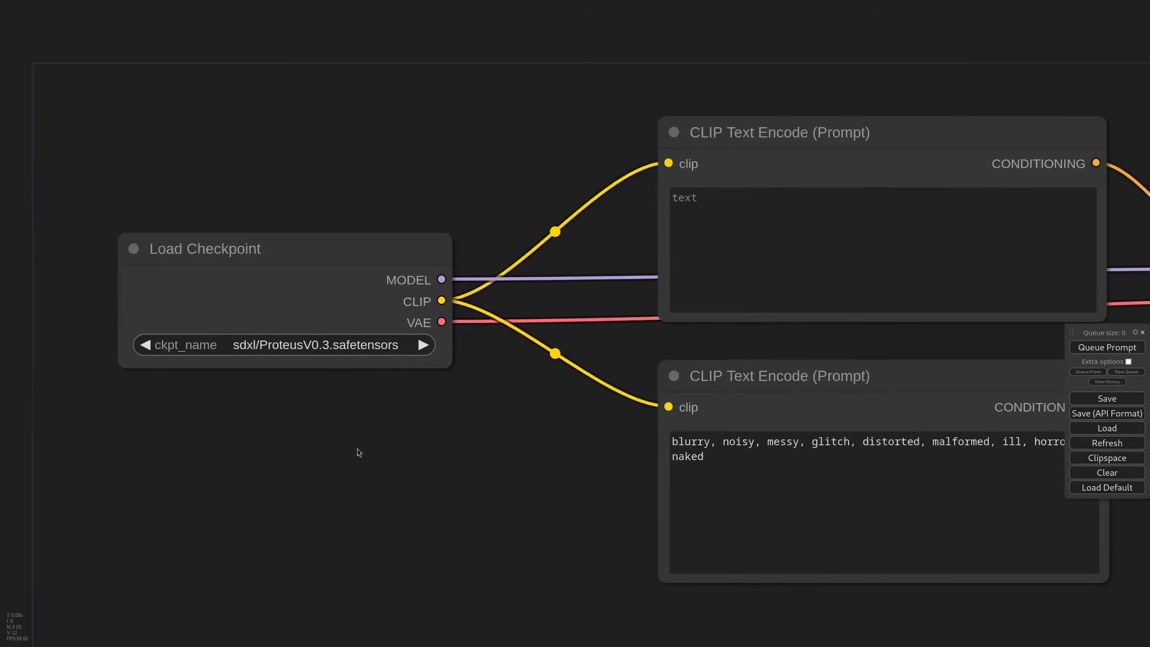
# - Insert an IPAdapter Unified Loader with the PLUS high-strength preset and load coloring_1.png line art
pyautogui.moveTo(358, 453); pyautogui.dragTo(424, 452)
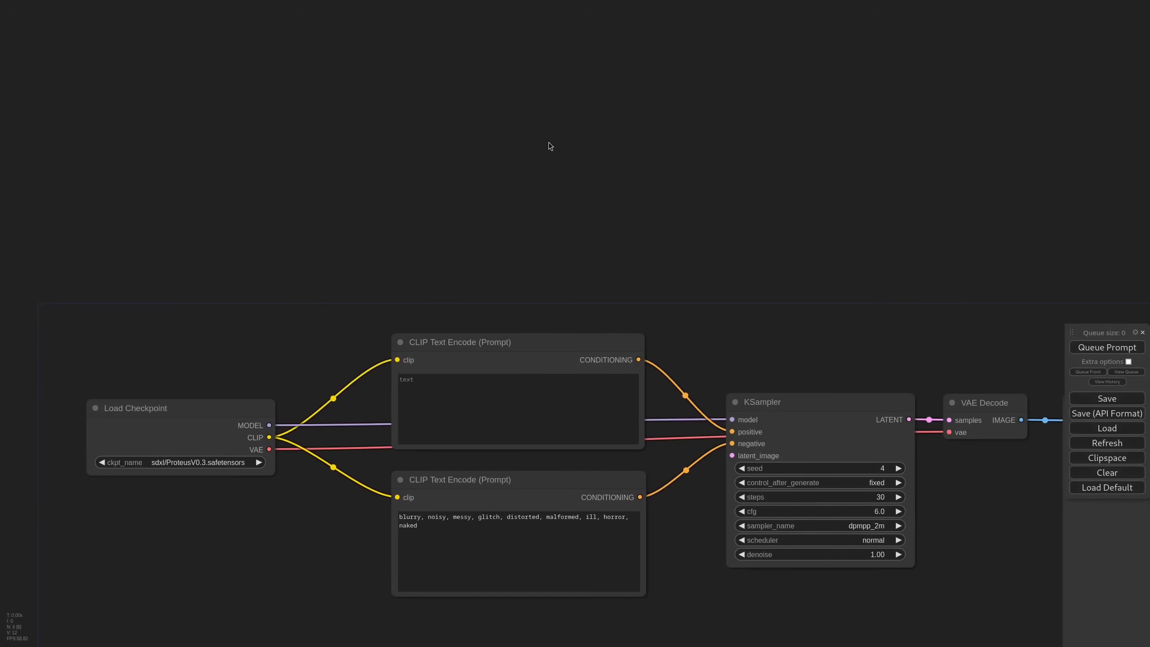
pyautogui.doubleClick(548, 145)
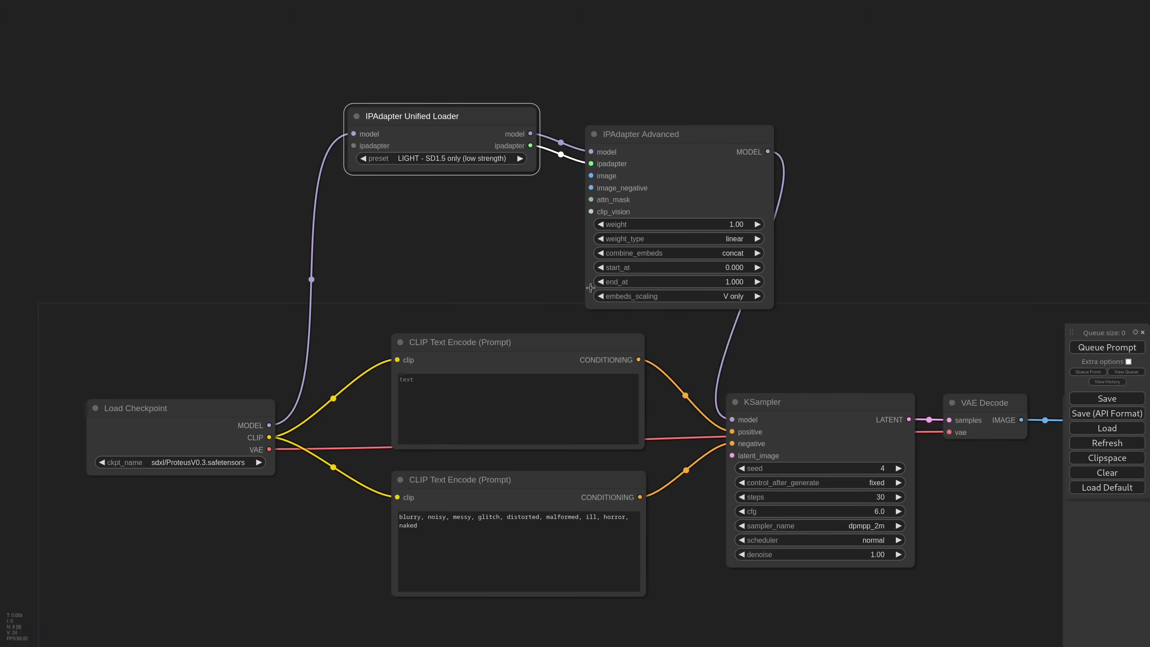
pyautogui.click(438, 158)
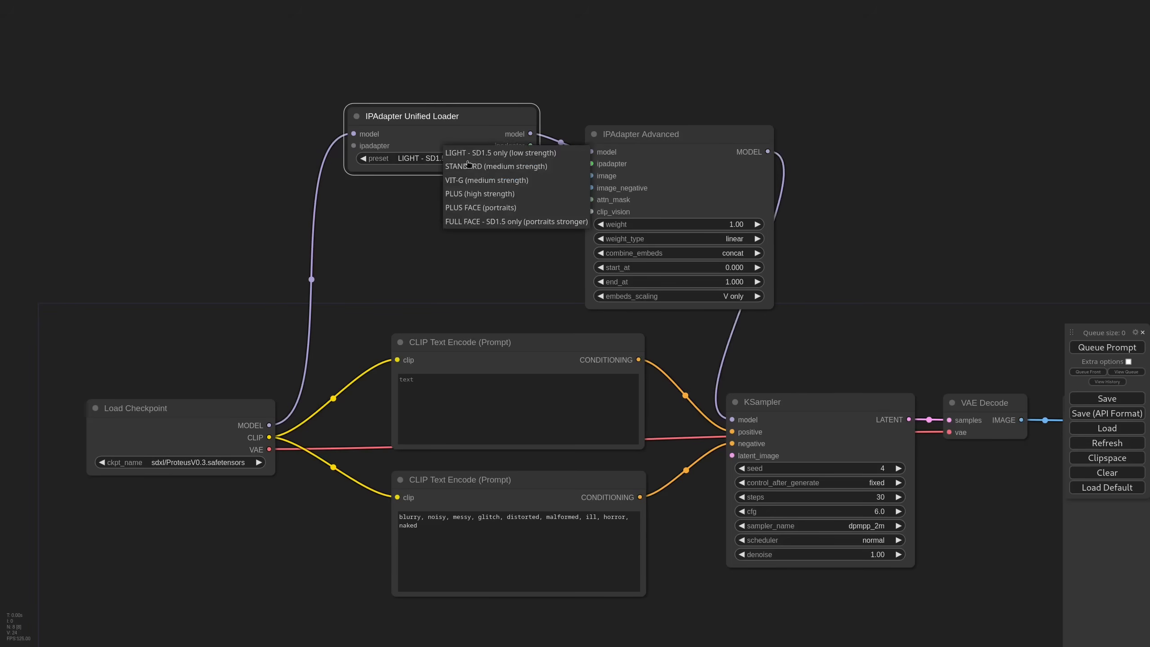
pyautogui.click(479, 194)
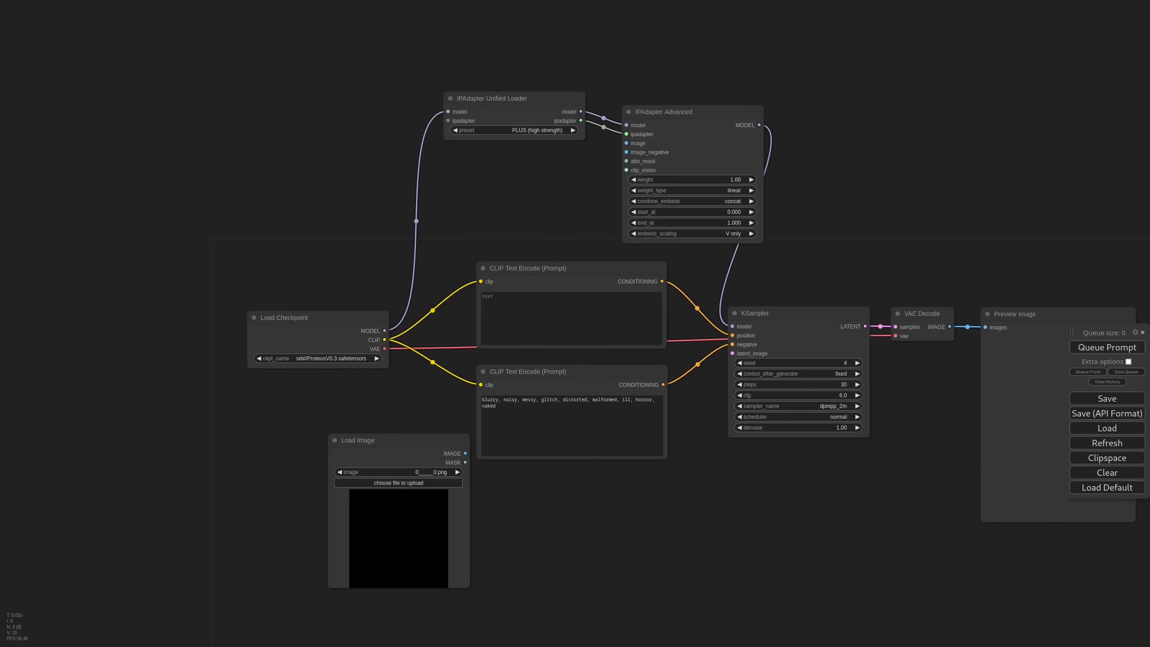
pyautogui.click(396, 472)
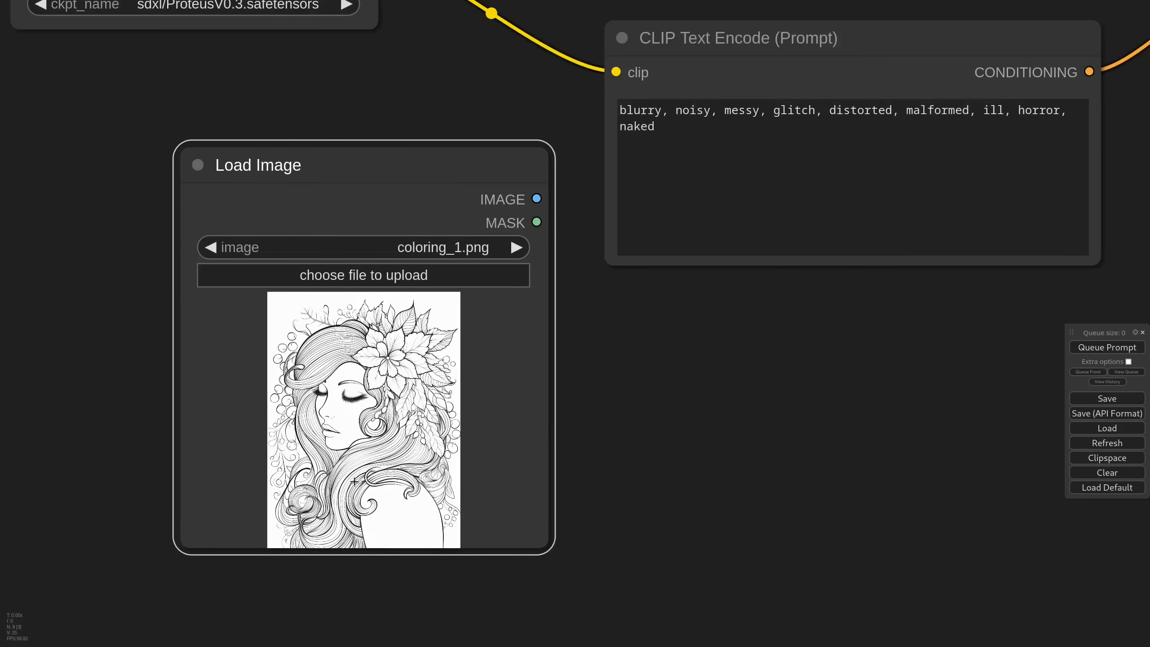
# - Feed the inverted line art into Apply ControlNet using the SDXL lineart adapter at strength 0.60, end 0.600
pyautogui.scroll(-3)
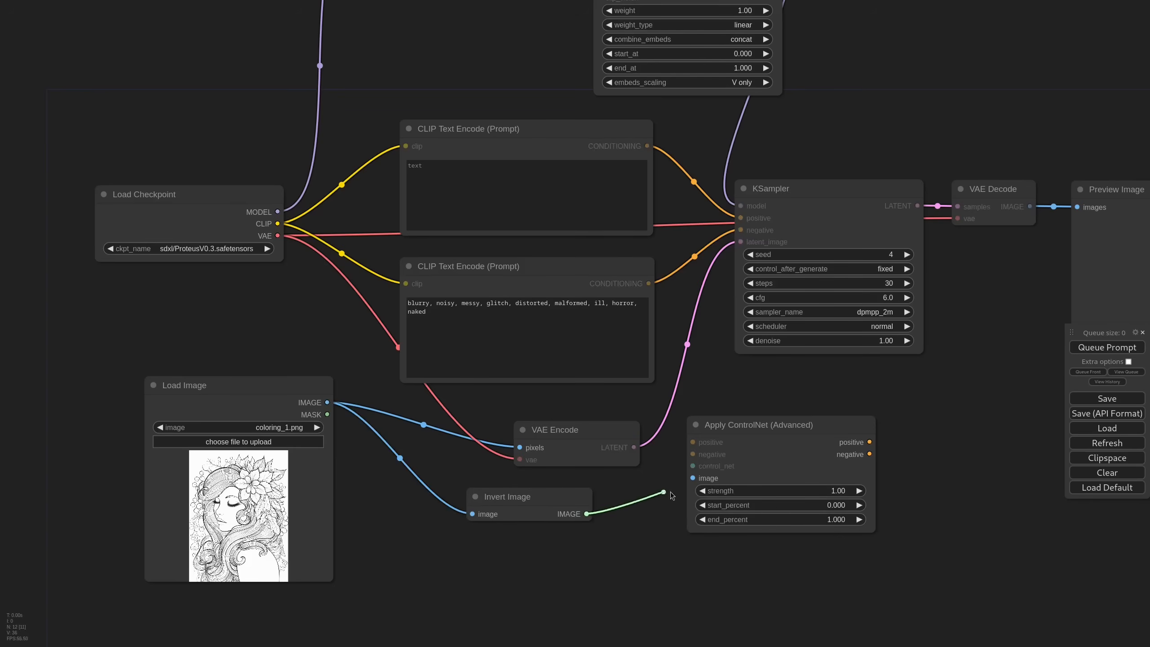
pyautogui.moveTo(591, 513); pyautogui.dragTo(693, 477)
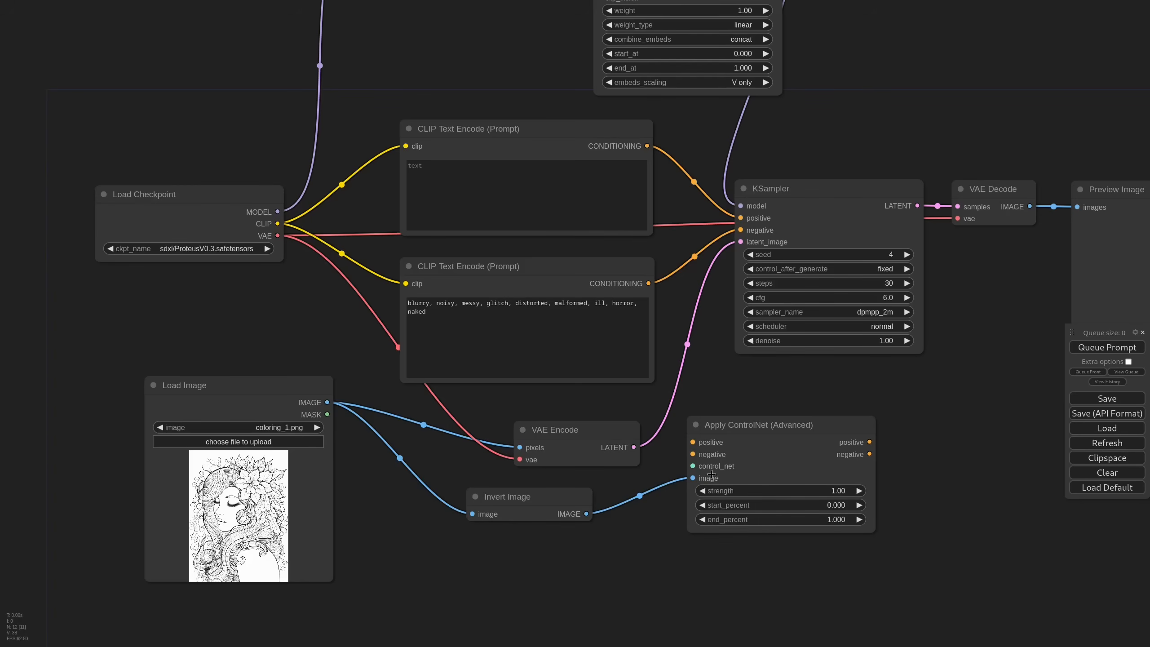
pyautogui.moveTo(766, 433)
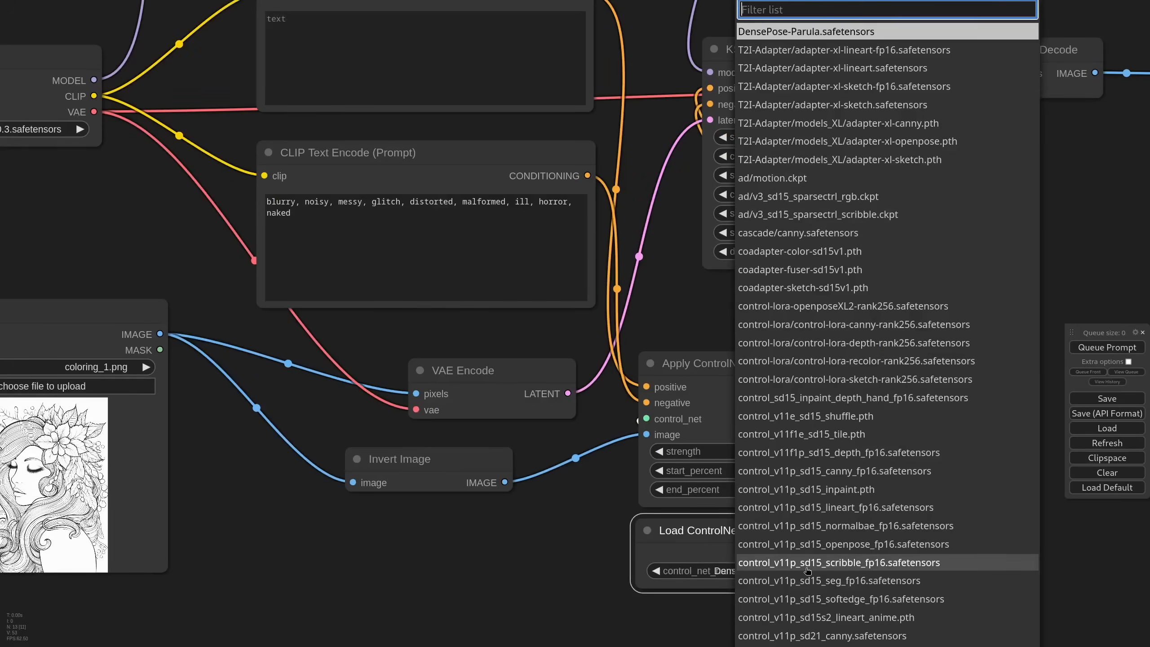
pyautogui.click(844, 50)
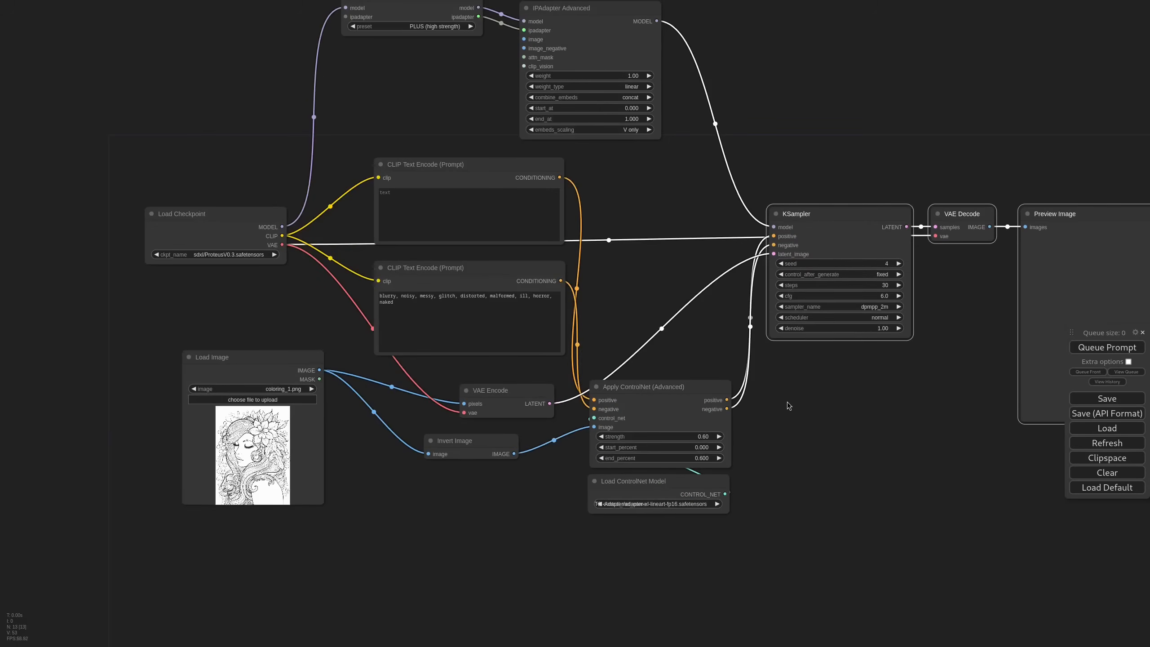
# - Write the positive prompt: illustration of a blond woman, leaves on the hair, closed eyes, peaceful
pyautogui.write('illustration of a beautiful blond woman with leaves')
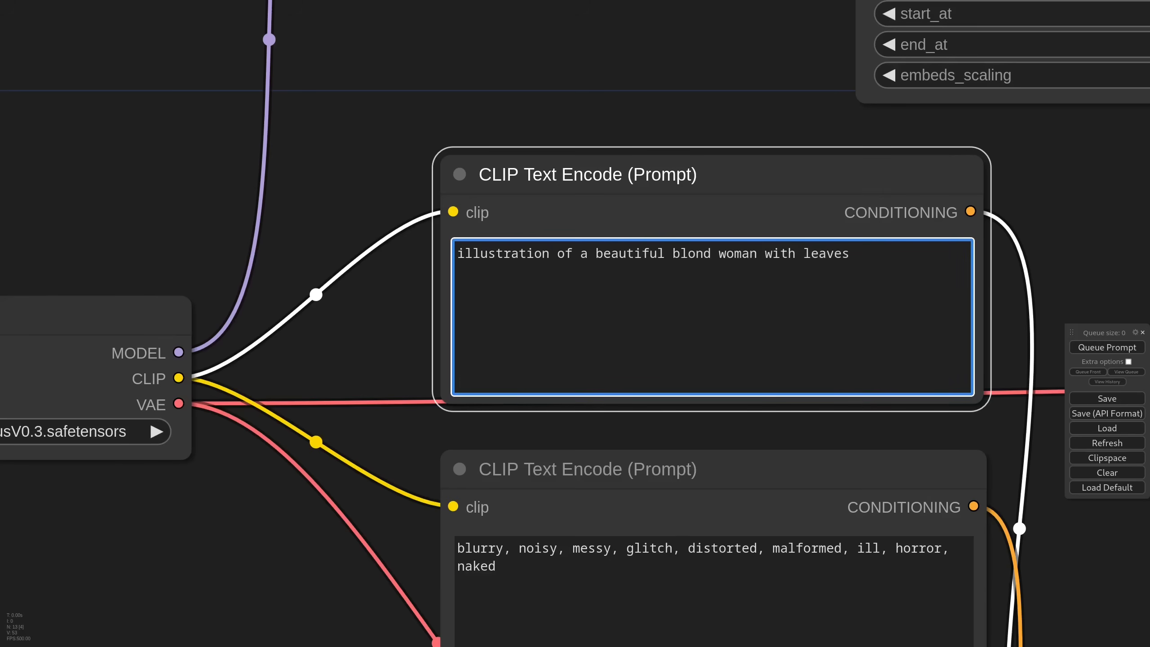
pyautogui.write('on the hair, closed eyes, peaceful, detailed, high quality')
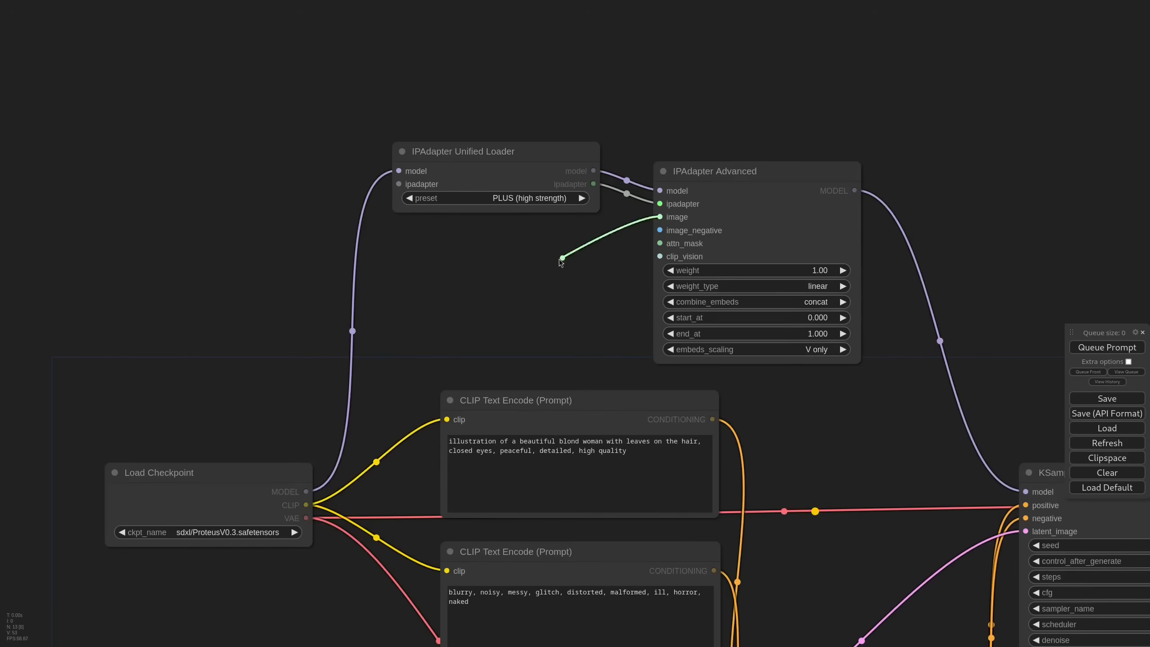
# - Load anime_boy.jpeg as the IPAdapter reference with weight type style transfer
pyautogui.write('anime_')
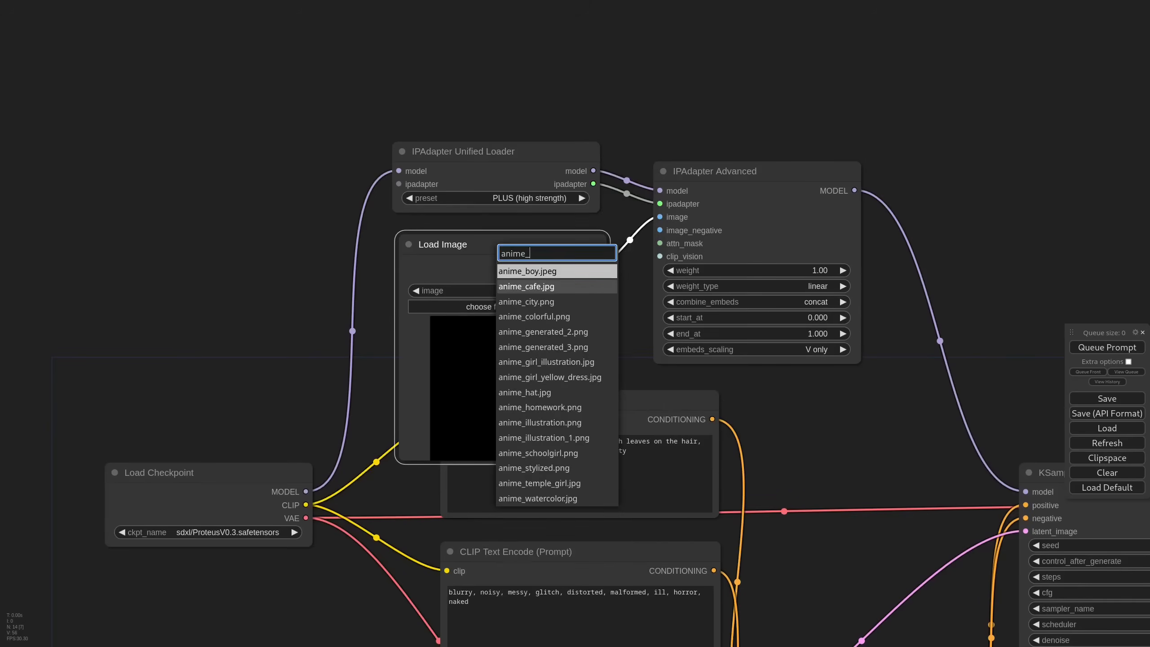
pyautogui.click(533, 270)
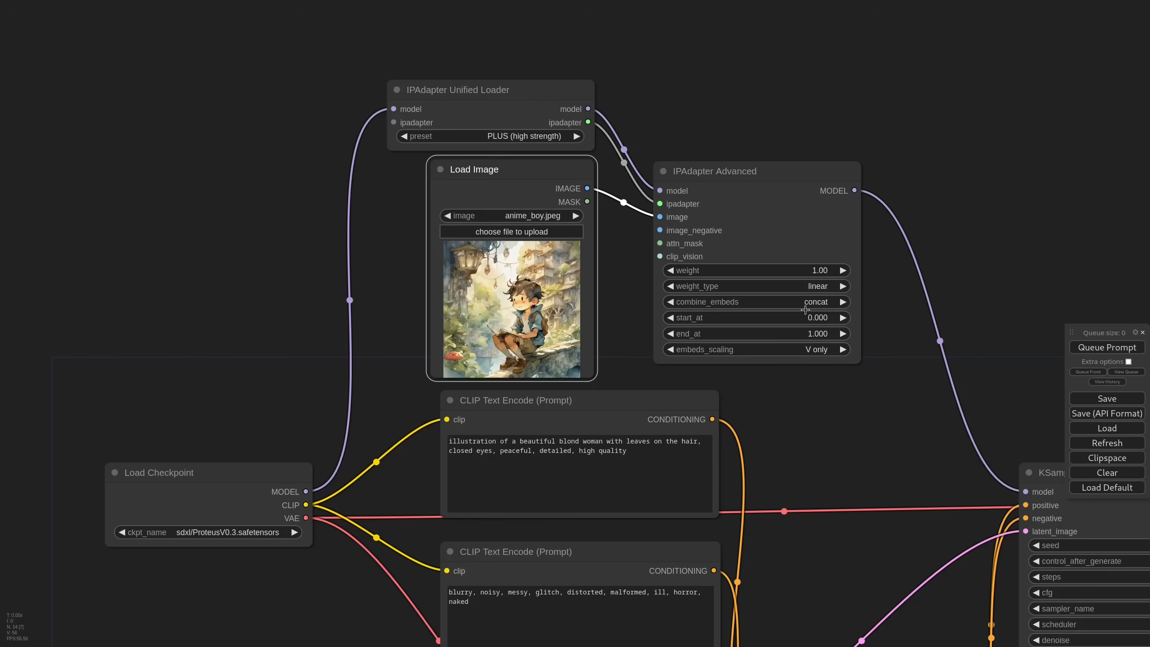
pyautogui.click(759, 286)
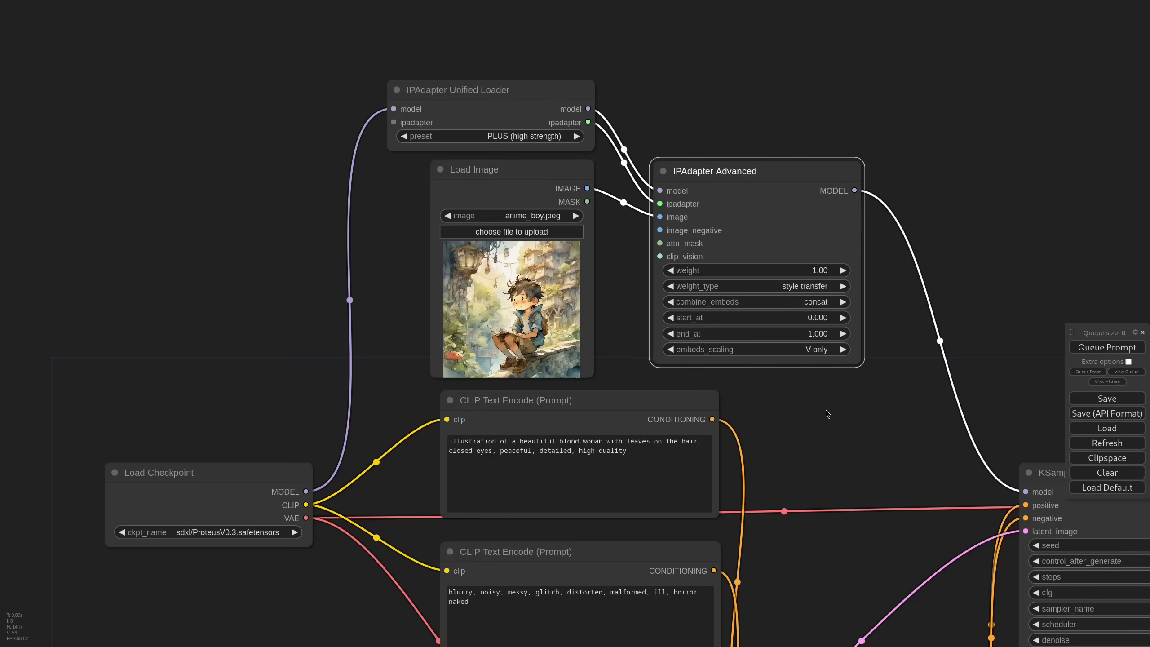
pyautogui.moveTo(821, 418)
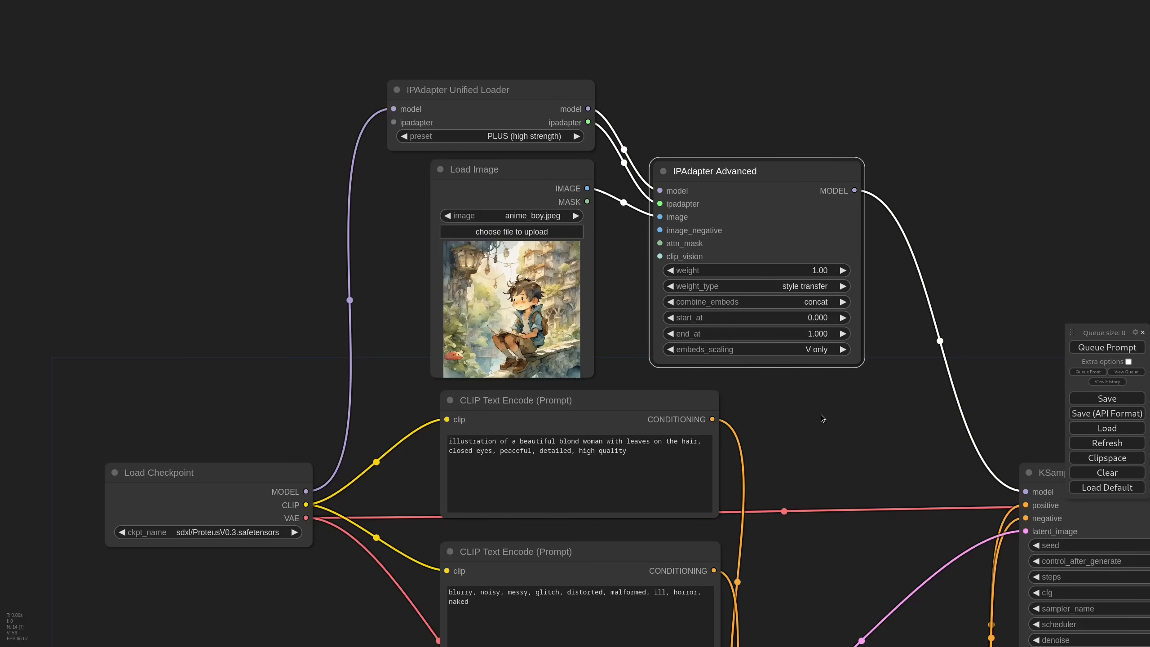
pyautogui.scroll(-3)
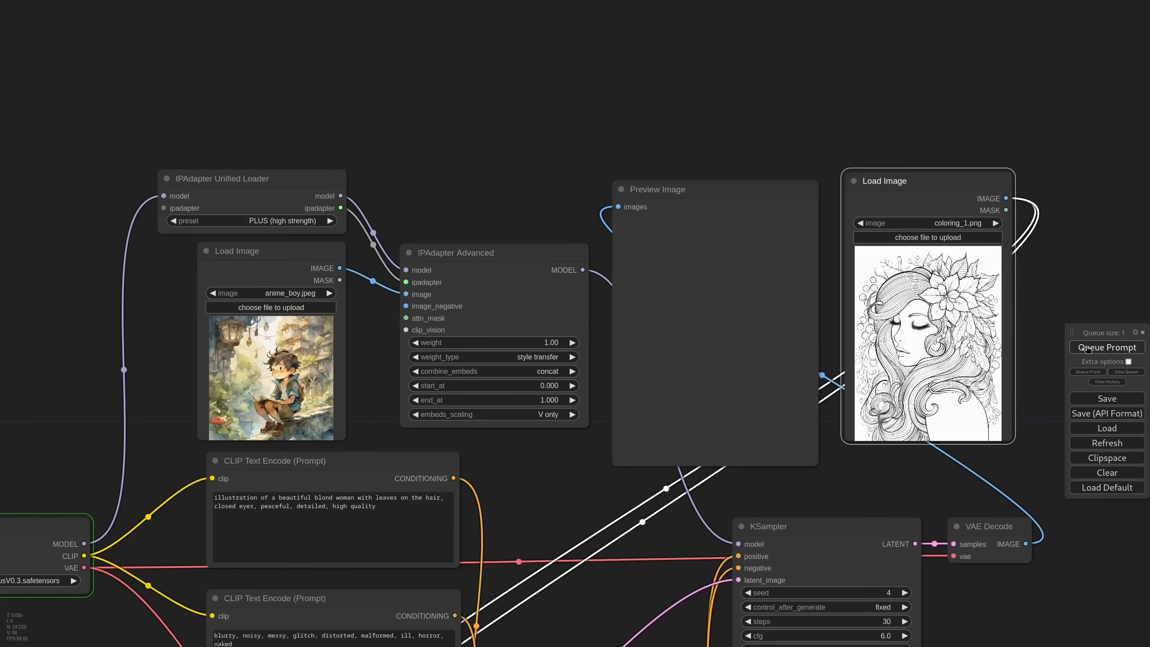
# - Queue the render, then switch the reference image to anime_illustration.png at weight 0.90
pyautogui.click(770, 526)
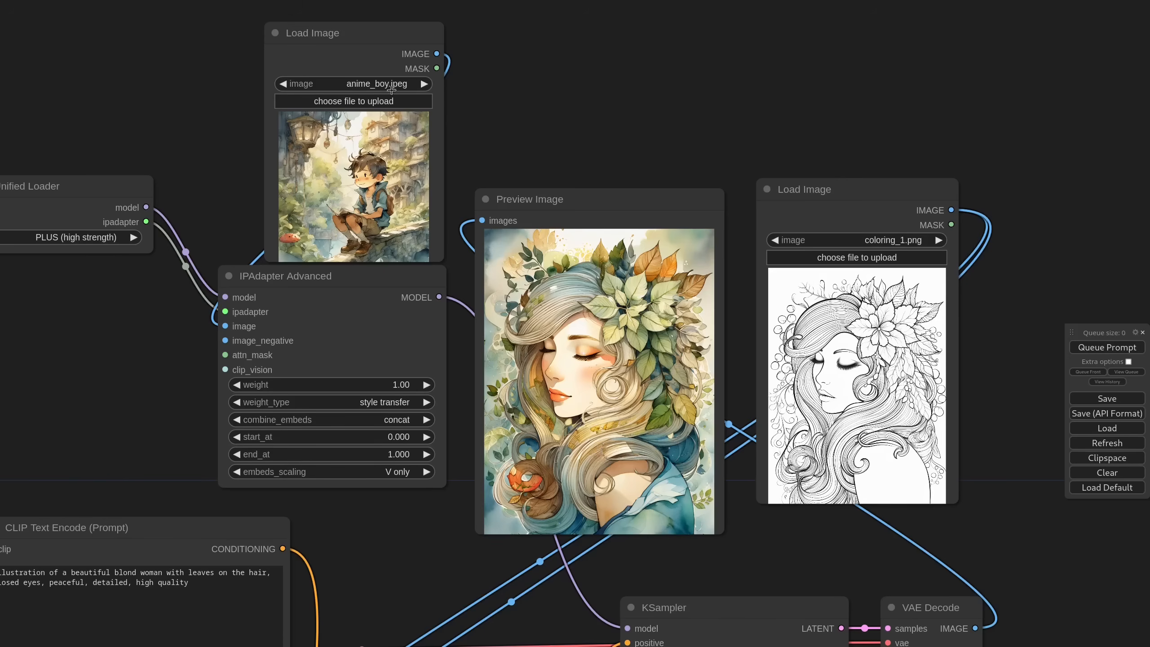
pyautogui.write('anime_ill')
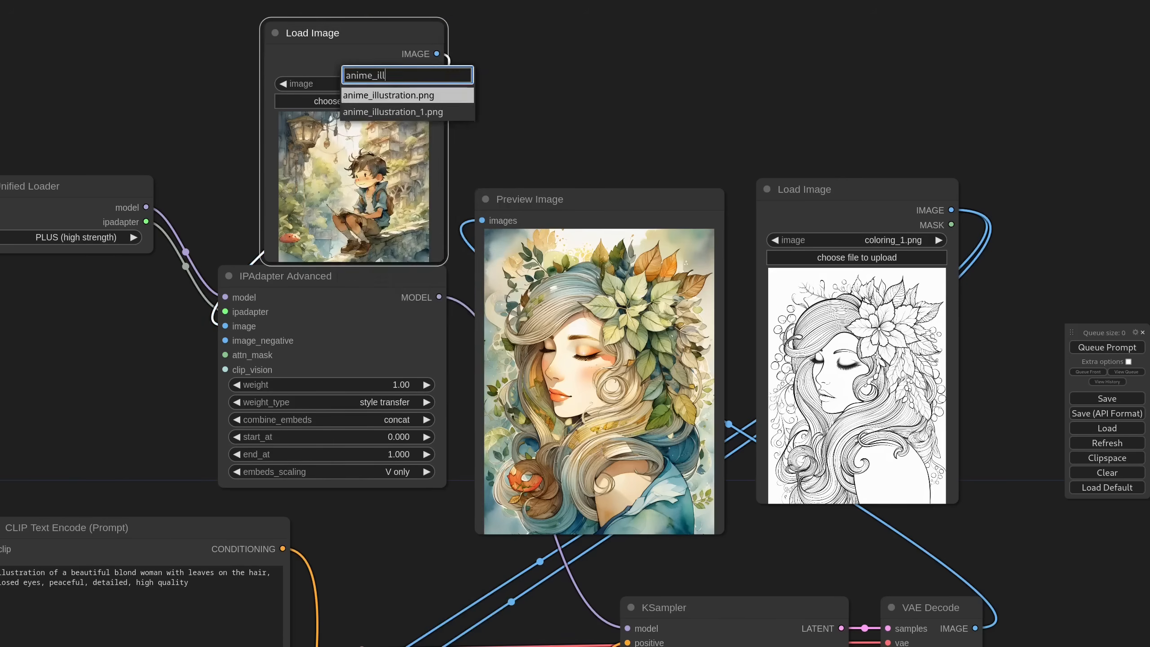
pyautogui.click(389, 94)
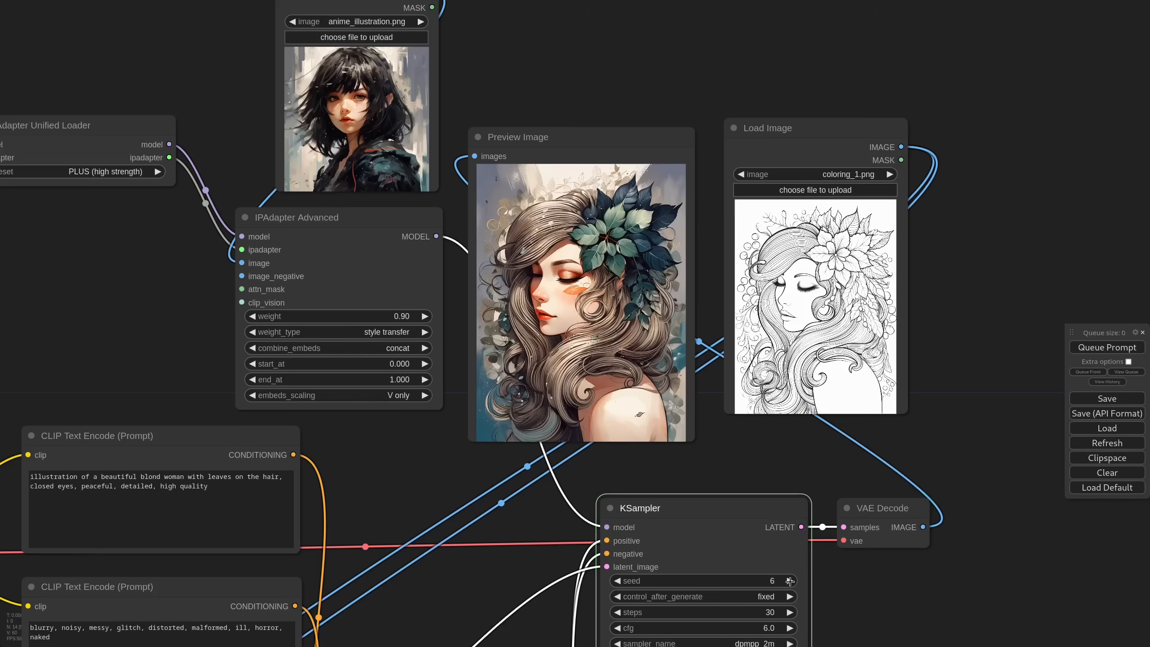
# - Bump the seed and insert a Prep Image For ClipVision step (crop top, sharpening 0.10) before IPAdapter
pyautogui.click(1106, 347)
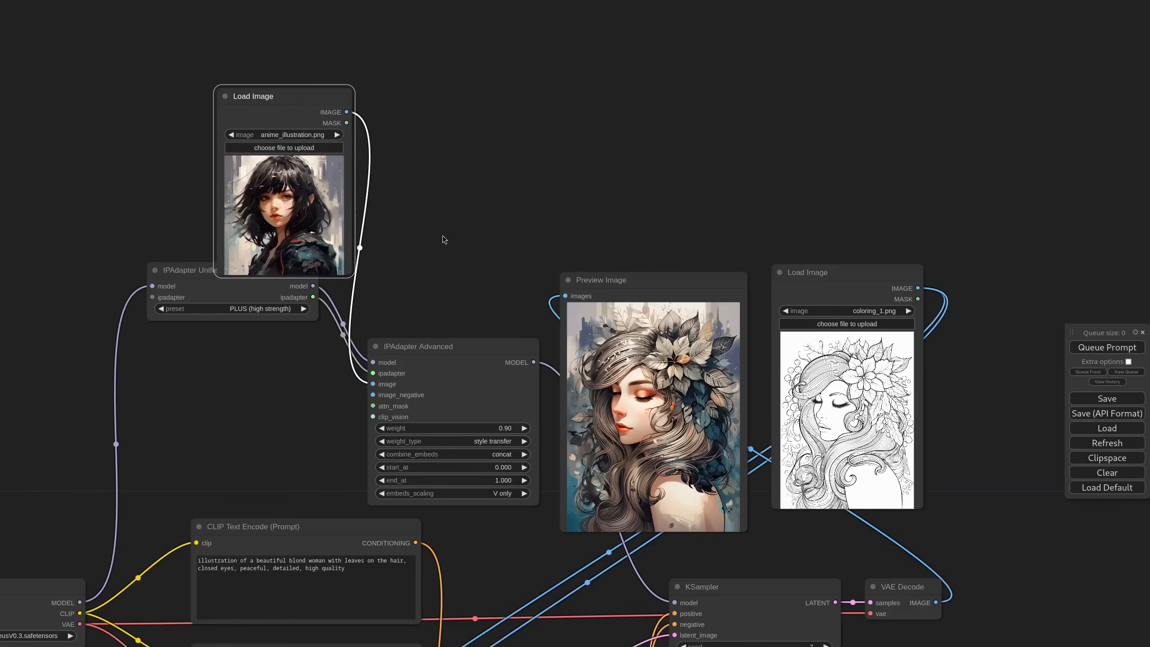
pyautogui.doubleClick(442, 239)
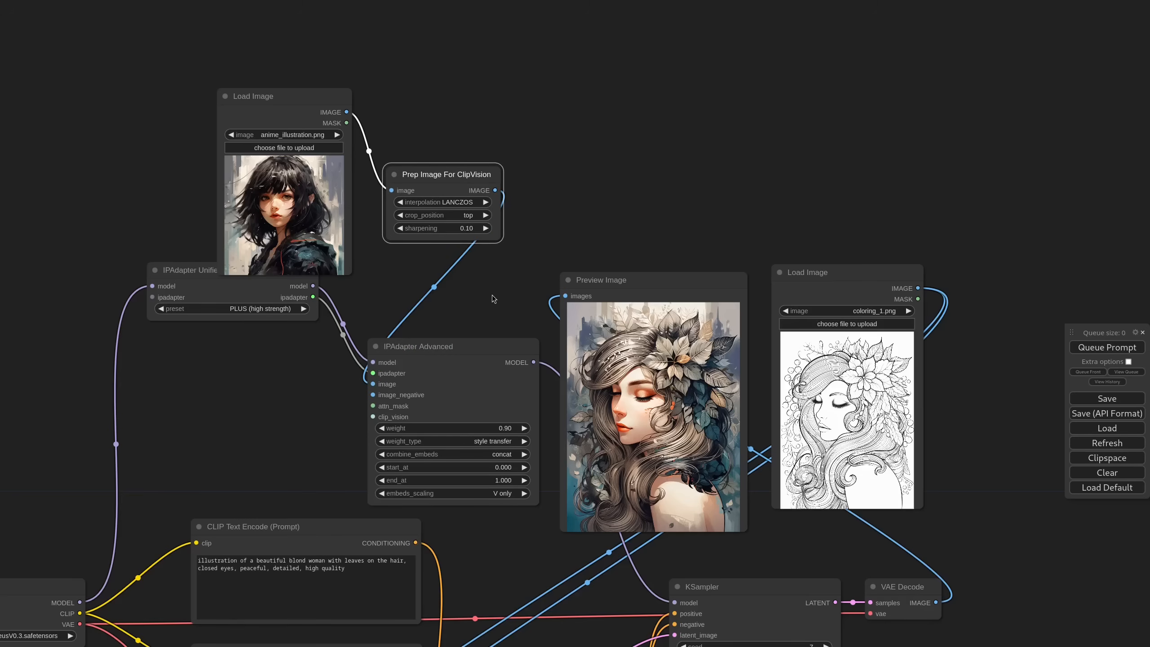
pyautogui.click(1106, 347)
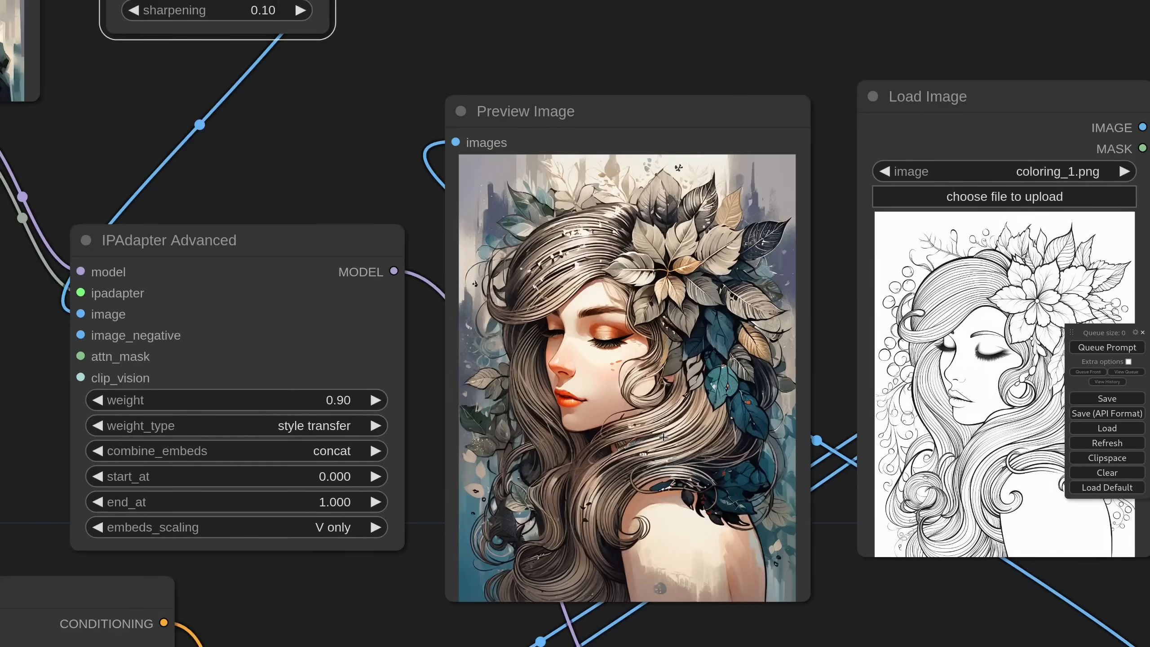
pyautogui.moveTo(294, 443)
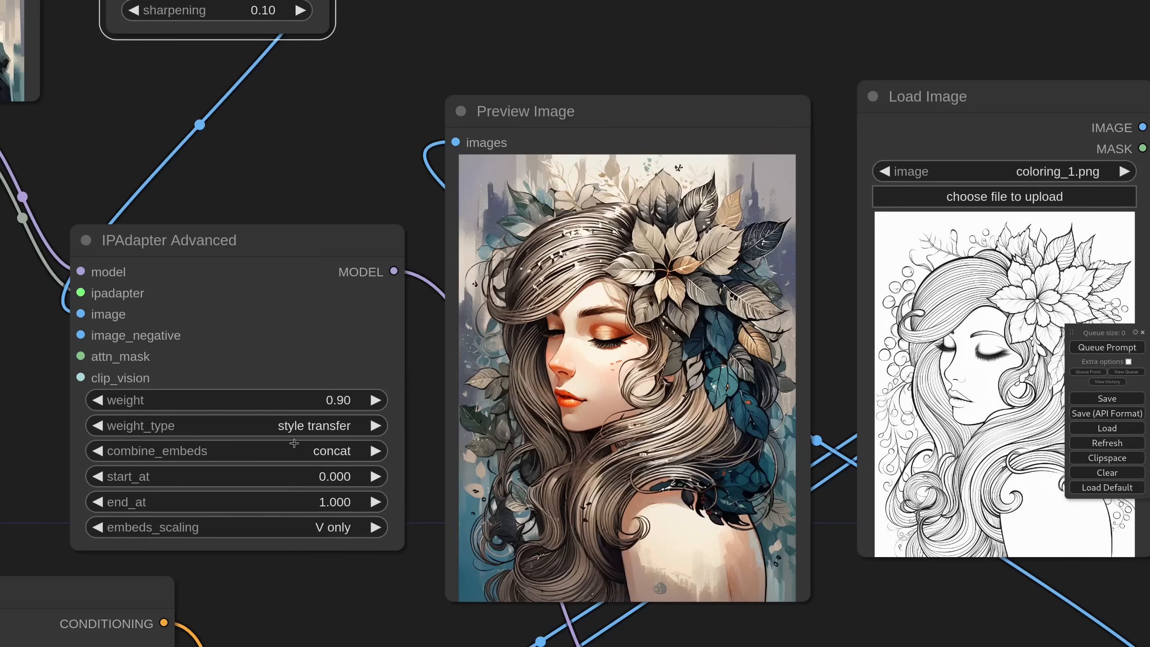
# - Set the weight type to strong style transfer and queue the generation again
pyautogui.click(377, 425)
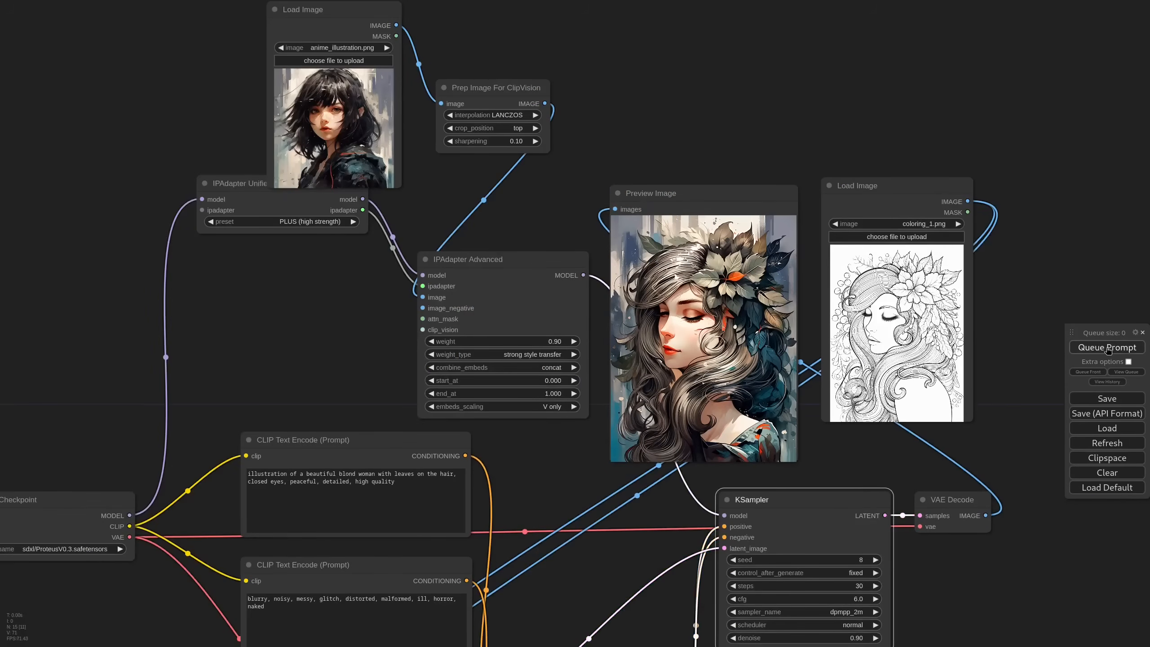
pyautogui.click(1106, 347)
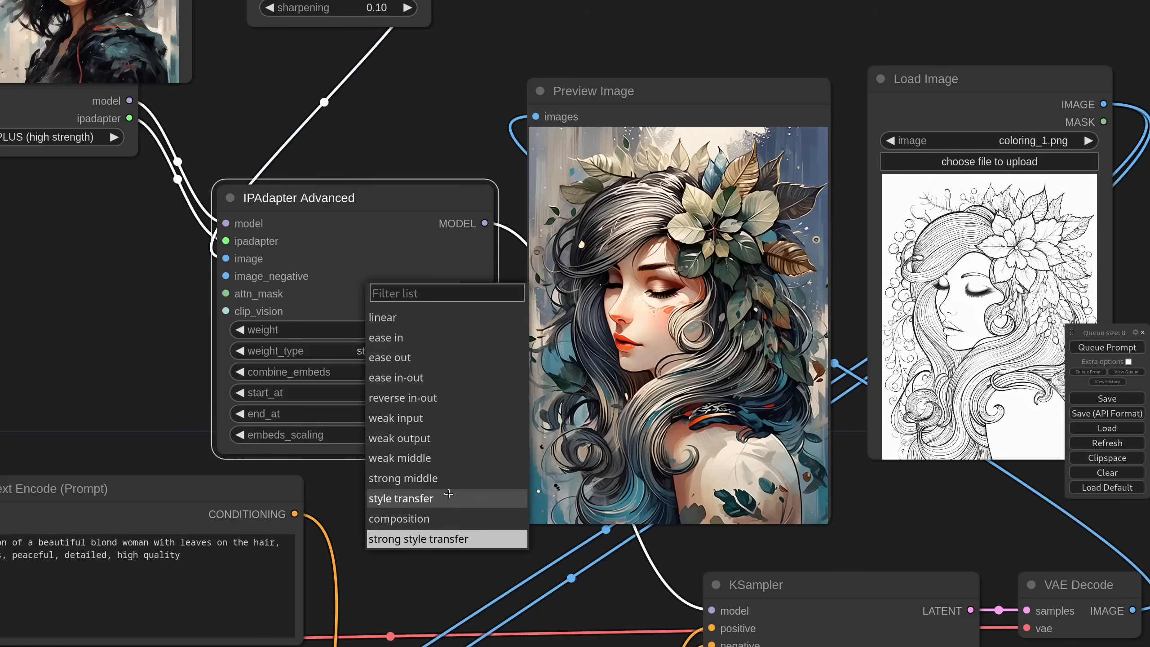
# - Return to style transfer, use the woman-in-uniform photo as reference and queue the render
pyautogui.click(401, 498)
pyautogui.write('pe')
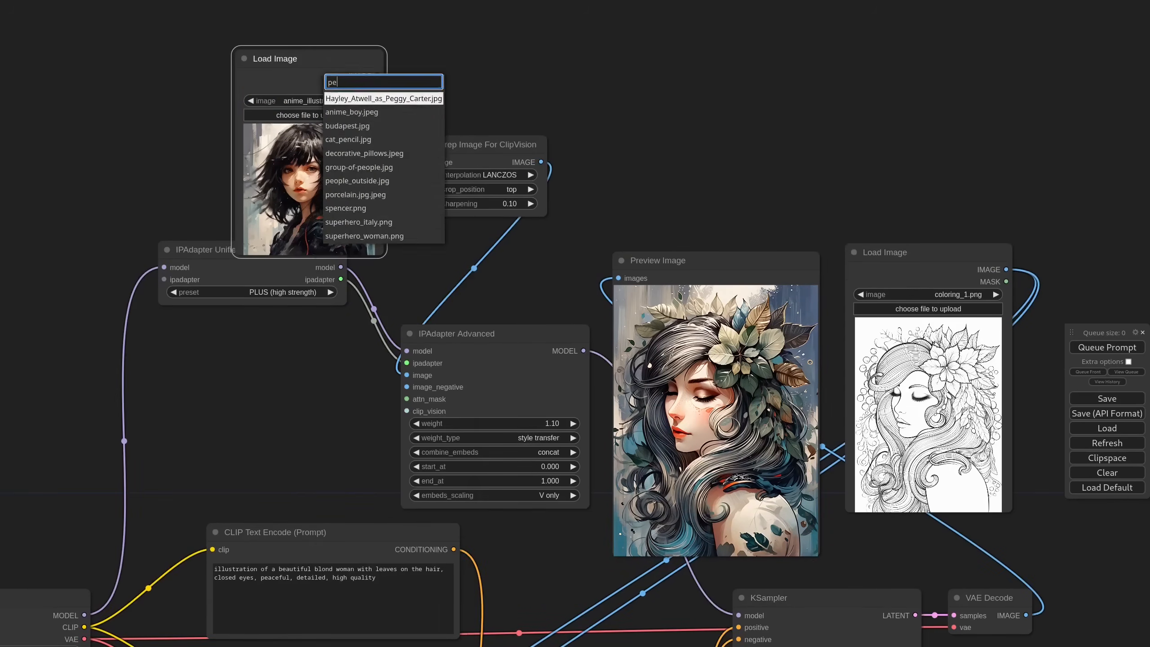
pyautogui.click(383, 98)
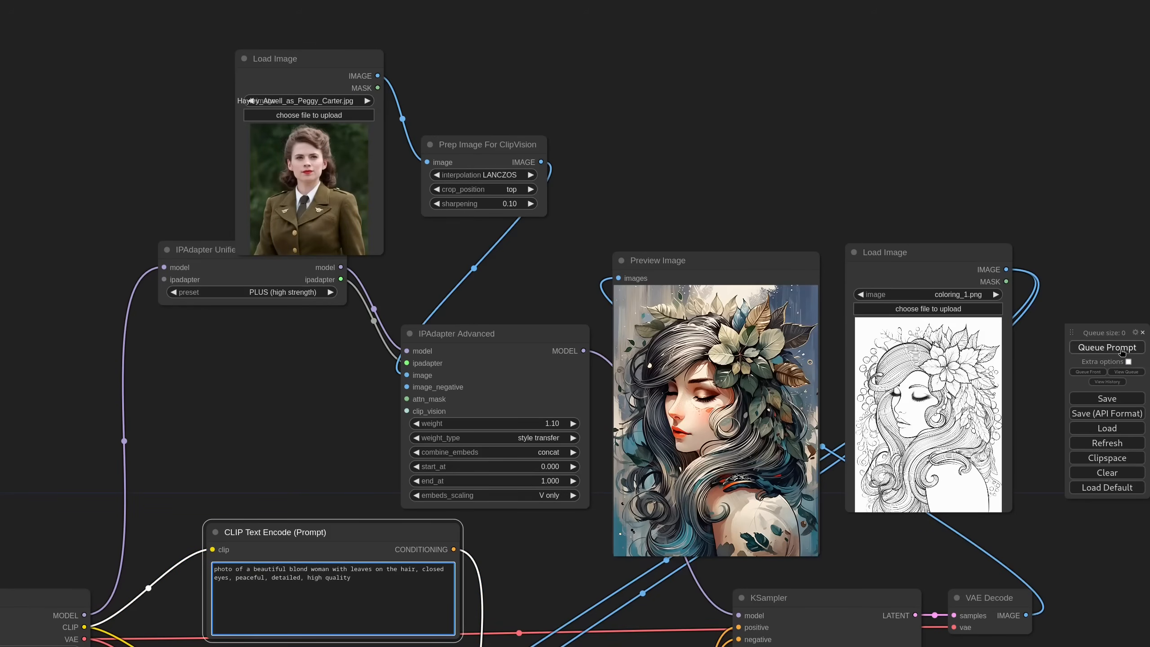
pyautogui.click(1107, 347)
pyautogui.write('jell')
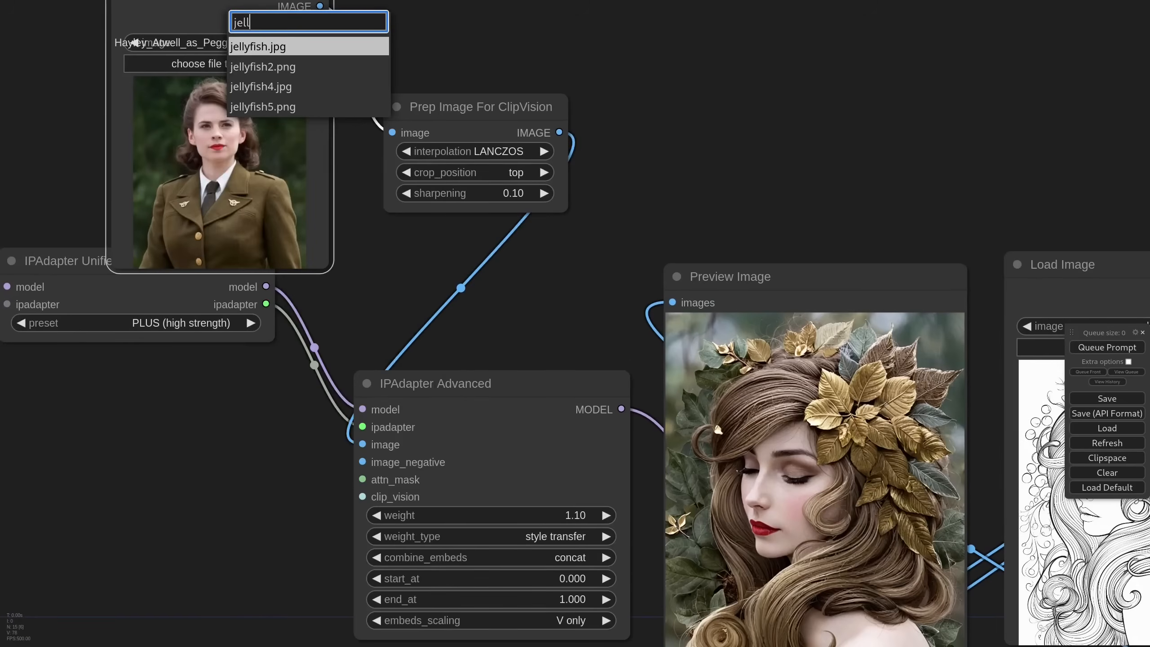
# - Swap the reference to jellyfish.jpg and queue another render
pyautogui.click(261, 86)
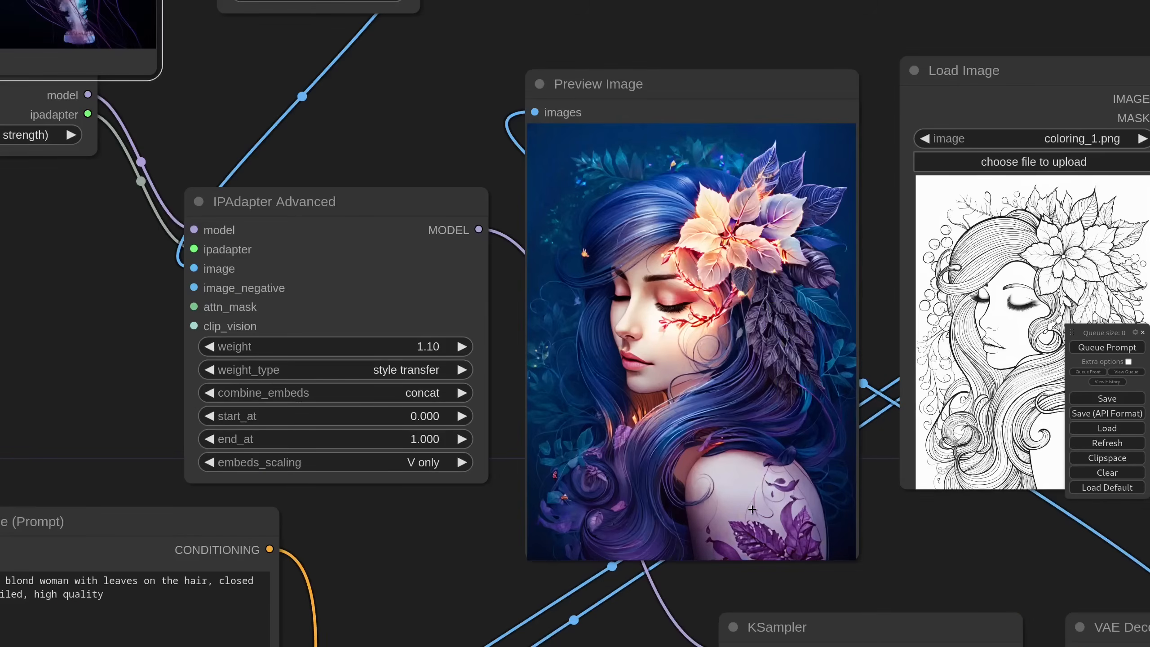
pyautogui.moveTo(258, 358)
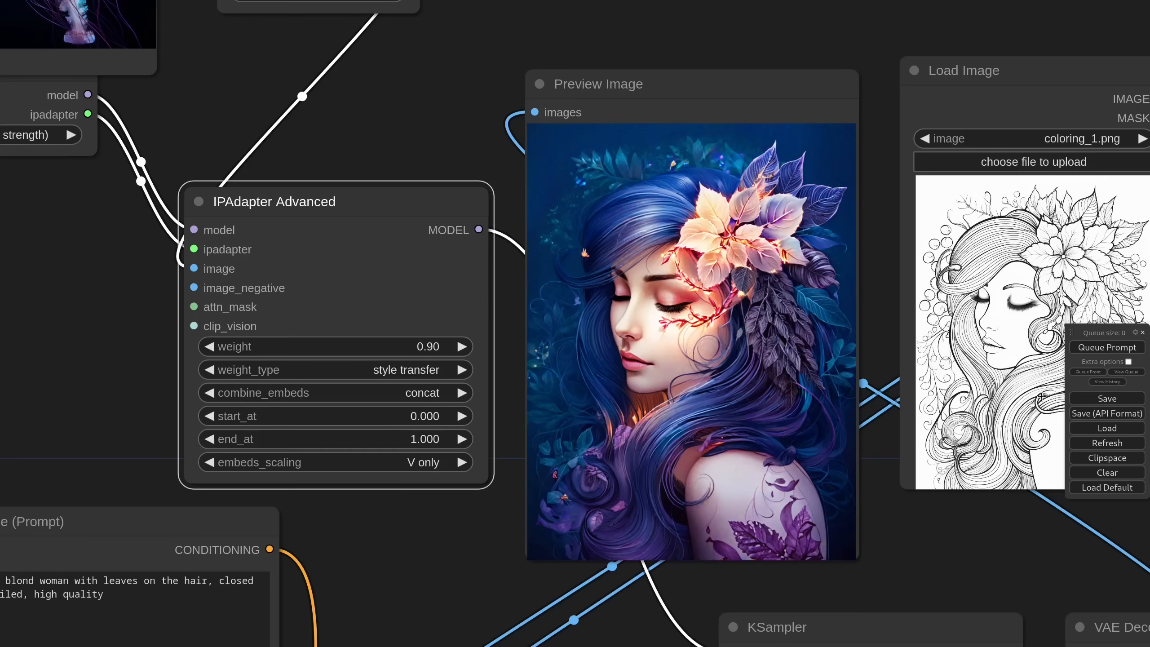
pyautogui.click(1108, 347)
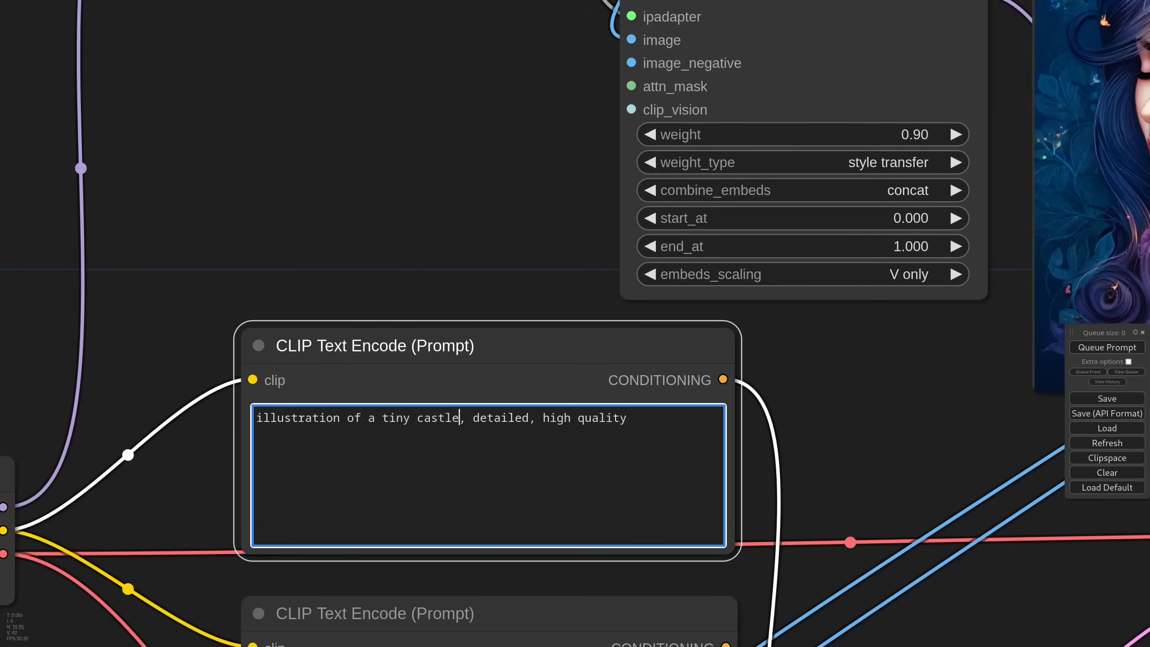
# - Rewrite the positive prompt to a tiny castle with high towers on a peaceful spring morning
pyautogui.write('with high towers in a peaceful spring morning')
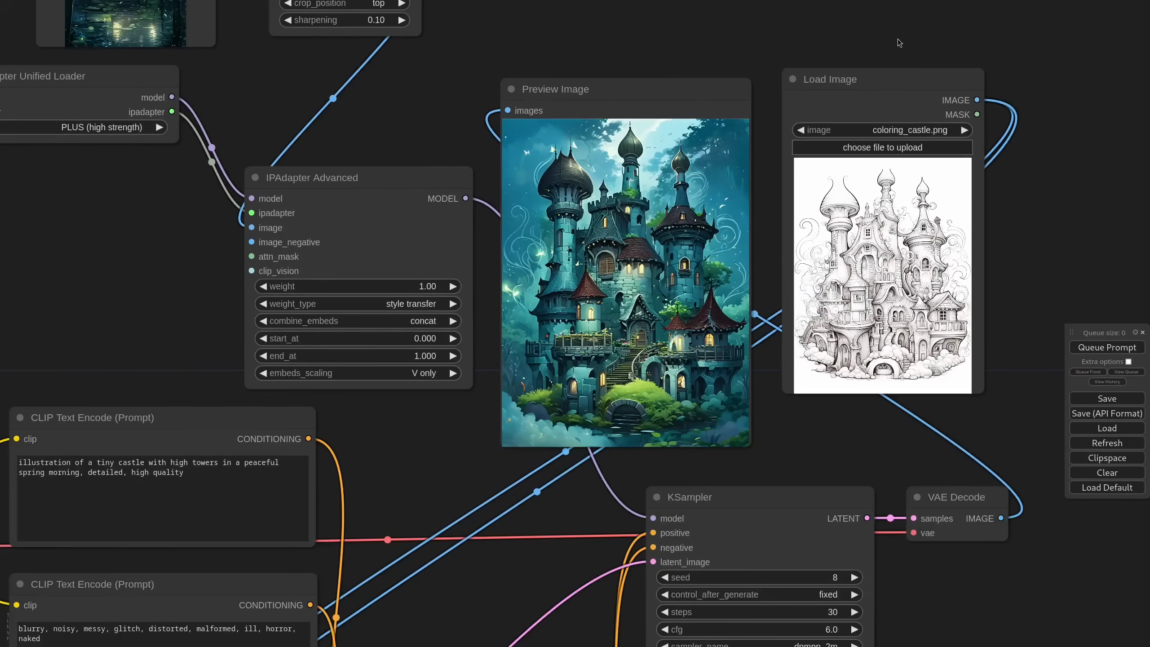
# - Load storyboard.png as source and wire a Realistic Lineart preprocessing node after it
pyautogui.click(881, 129)
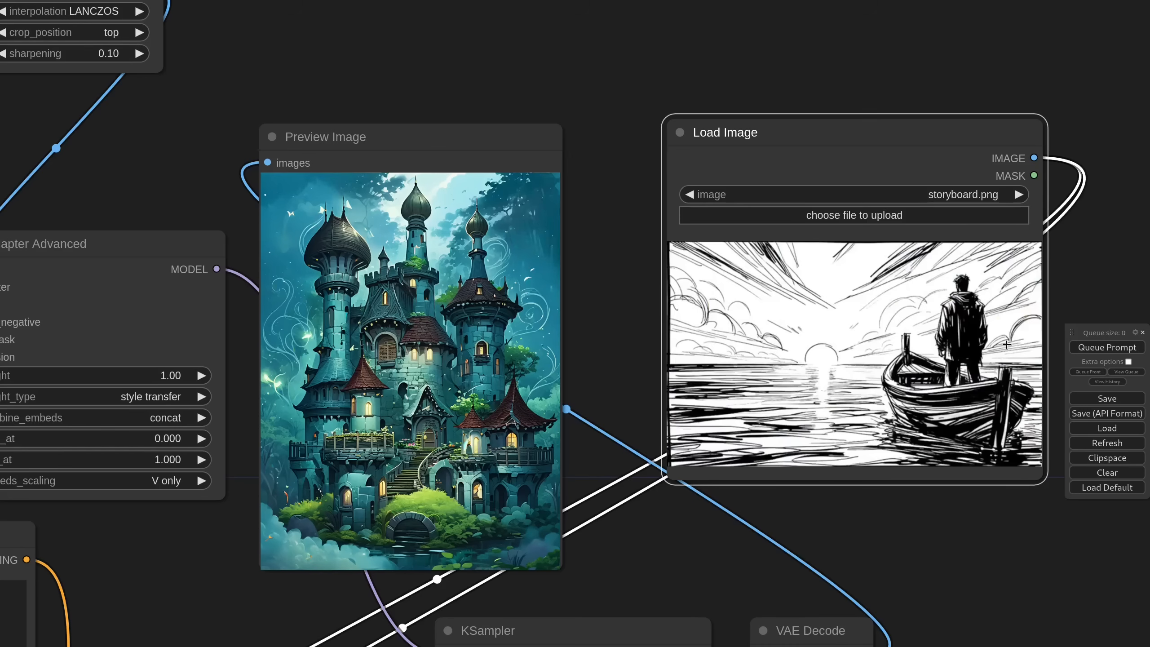
pyautogui.scroll(-3)
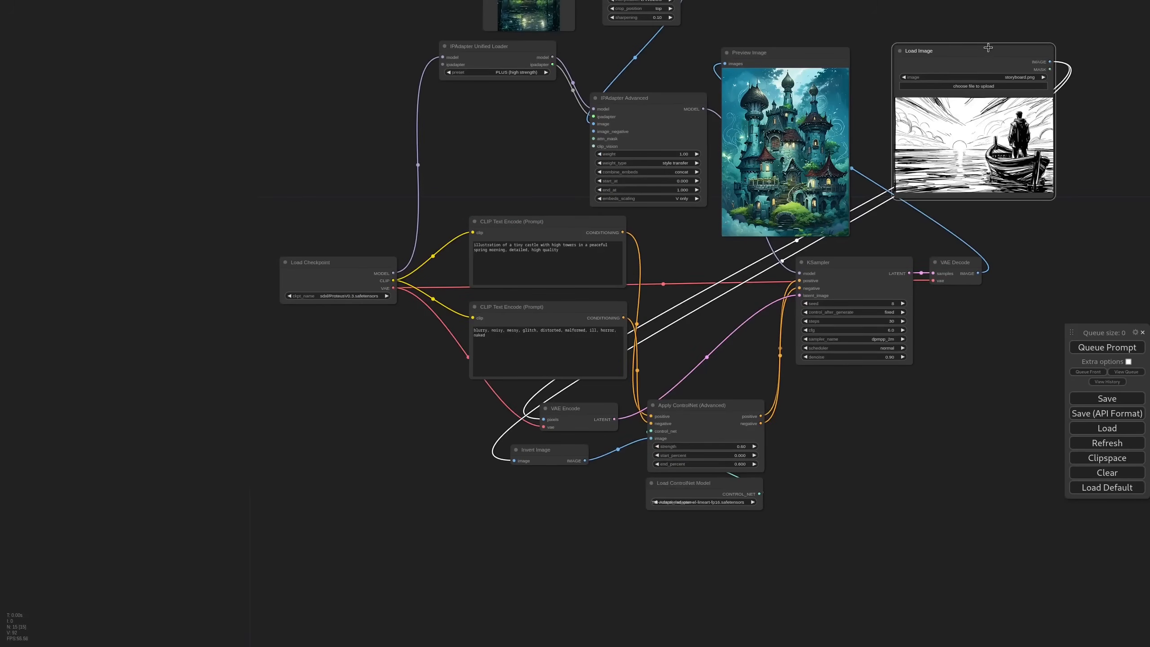
pyautogui.moveTo(974, 50); pyautogui.dragTo(258, 383)
pyautogui.write('linear')
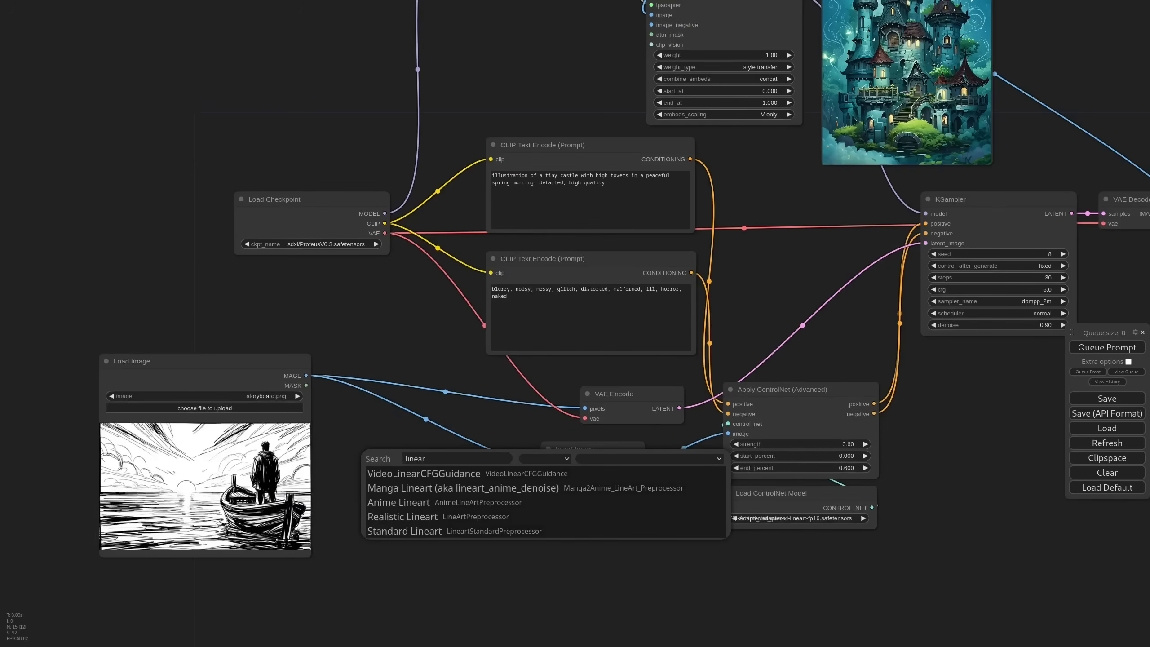
pyautogui.click(402, 517)
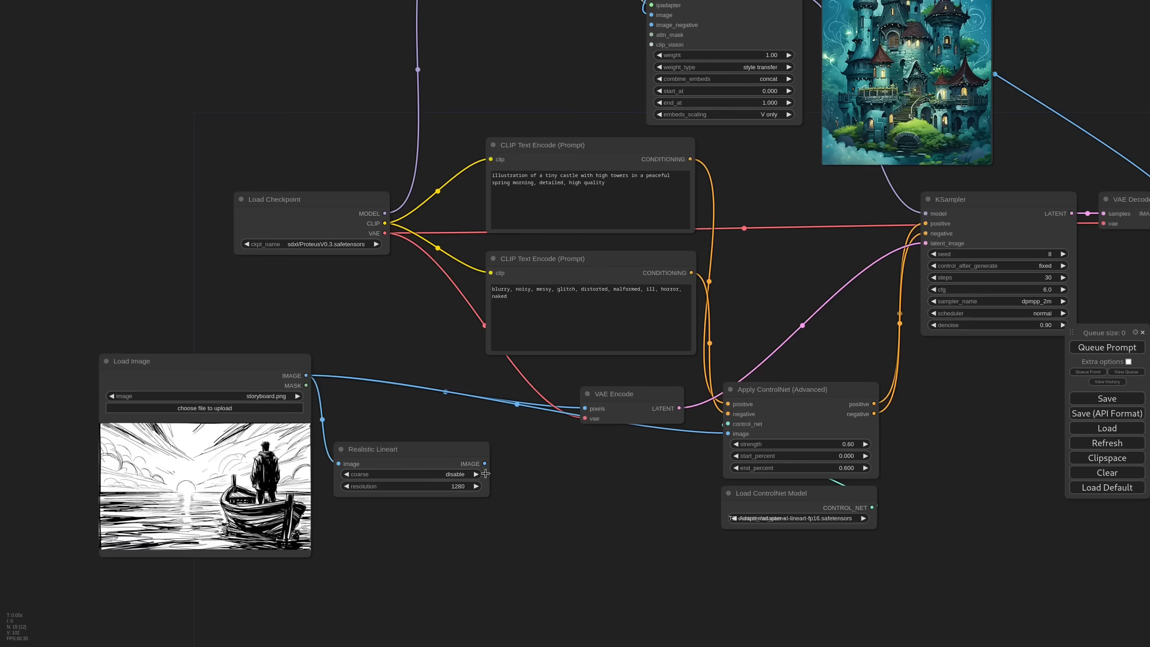
pyautogui.moveTo(372, 450); pyautogui.dragTo(448, 449)
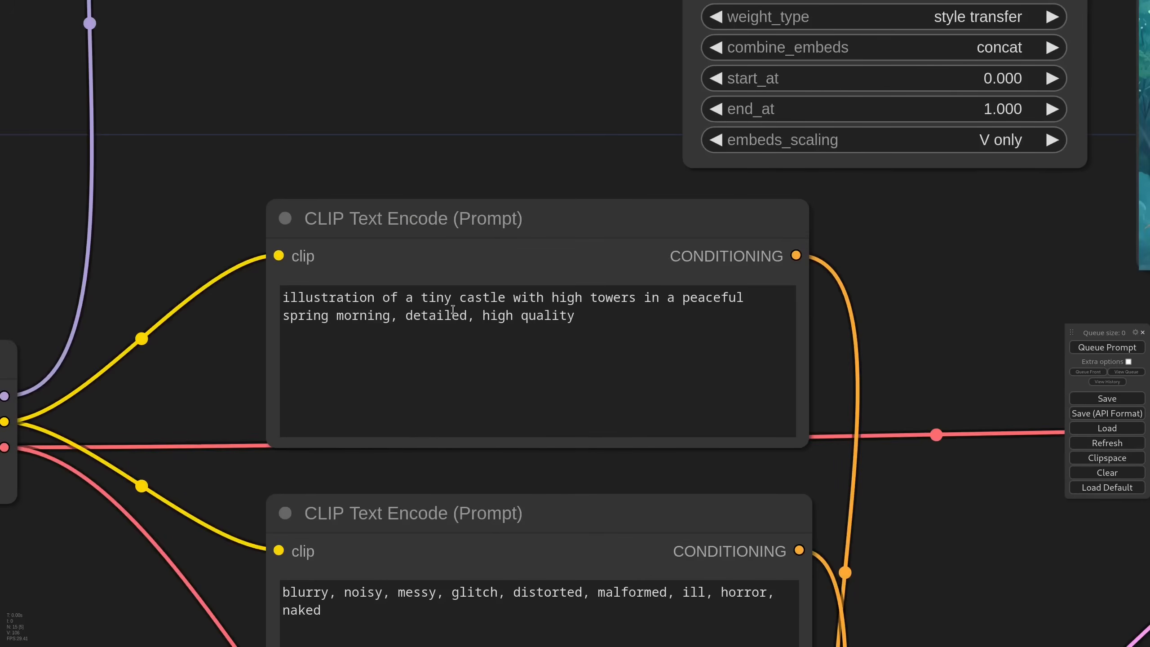
# - Write the prompt: cinematic shot of an old man over a small boat, ocean at sunset, cloudy sky
pyautogui.write('cinematic shot of an old man standing')
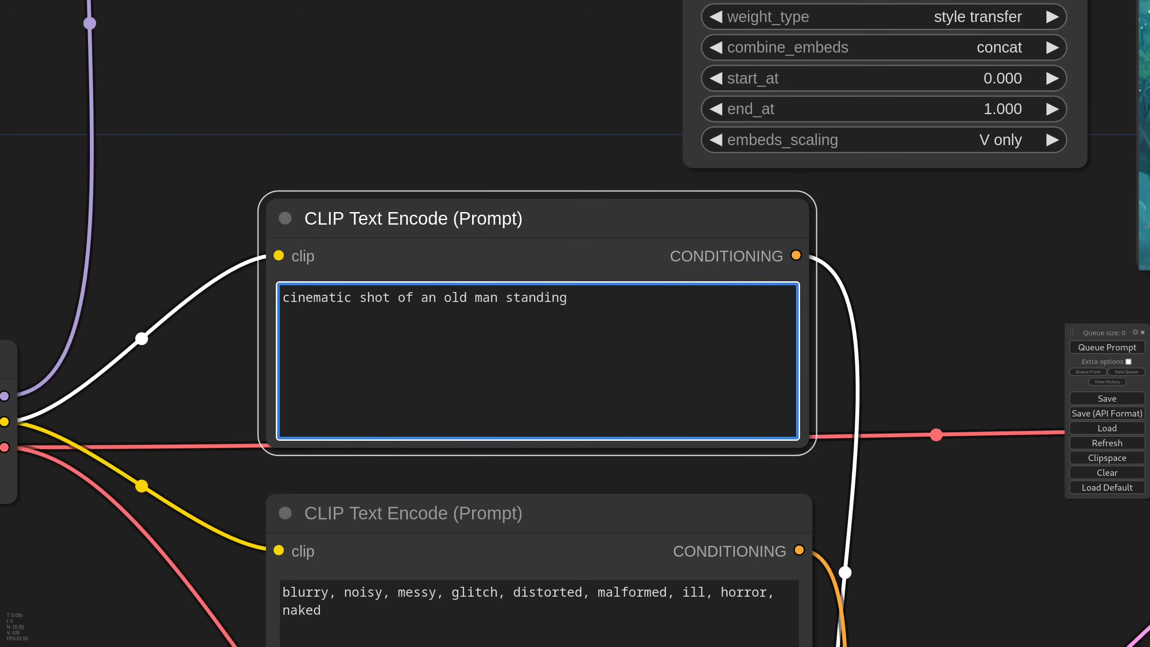
pyautogui.write('over a small boat a small boat in the middle of the')
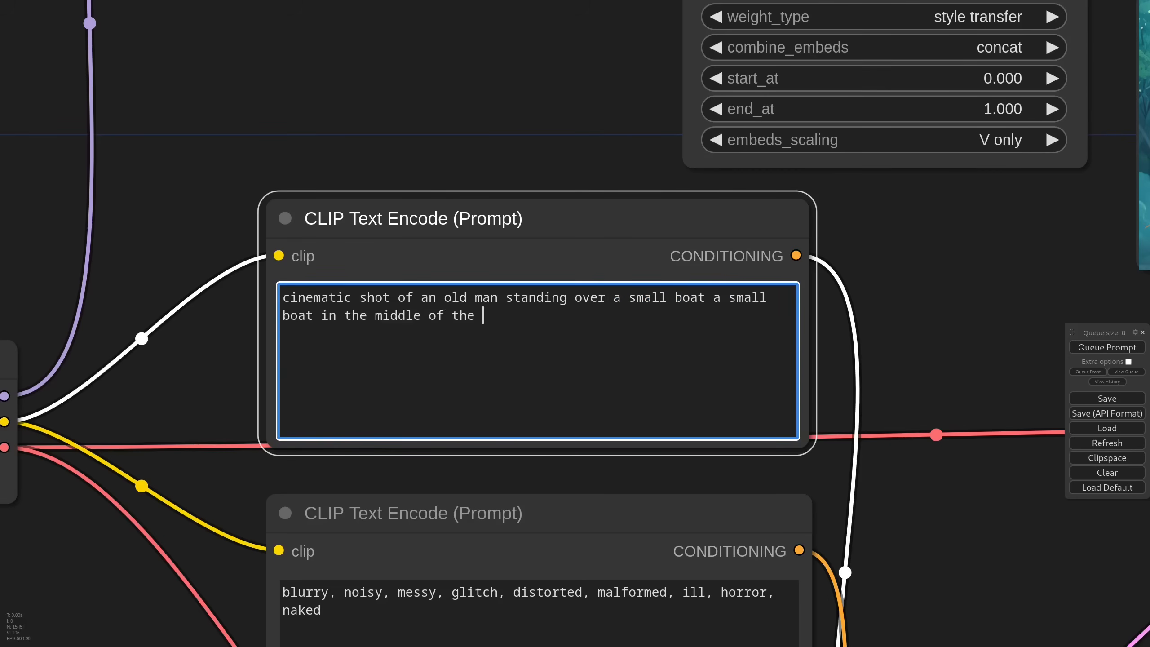
pyautogui.write('ocean at sunset, cloudy sky sun at the horizon, highly detailed, high resolution, 4k')
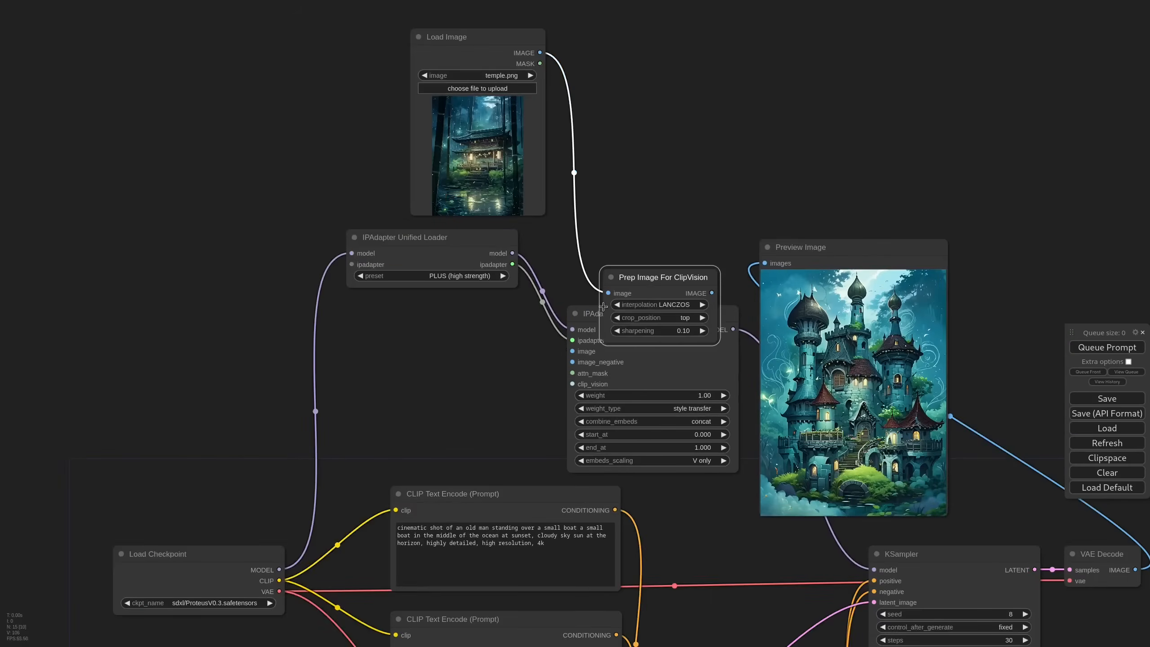
# - Use the old man photo reference, raise the seed to 10, lower denoise to 0.90 and queue the render
pyautogui.click(478, 75)
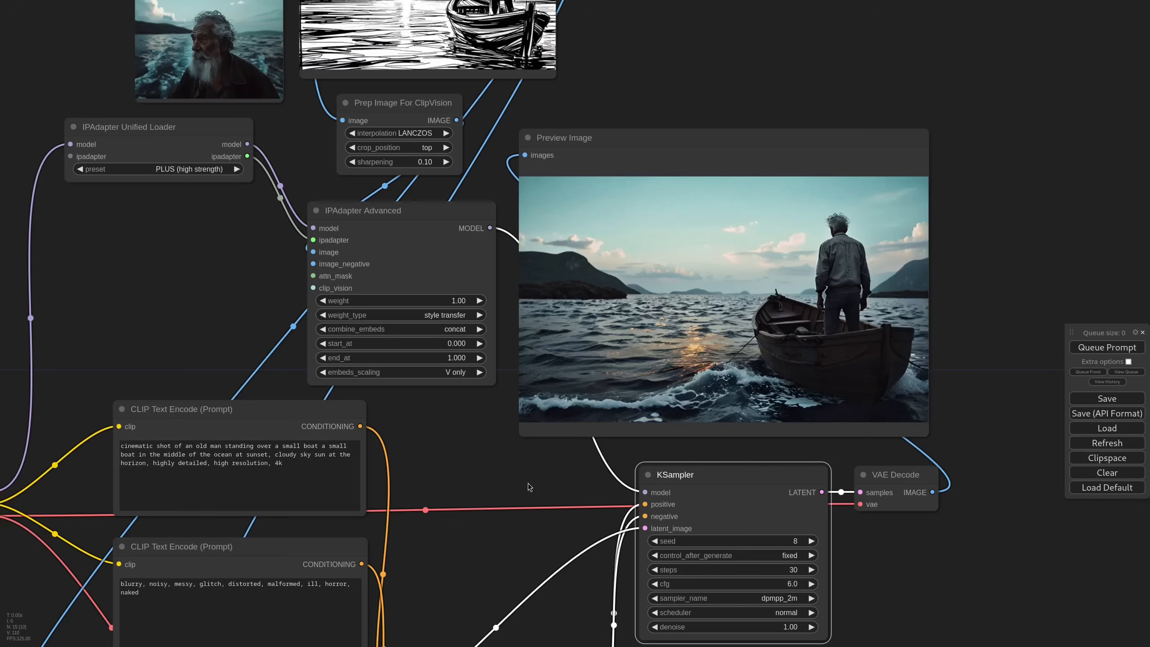
pyautogui.click(1108, 347)
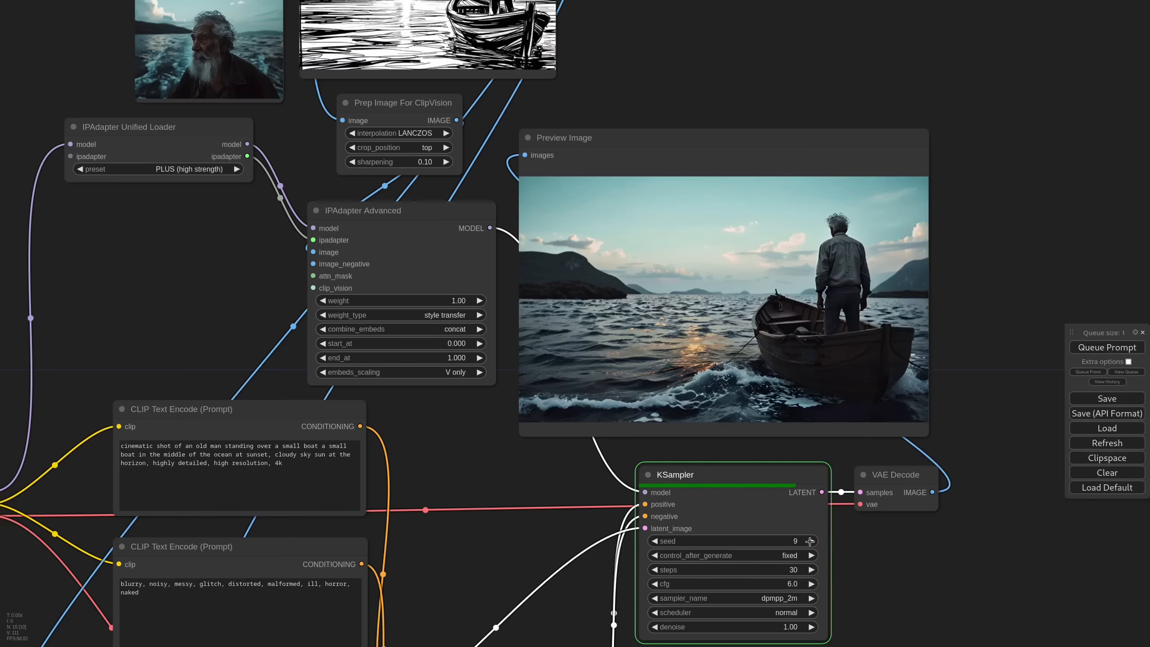
pyautogui.click(809, 541)
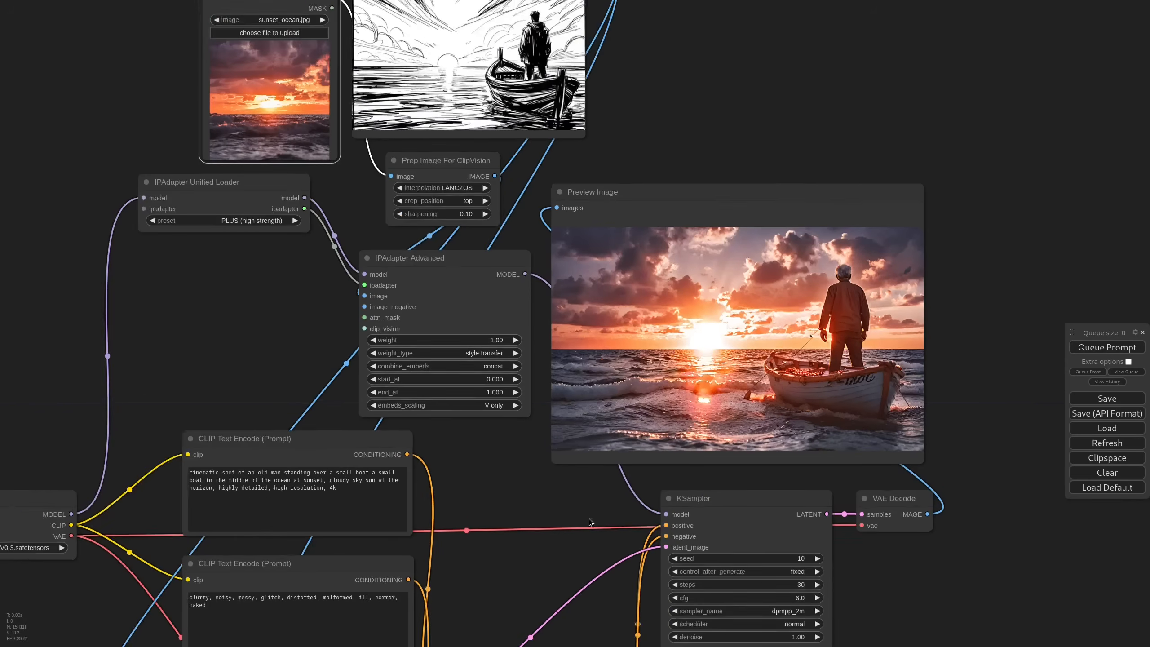
pyautogui.click(1106, 347)
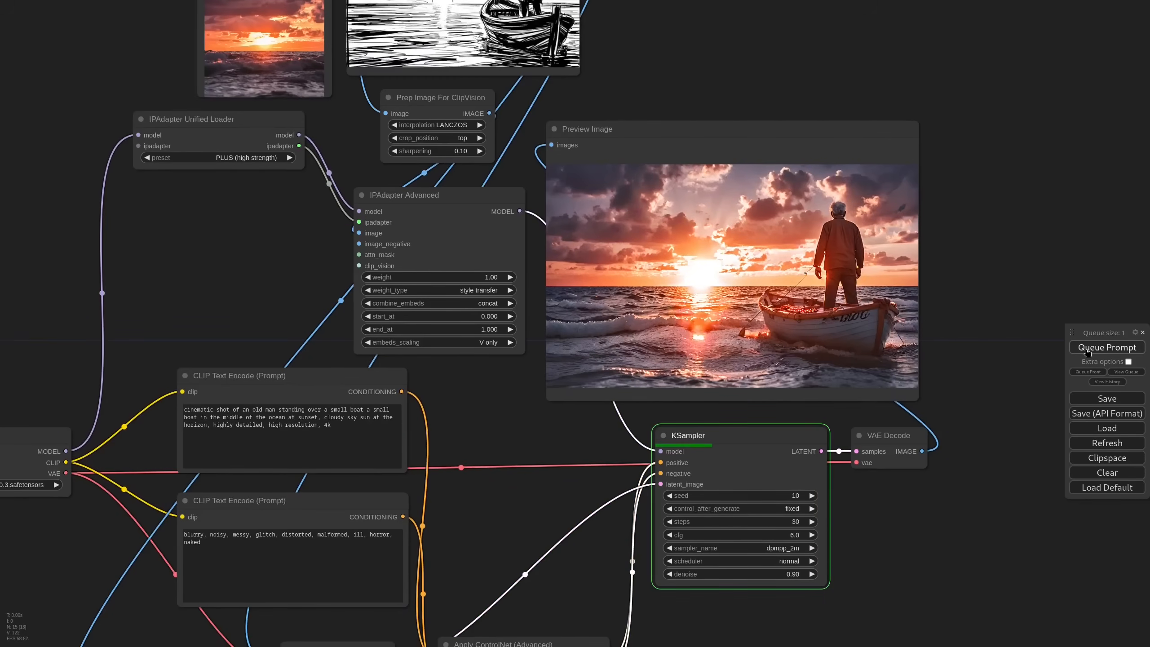
pyautogui.click(1107, 347)
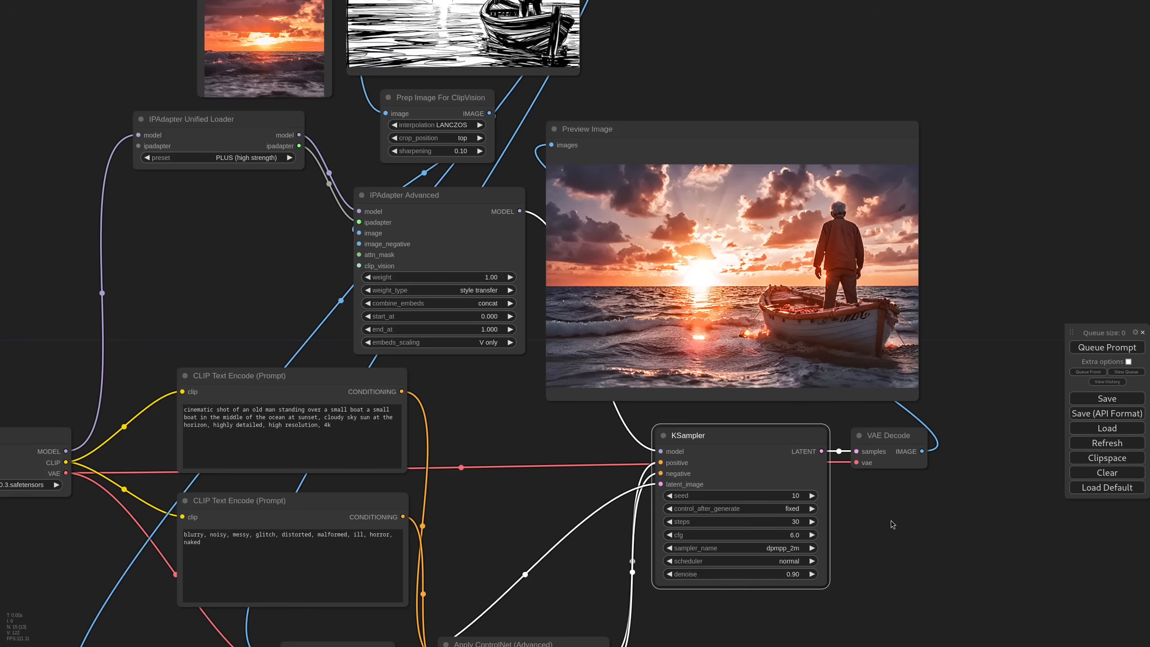
pyautogui.moveTo(525, 279)
pyautogui.write('templ')
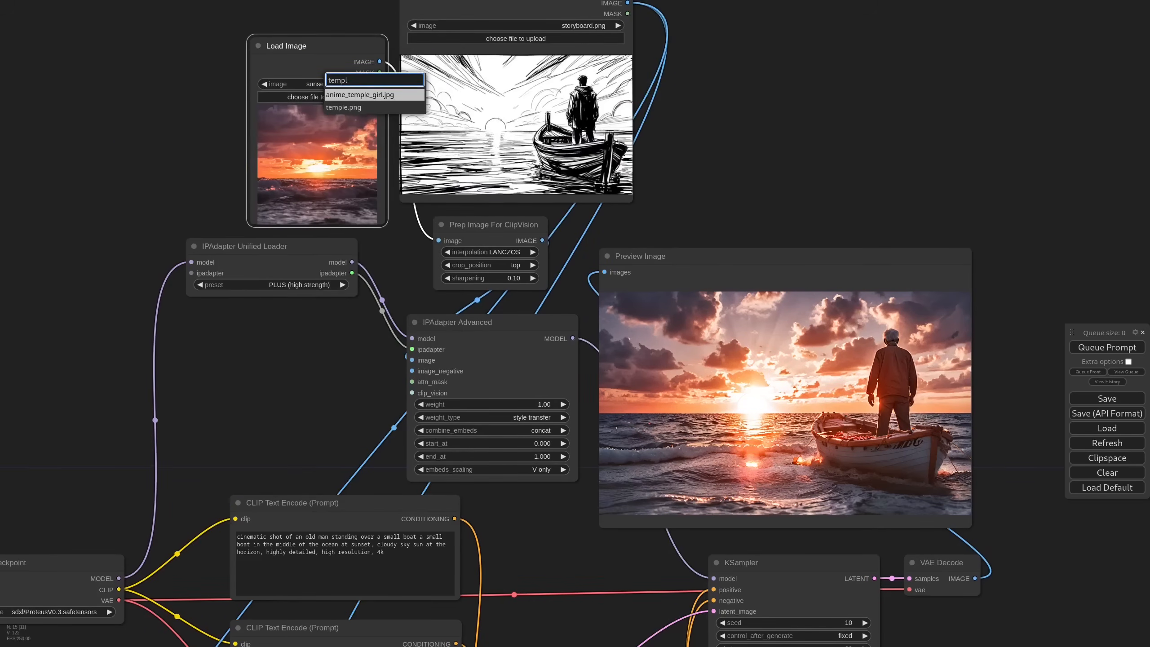
# - Switch the reference to temple.png, raise the IPAdapter weight to 1.15 and queue a painterly render
pyautogui.click(343, 107)
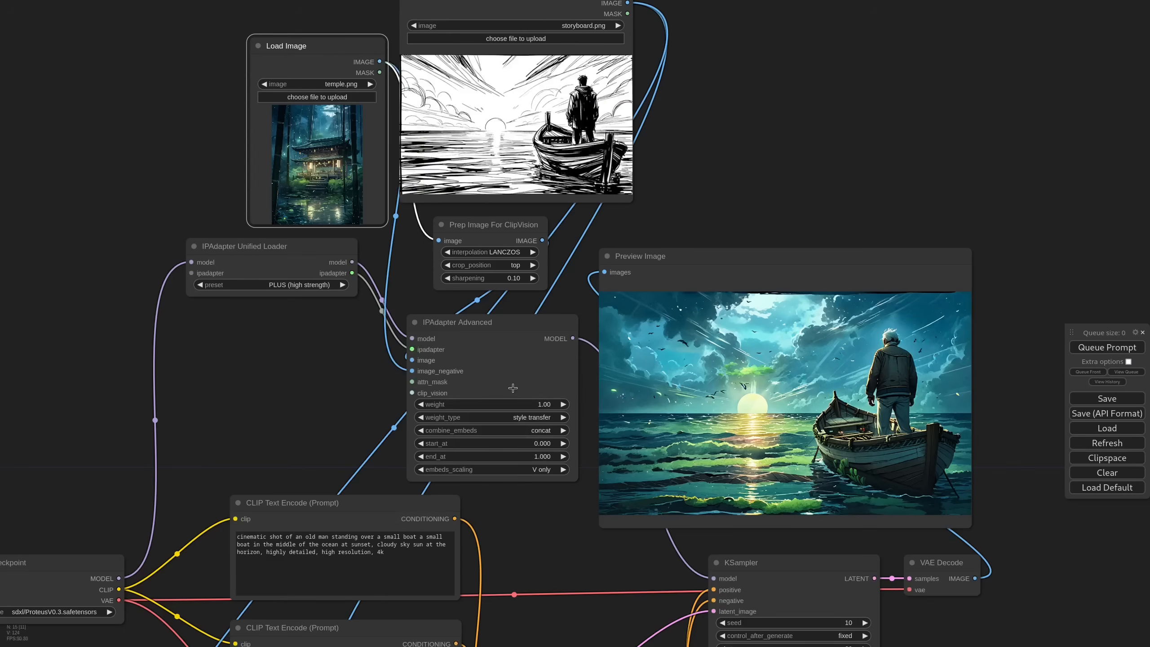
pyautogui.click(1106, 347)
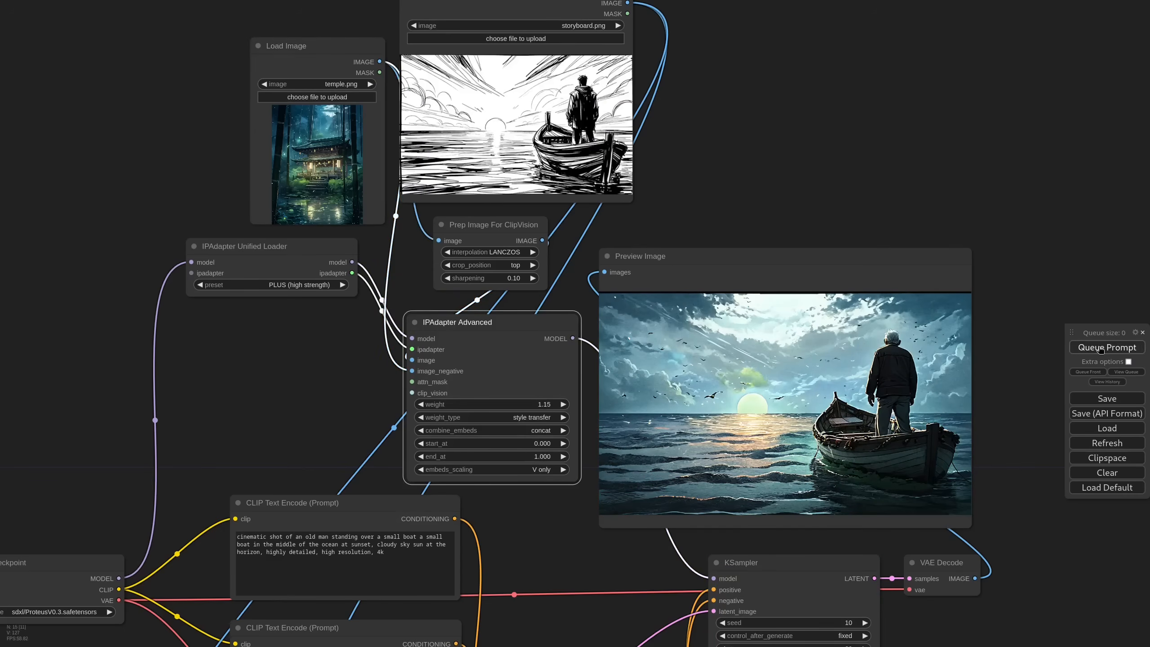
pyautogui.click(1107, 347)
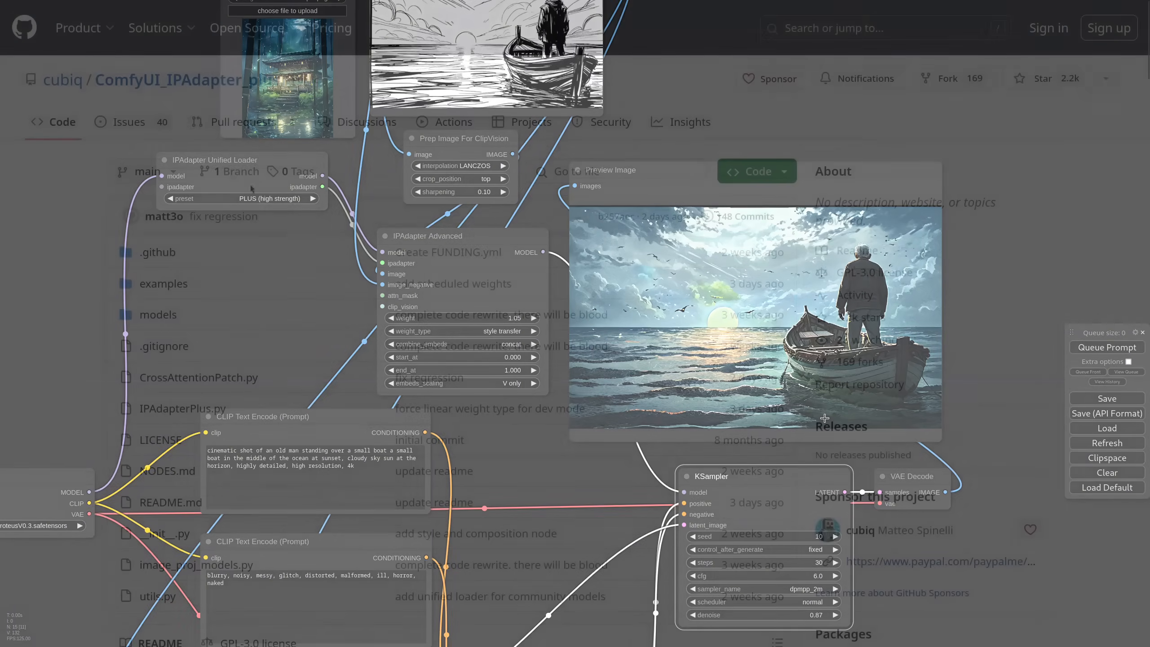
# - Scroll through the ComfyUI_IPAdapter_plus README down to the GitHub Sponsor link and tiers
pyautogui.scroll(-3)
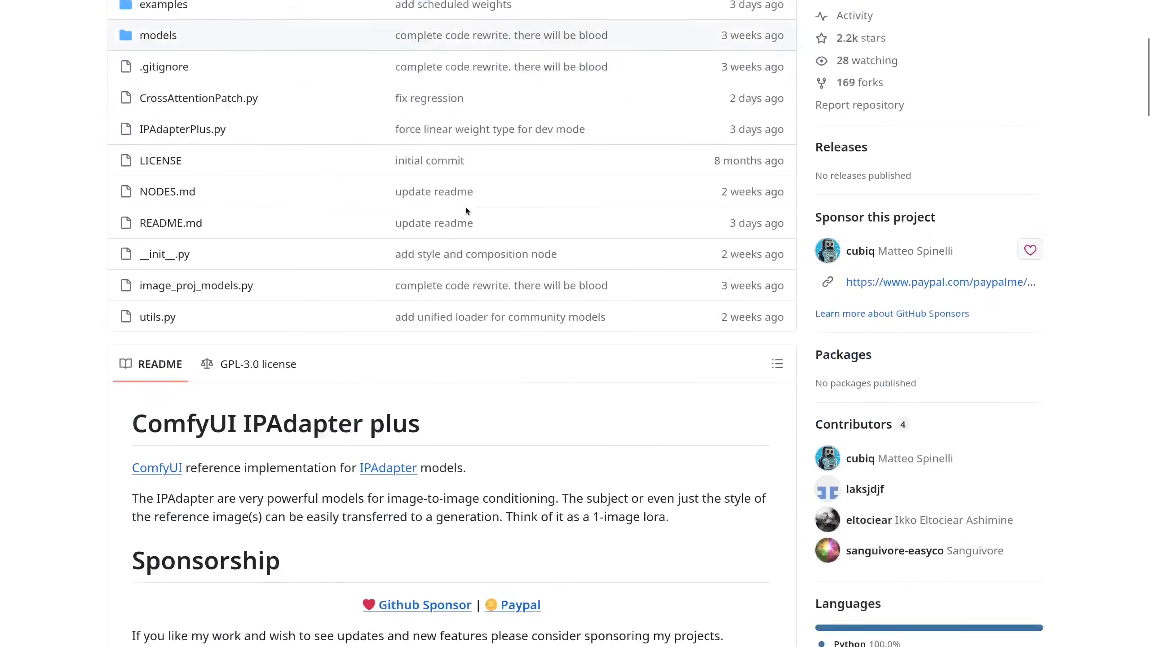
pyautogui.scroll(-3)
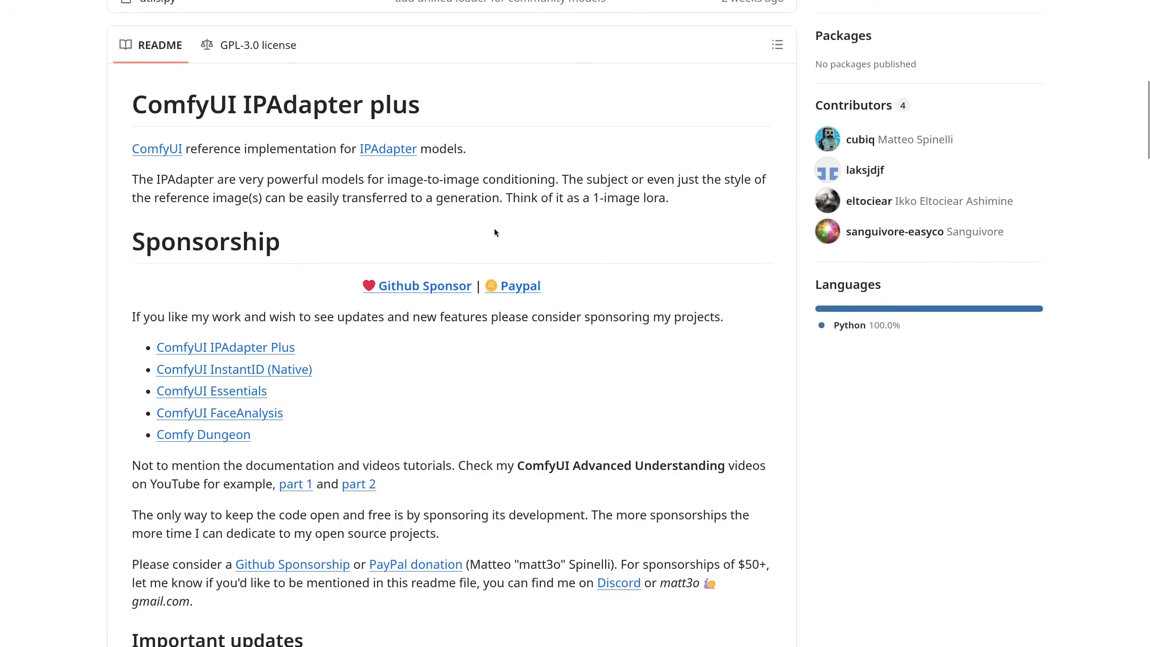
pyautogui.moveTo(368, 255)
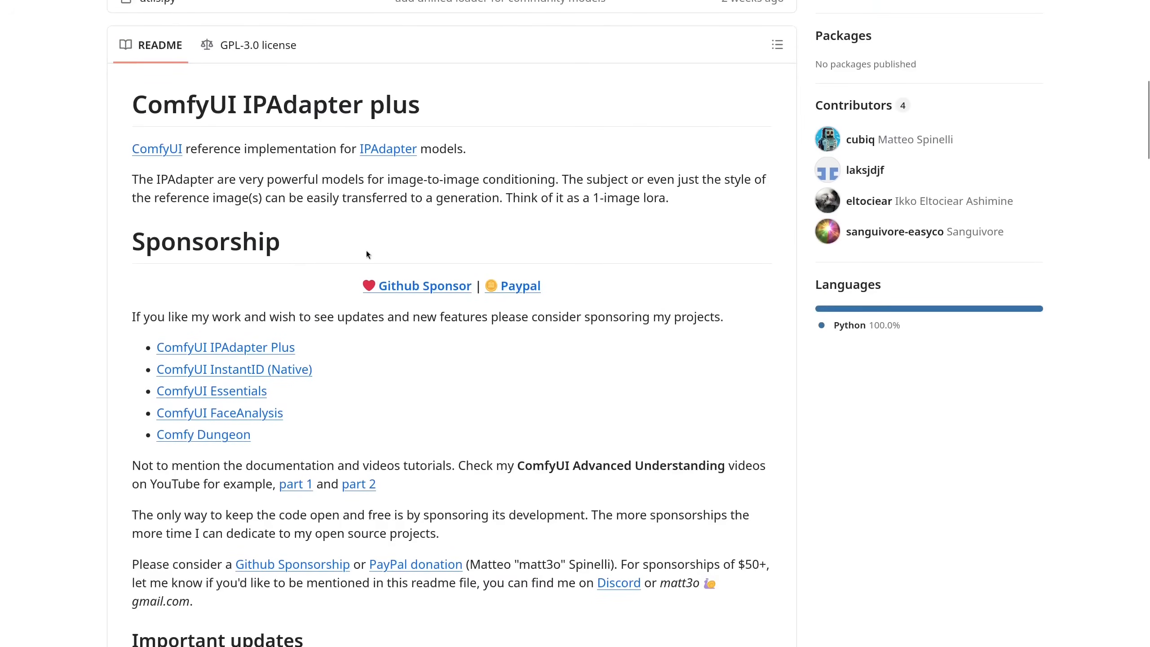
pyautogui.moveTo(442, 319)
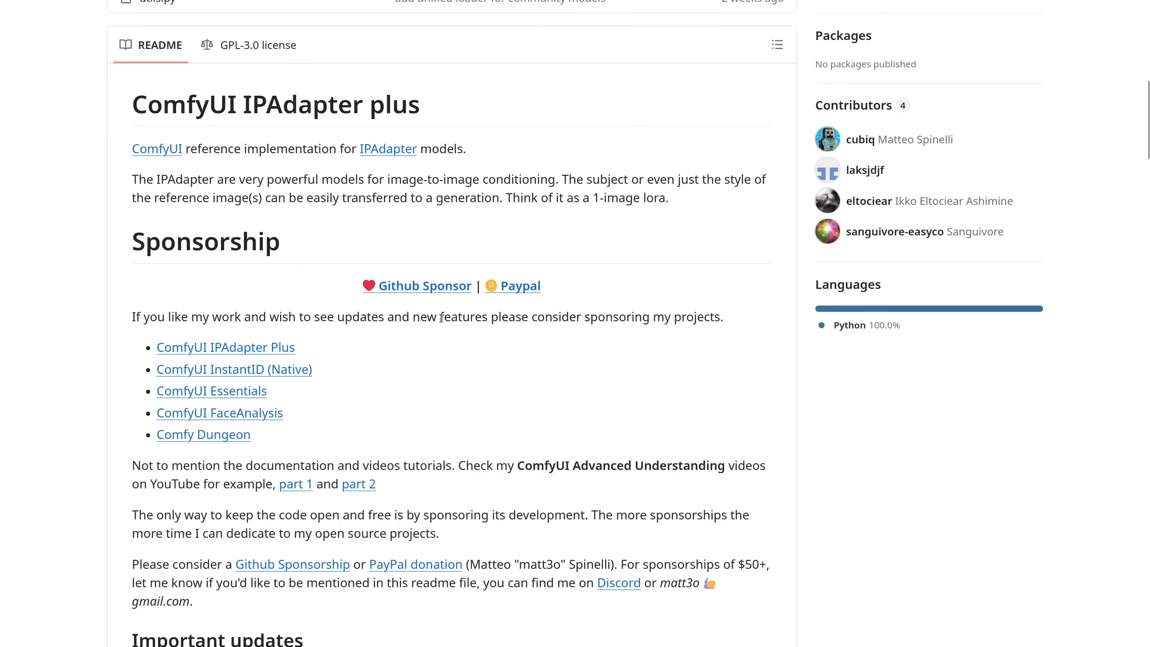
pyautogui.scroll(-3)
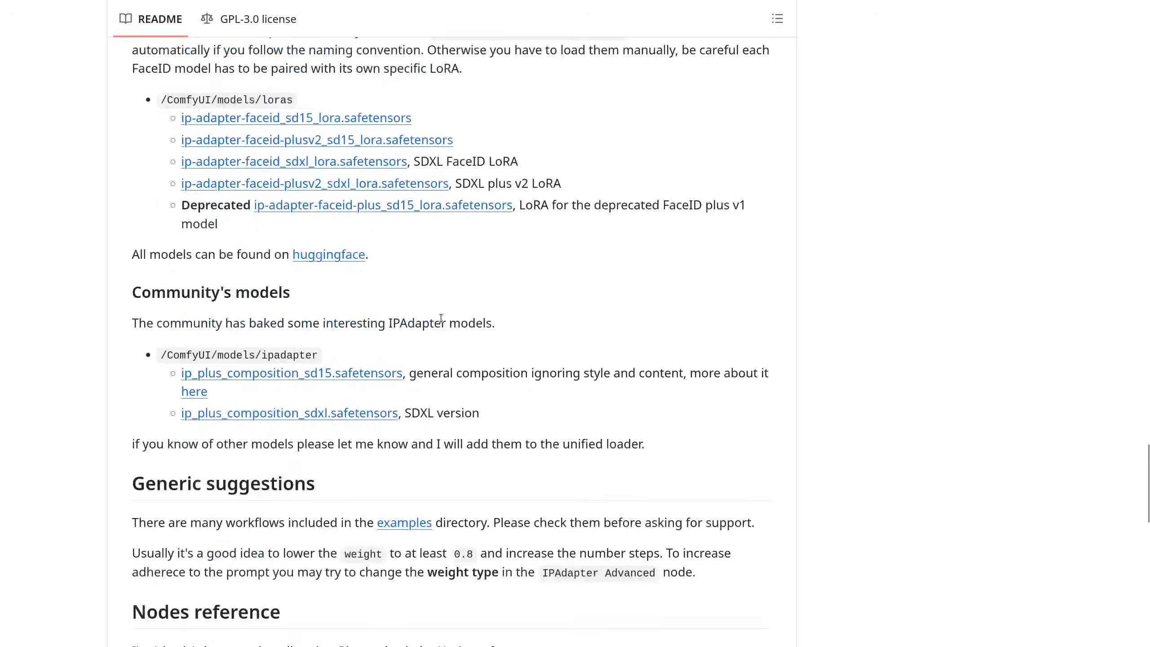
pyautogui.scroll(-3)
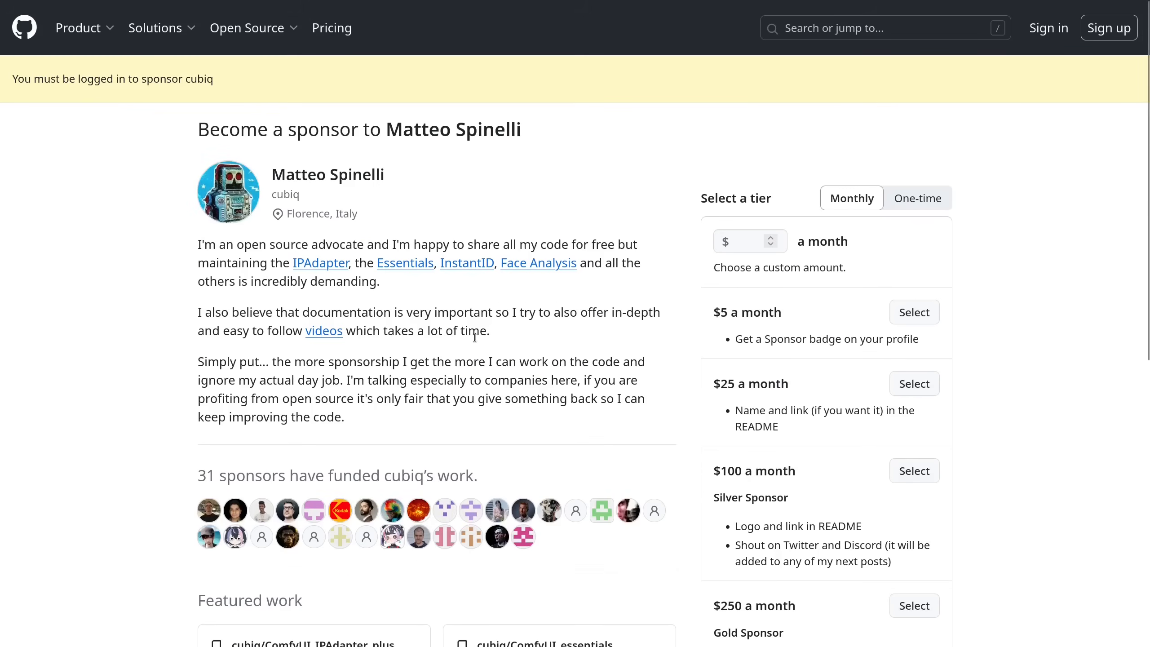
pyautogui.scroll(-3)
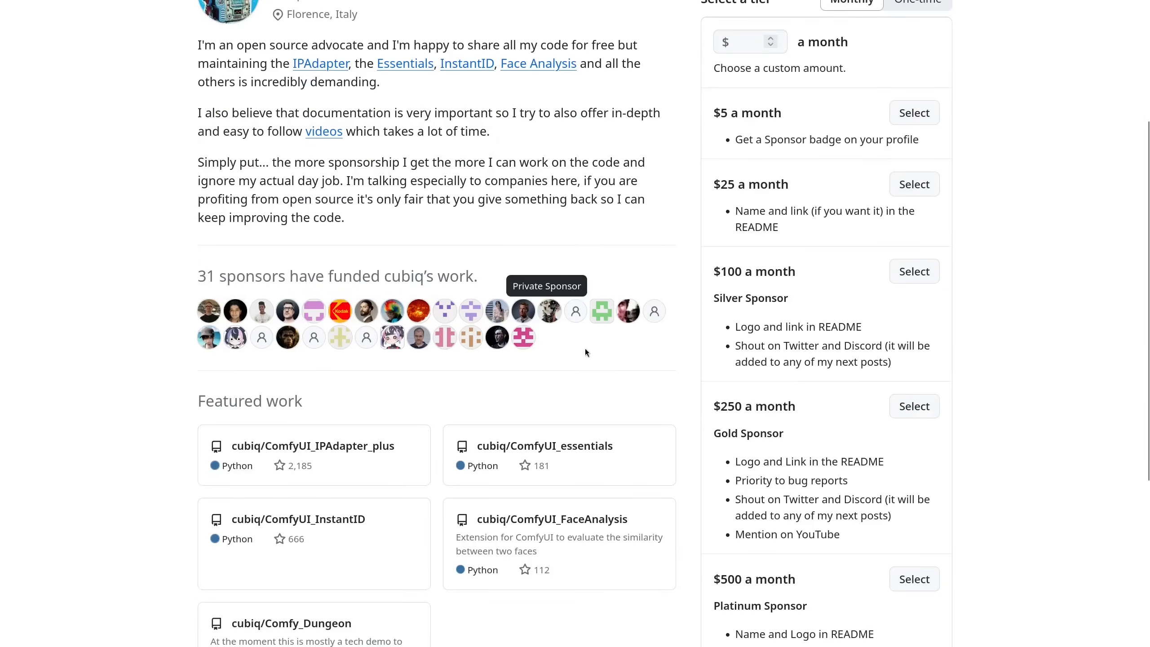
pyautogui.scroll(-3)
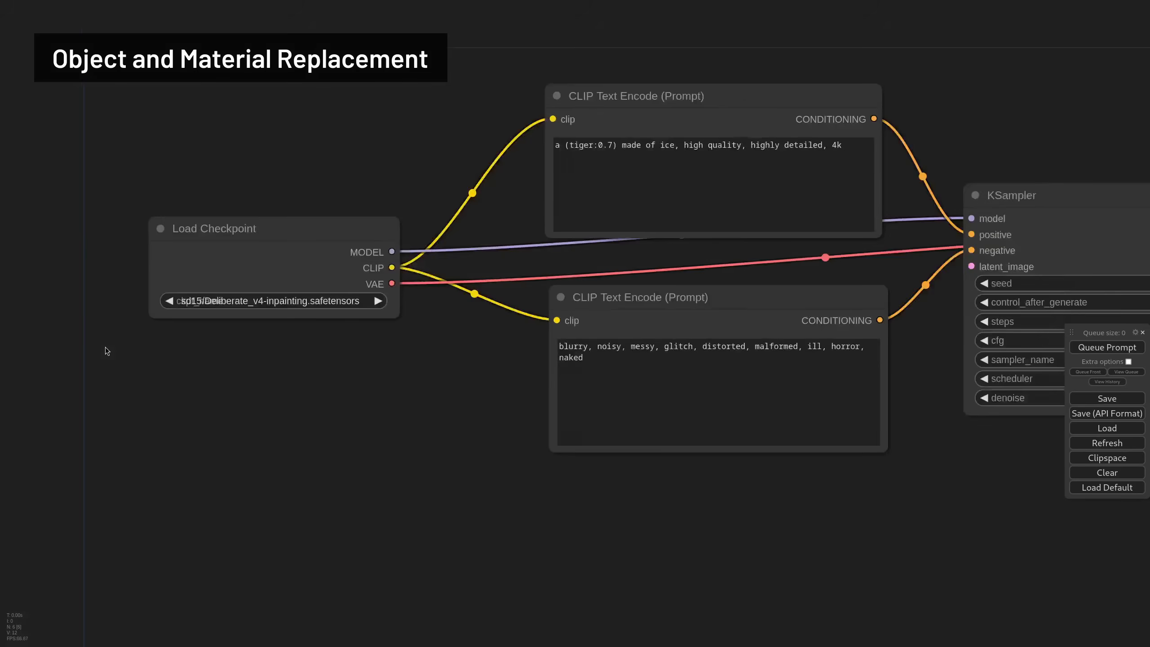
# - Resize the loaded tiger photo to 1024 wide with an Image Resize node
pyautogui.scroll(3)
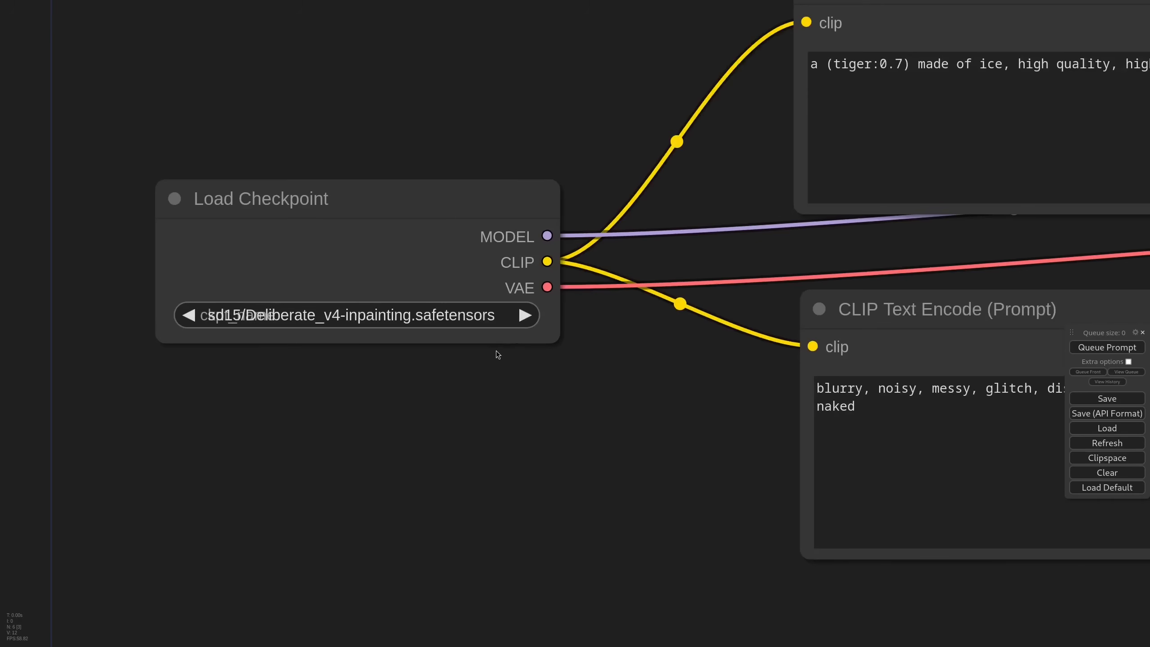
pyautogui.scroll(-3)
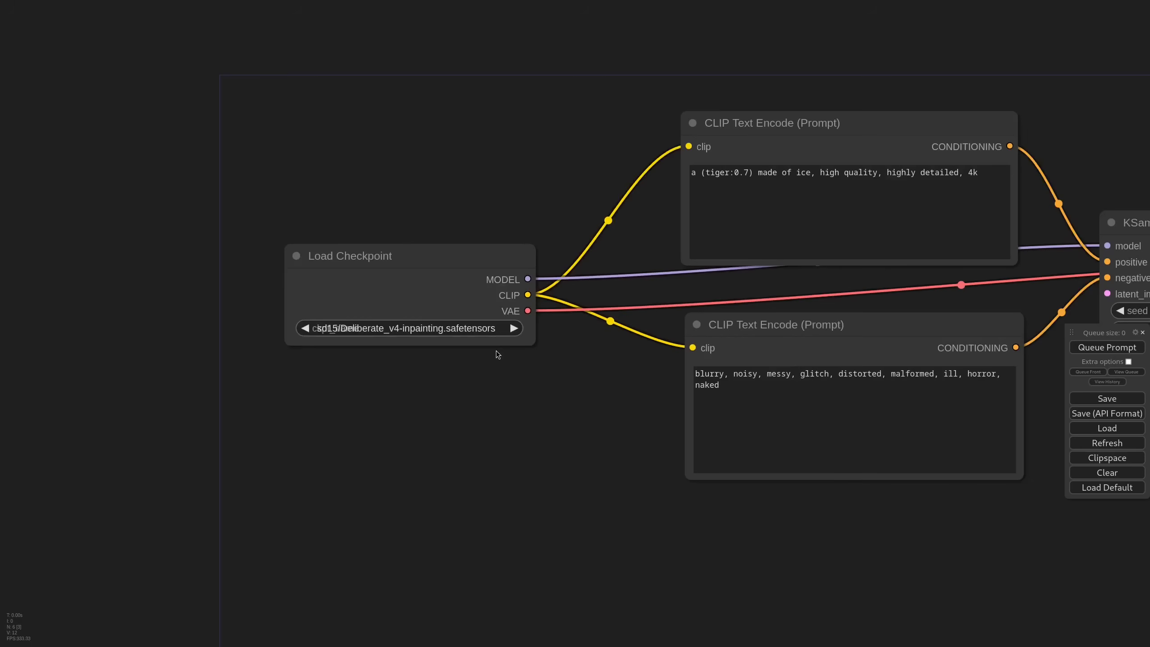
pyautogui.scroll(-3)
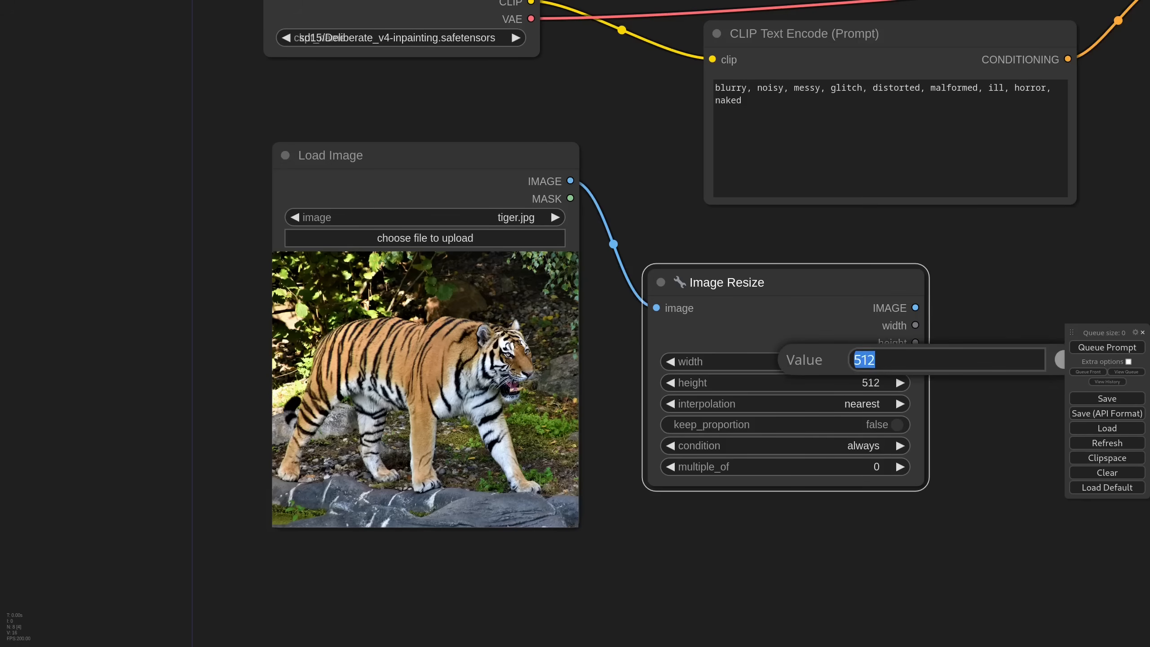
pyautogui.write('1024')
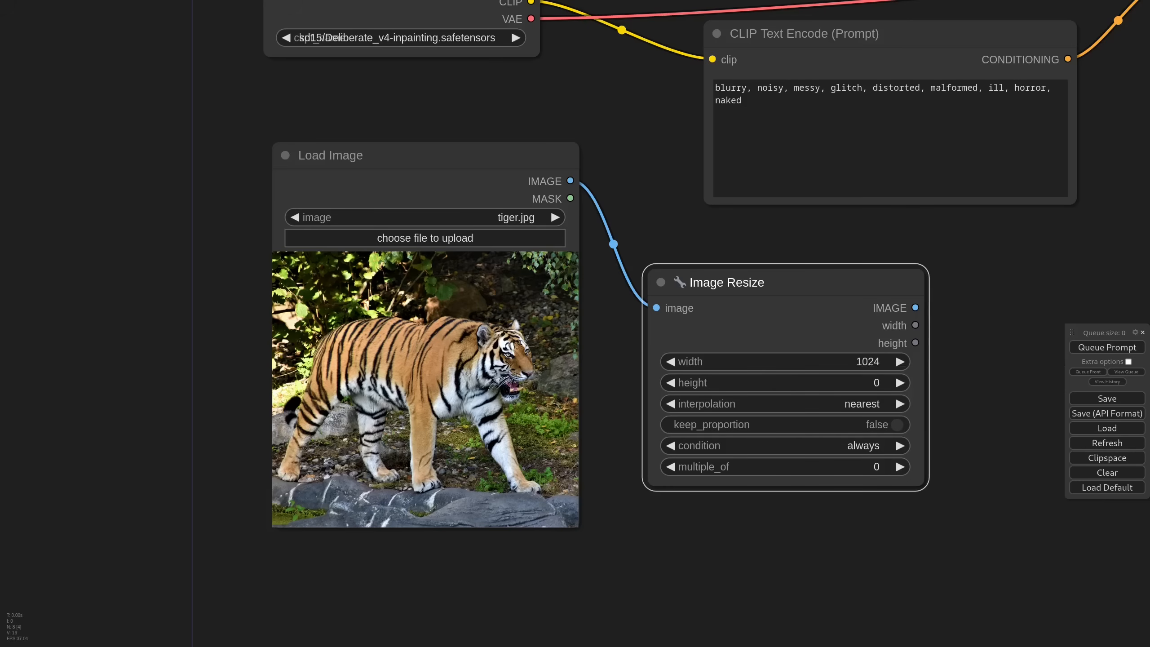
pyautogui.click(897, 424)
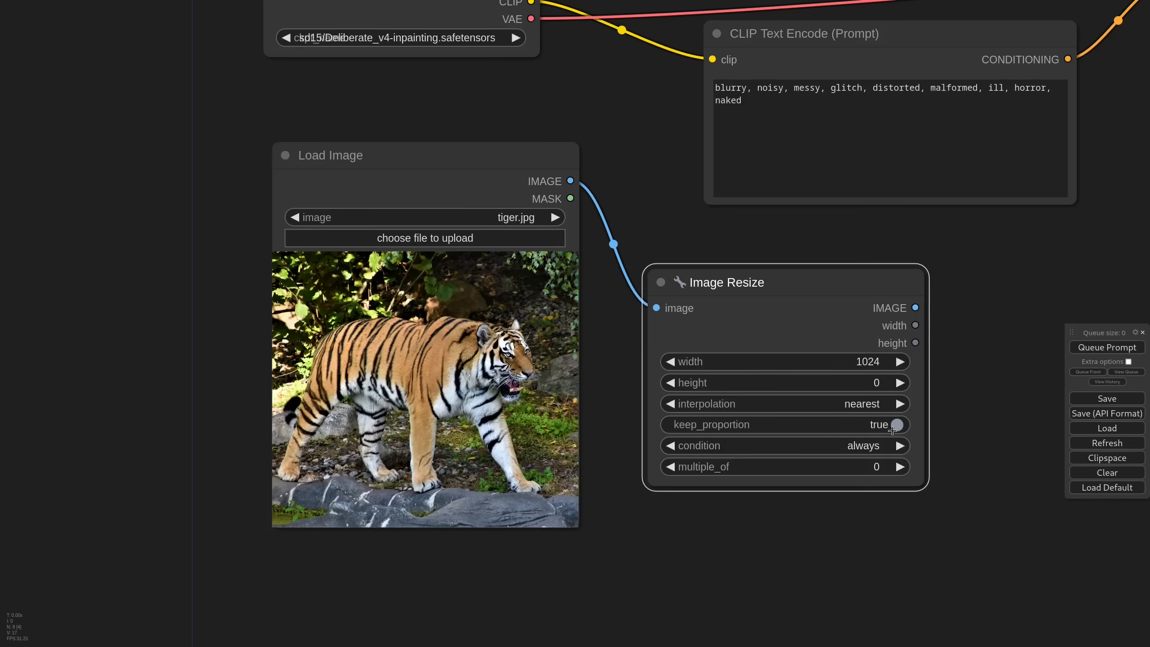
pyautogui.moveTo(881, 438)
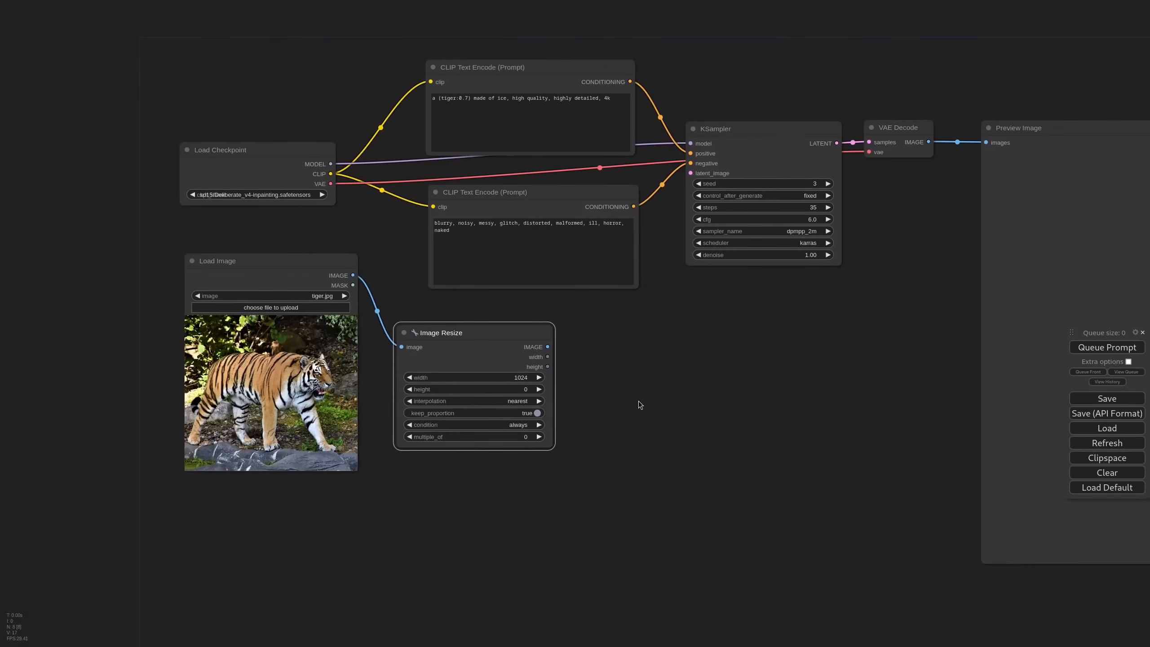
# - Add Depth Anything with a preview and route the prompt conditioning through Apply ControlNet (Advanced)
pyautogui.write('de')
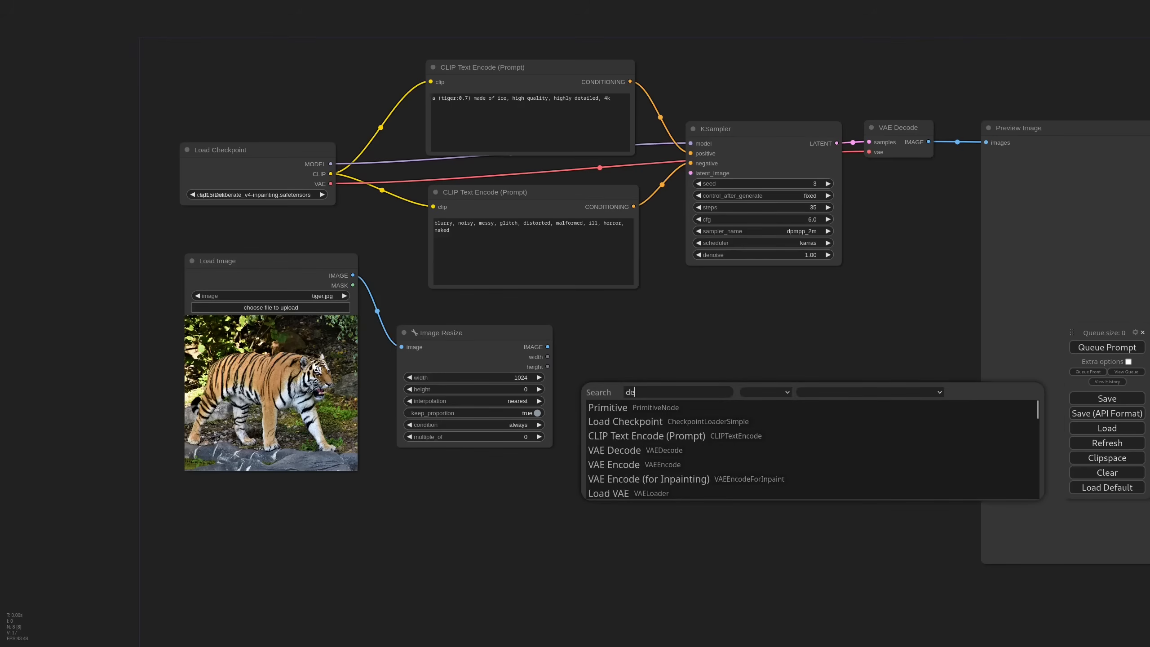
pyautogui.click(676, 390)
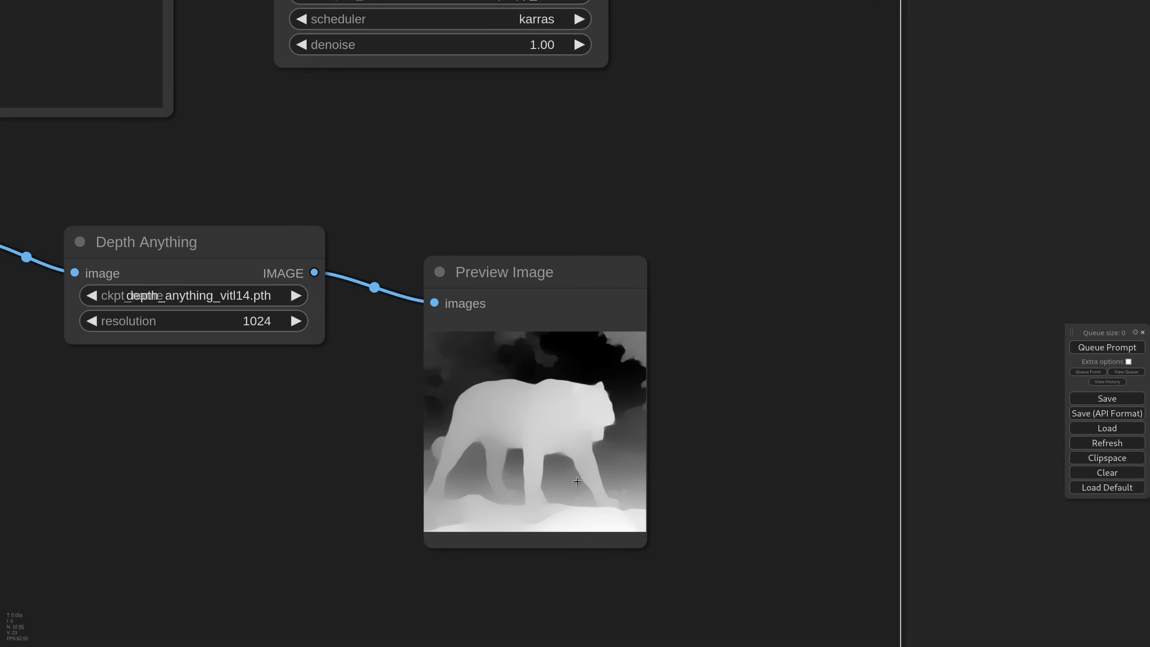
pyautogui.scroll(-3)
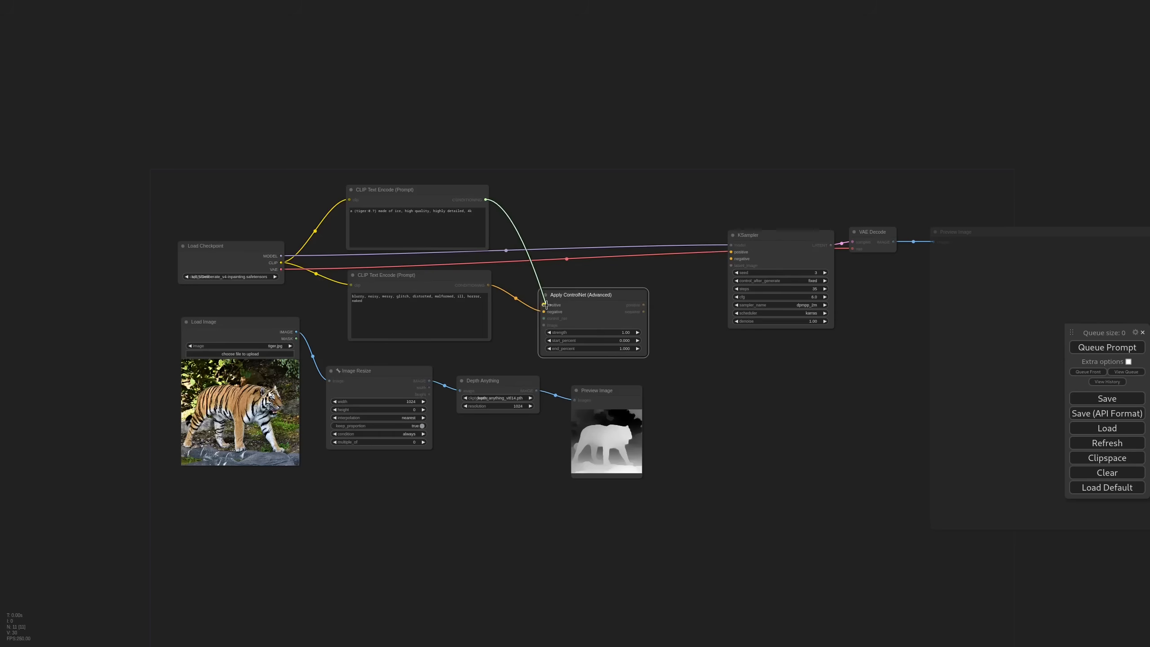
pyautogui.moveTo(597, 390); pyautogui.dragTo(480, 425)
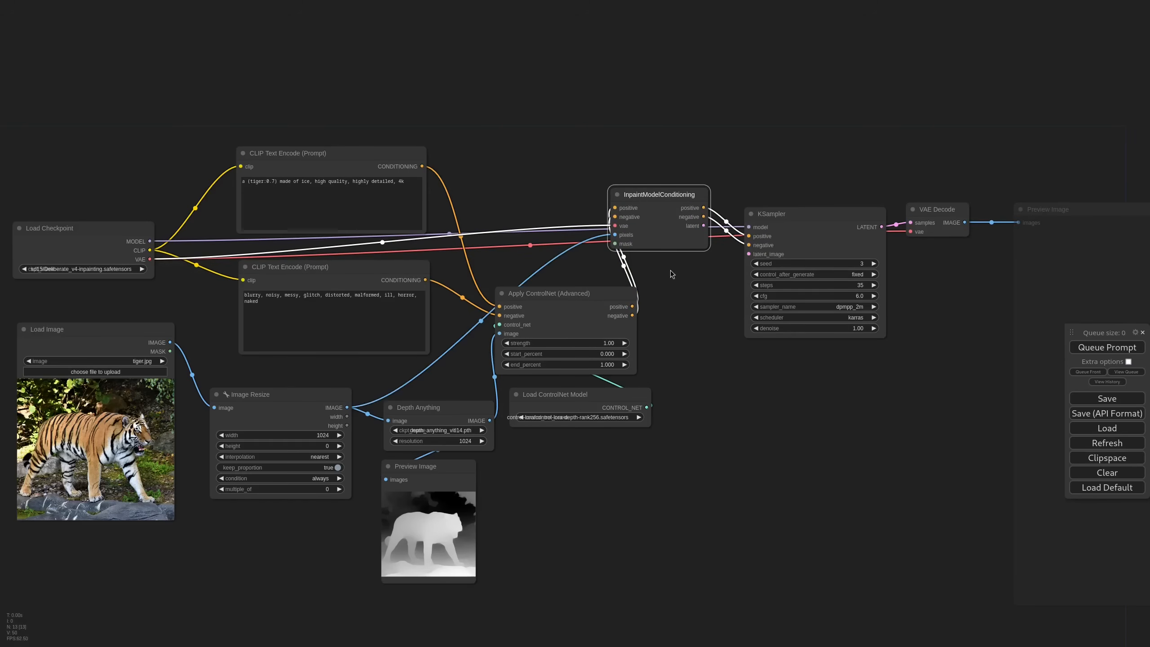
pyautogui.moveTo(681, 338)
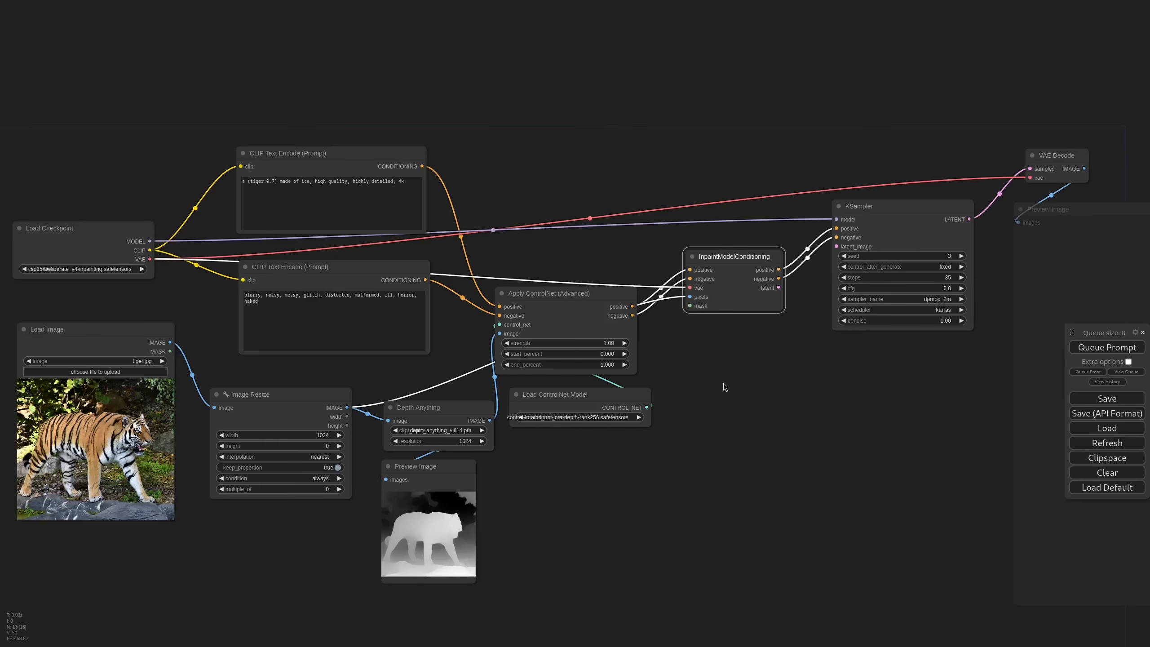
pyautogui.moveTo(721, 418)
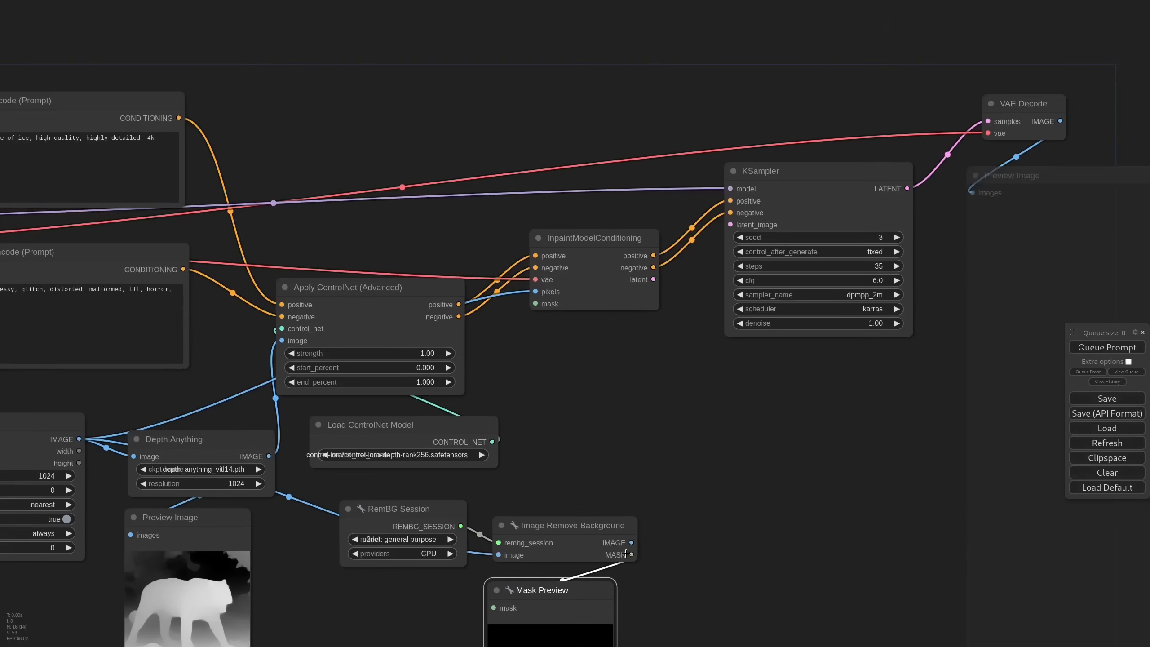
# - Preview the tiger's background-removal silhouette mask feeding the inpaint conditioning
pyautogui.moveTo(632, 553); pyautogui.dragTo(535, 303)
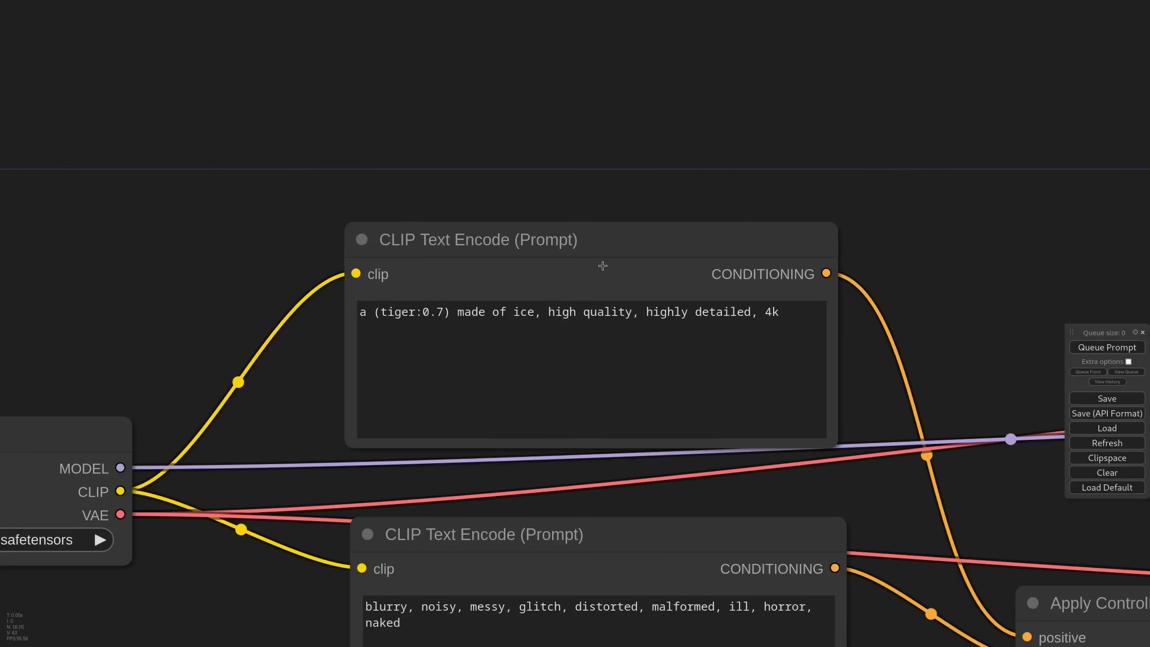
pyautogui.doubleClick(411, 311)
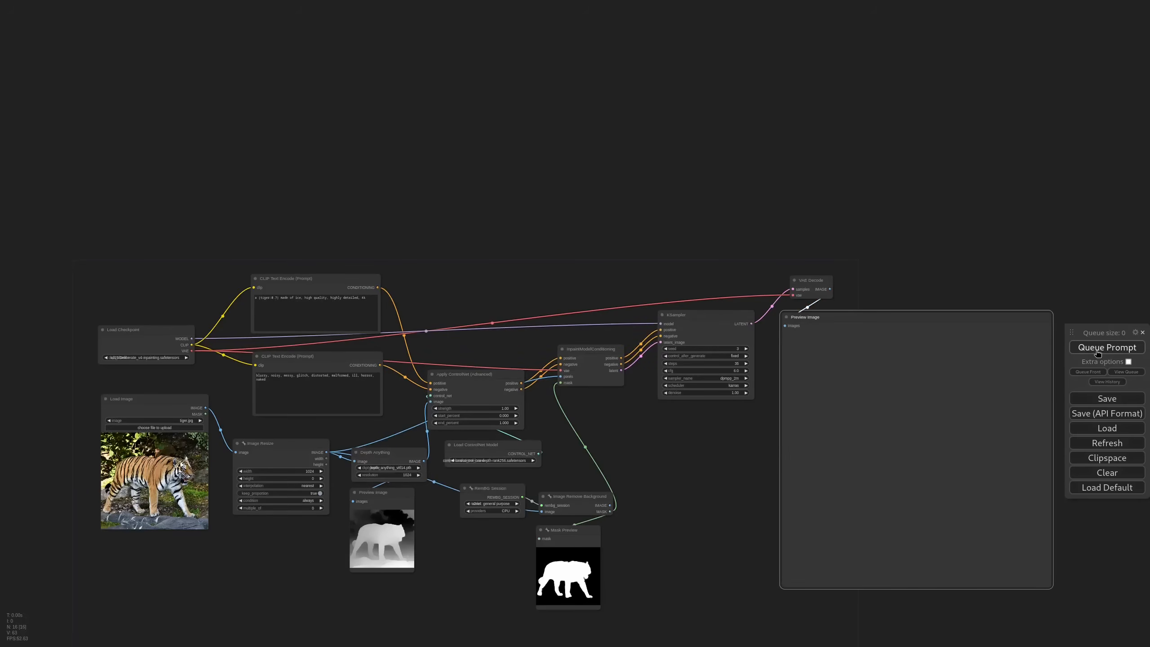
# - Queue the inpainted tiger, then add an IPAdapter Unified Loader for the iceberg reference
pyautogui.click(1107, 347)
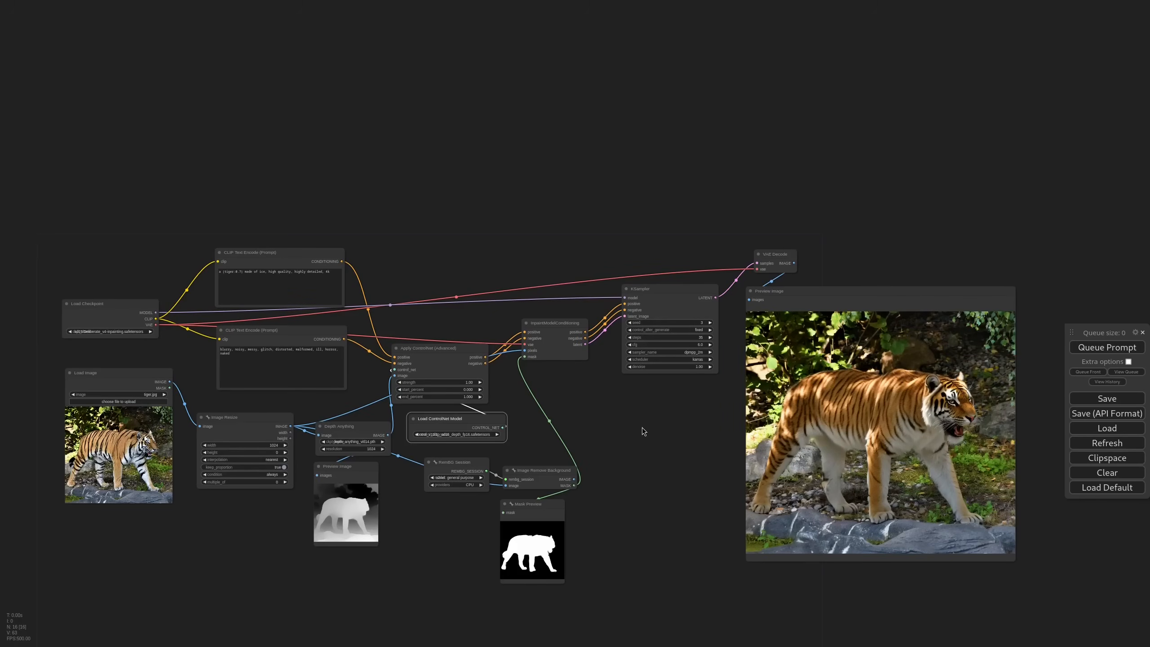
pyautogui.doubleClick(643, 432)
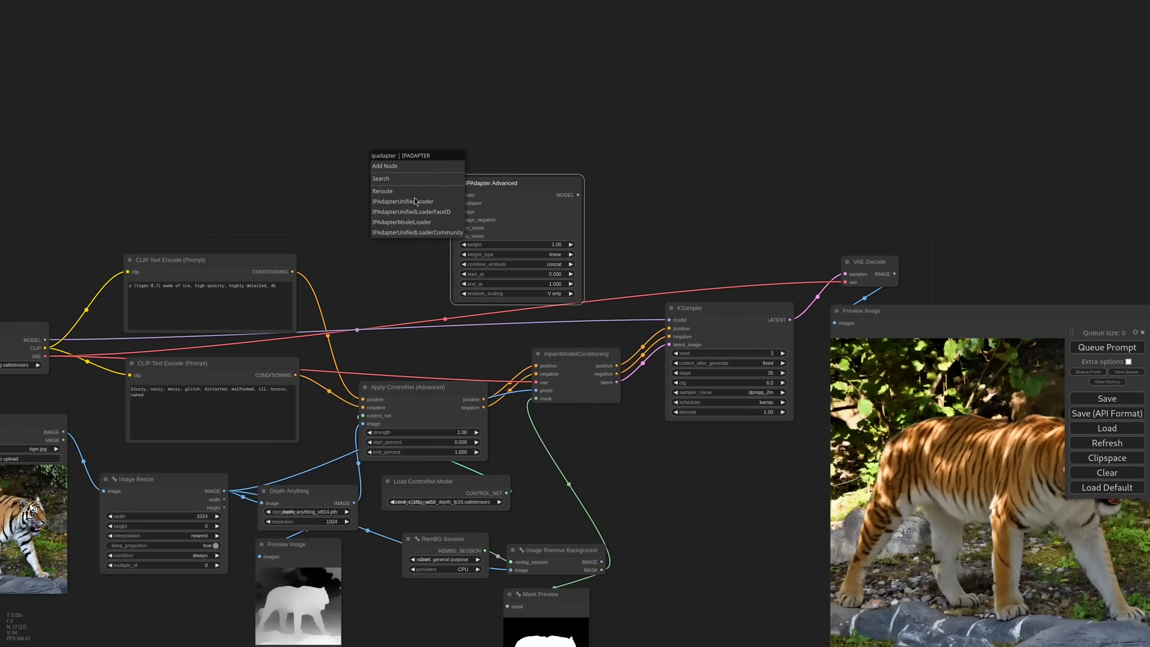
pyautogui.click(402, 202)
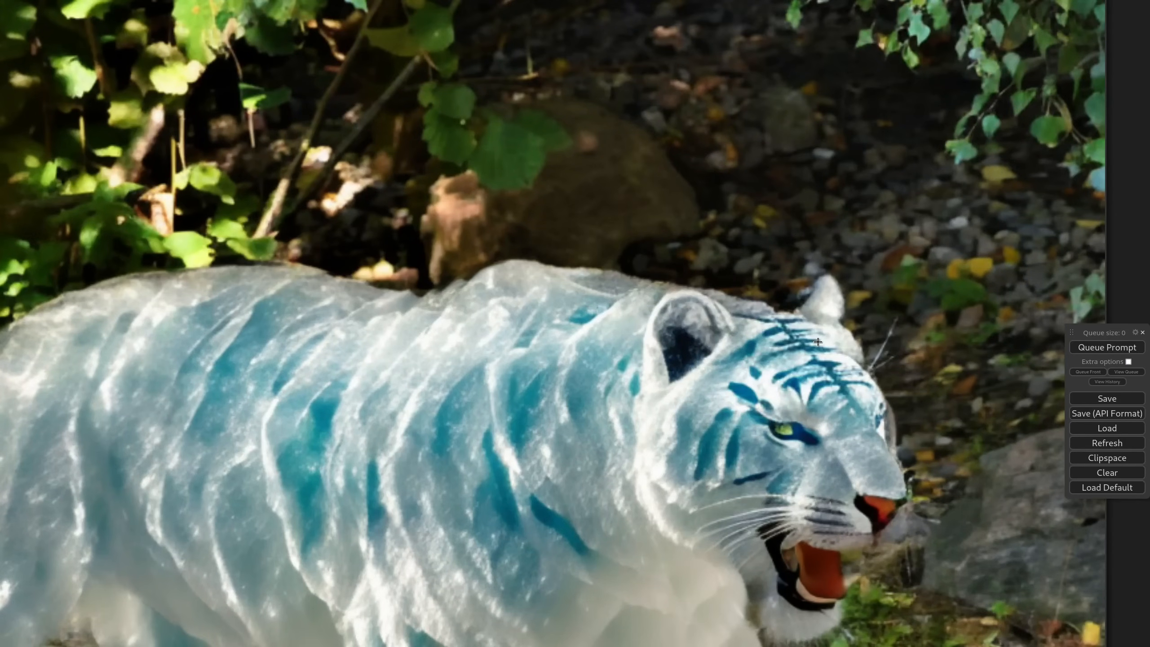
pyautogui.moveTo(642, 273)
pyautogui.write('differ')
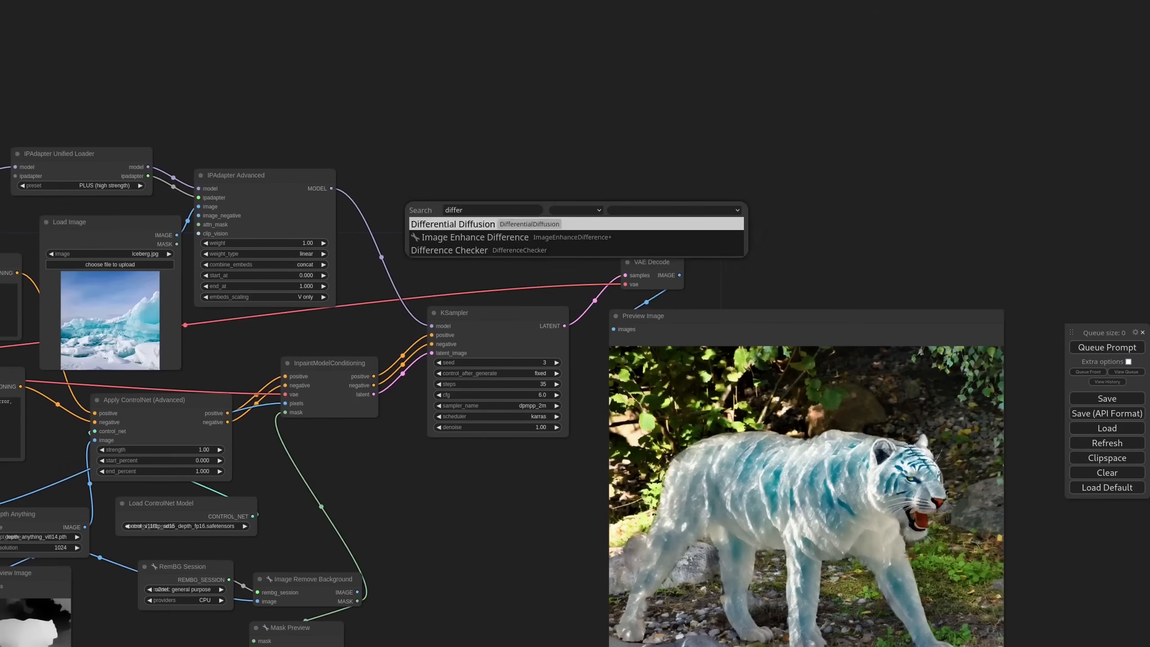
# - Insert Differential Diffusion, grow the tiger mask by 4 and regenerate the ice tiger
pyautogui.click(453, 224)
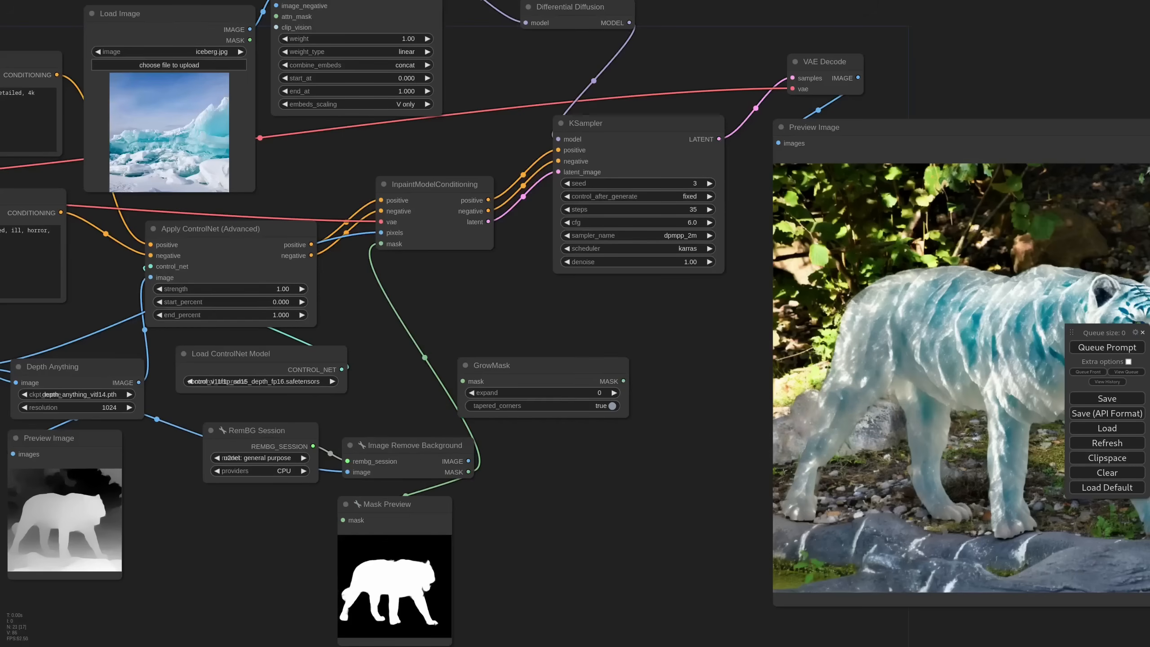
pyautogui.moveTo(542, 365); pyautogui.dragTo(469, 338)
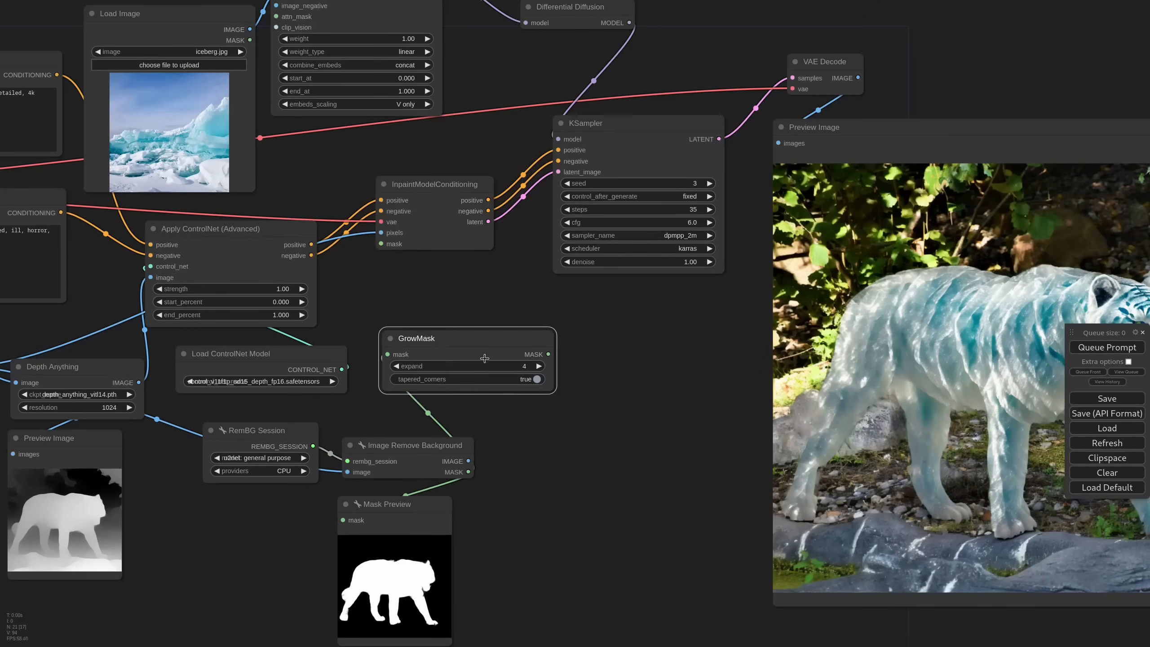
pyautogui.click(1107, 347)
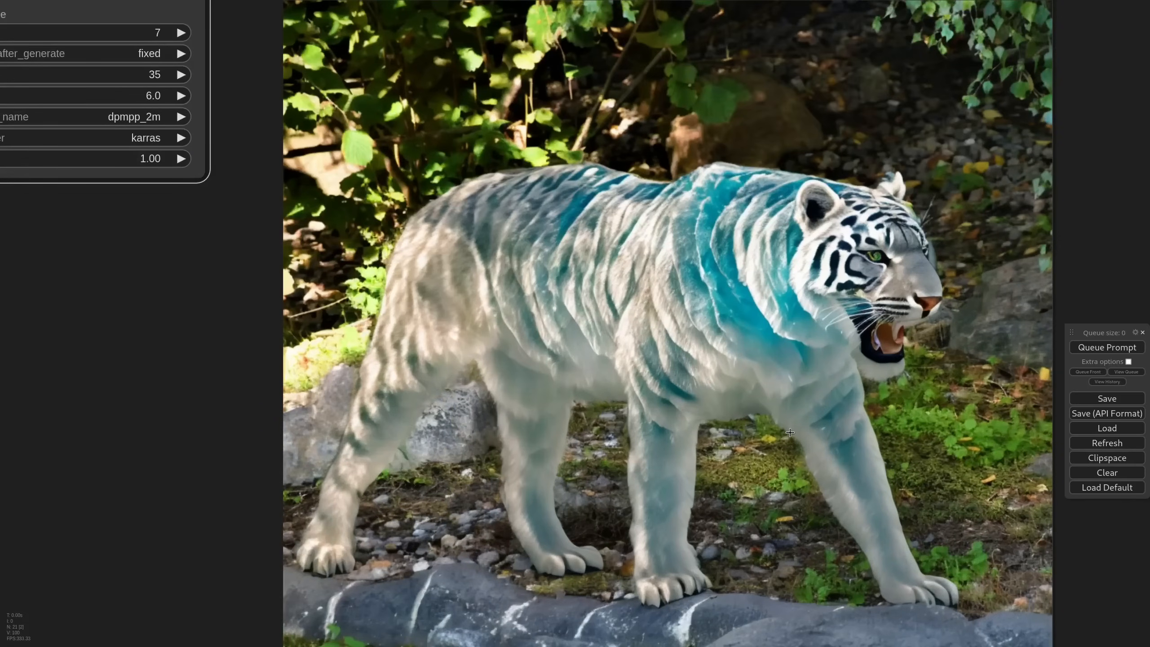
pyautogui.moveTo(812, 384)
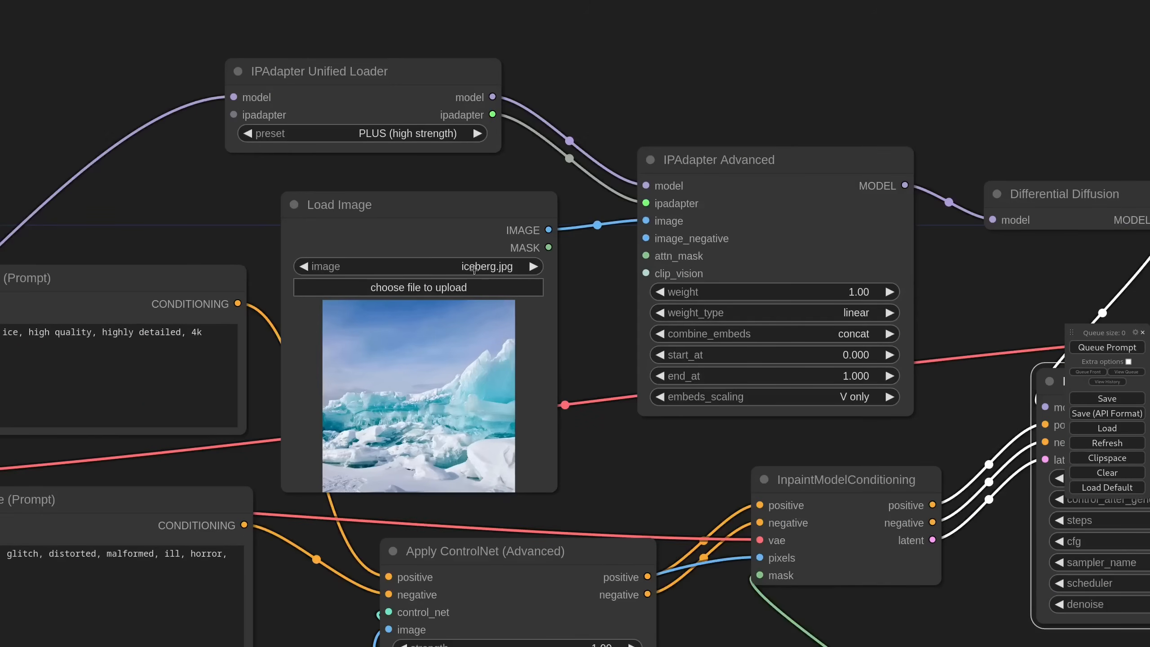
# - Switch the reference Load Image to porcelain.jpg.jpeg
pyautogui.write('por')
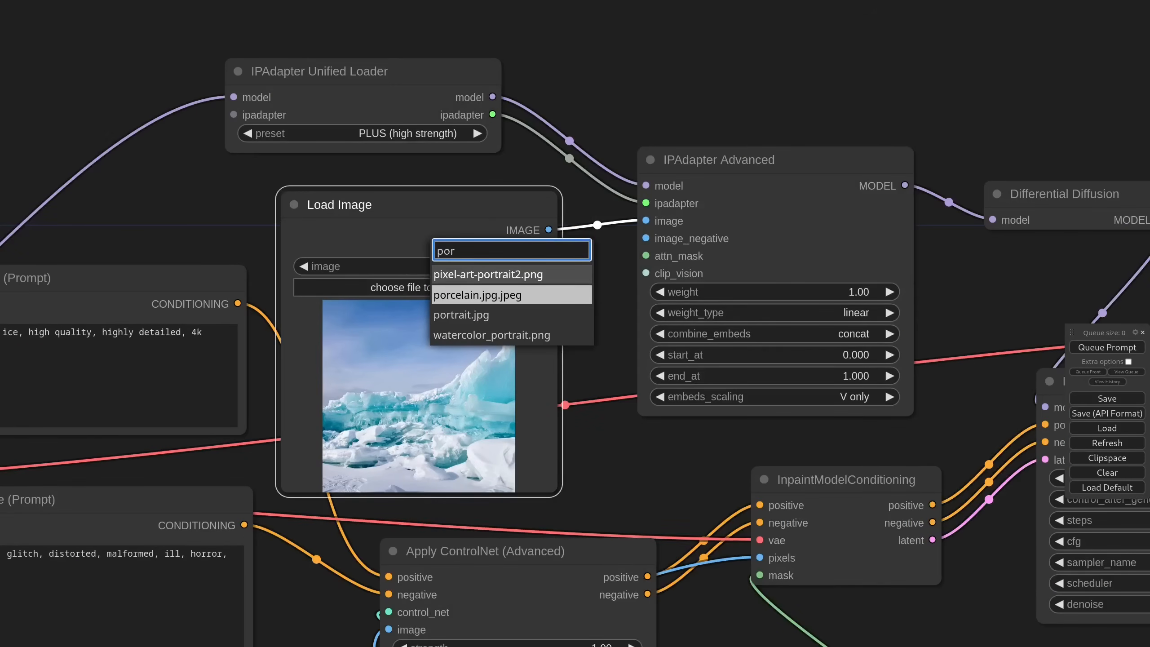
pyautogui.click(478, 294)
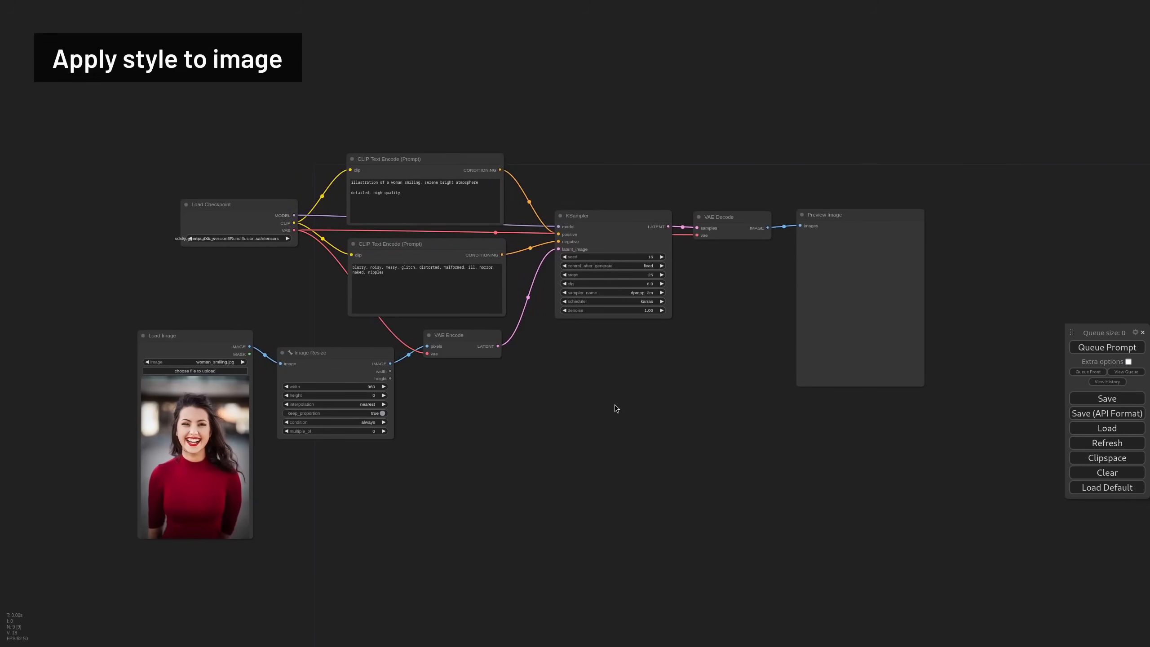
# - Add an IPAdapter Style & Composition SDXL node to the woman-photo workflow
pyautogui.moveTo(616, 409); pyautogui.dragTo(746, 435)
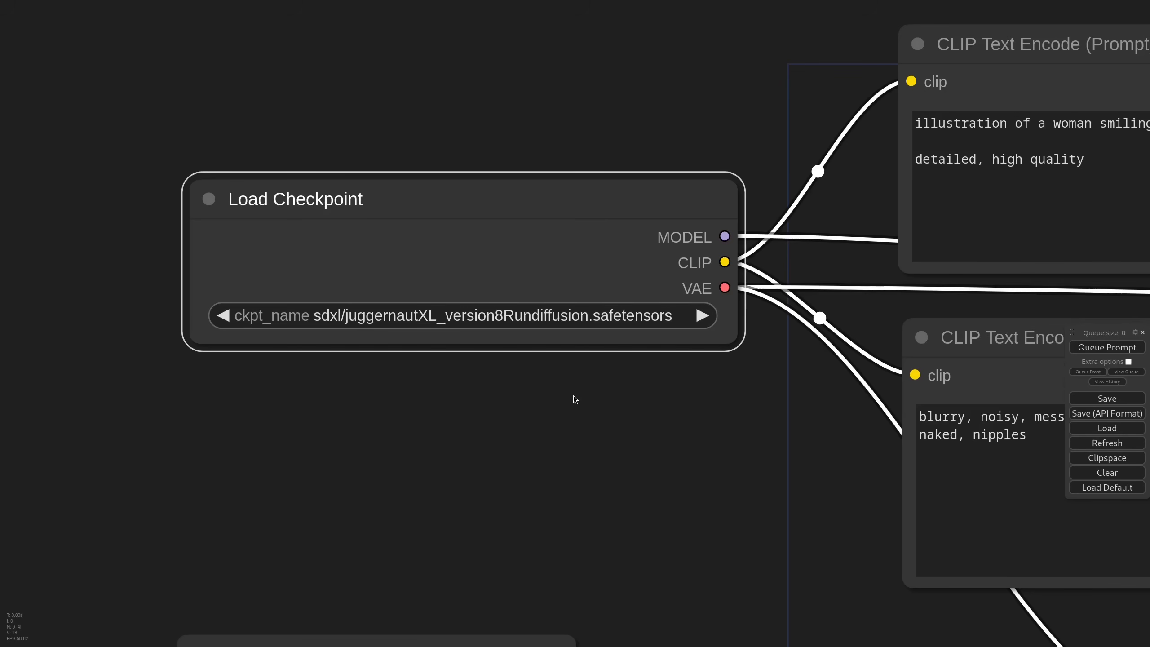
pyautogui.moveTo(577, 405)
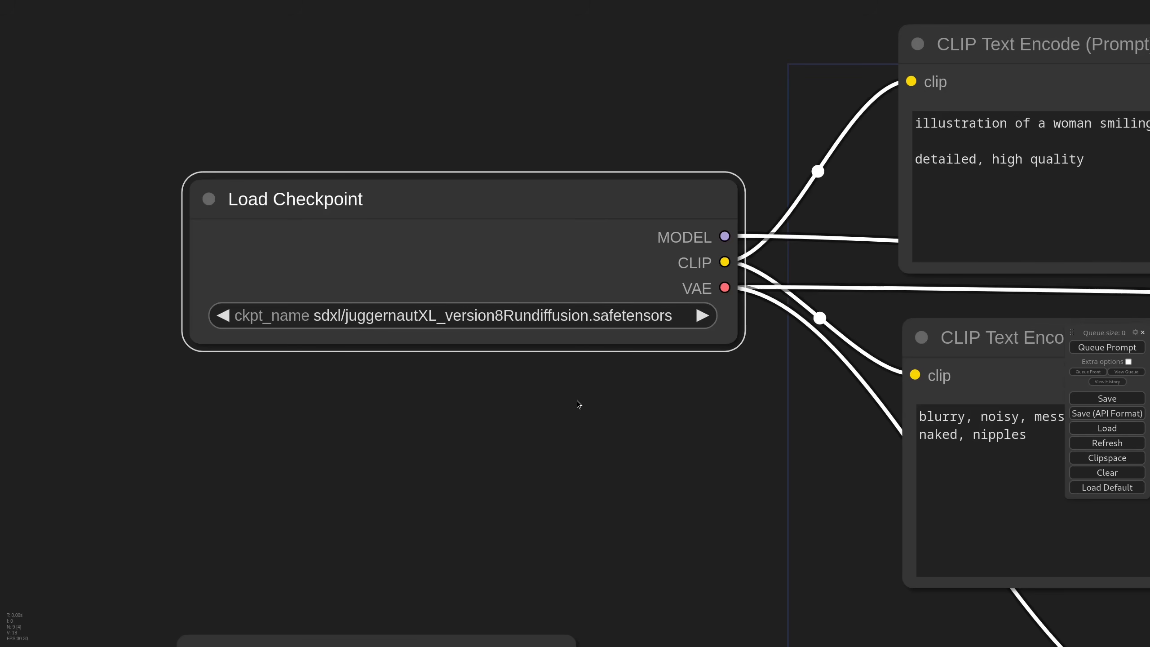
pyautogui.moveTo(594, 402)
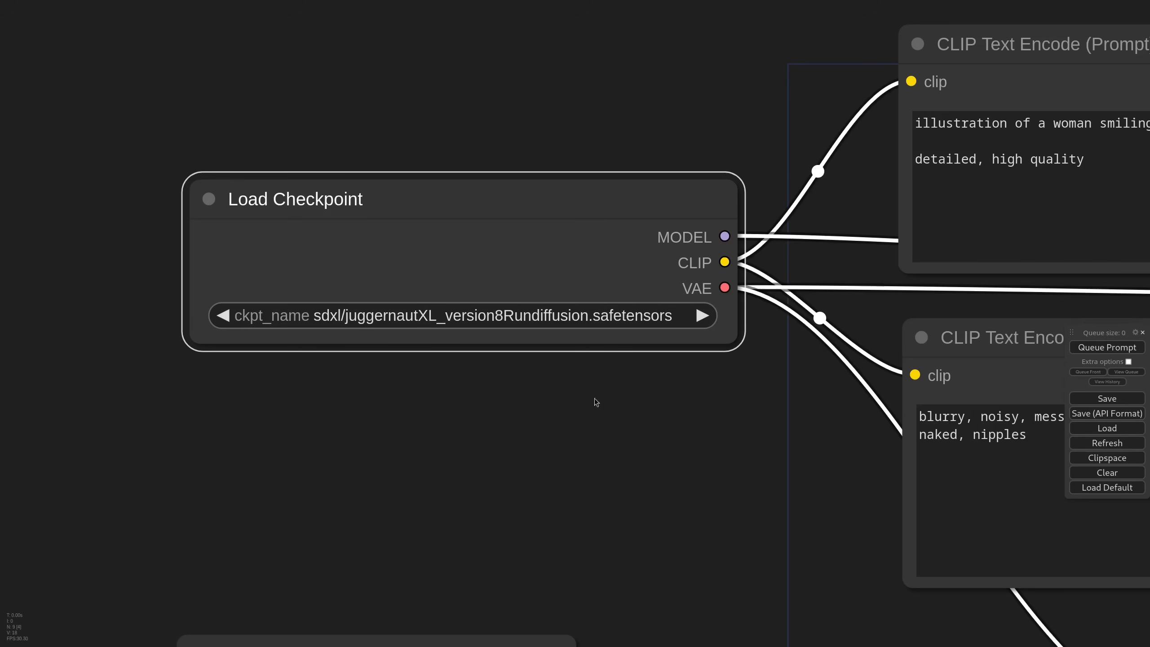
pyautogui.scroll(-3)
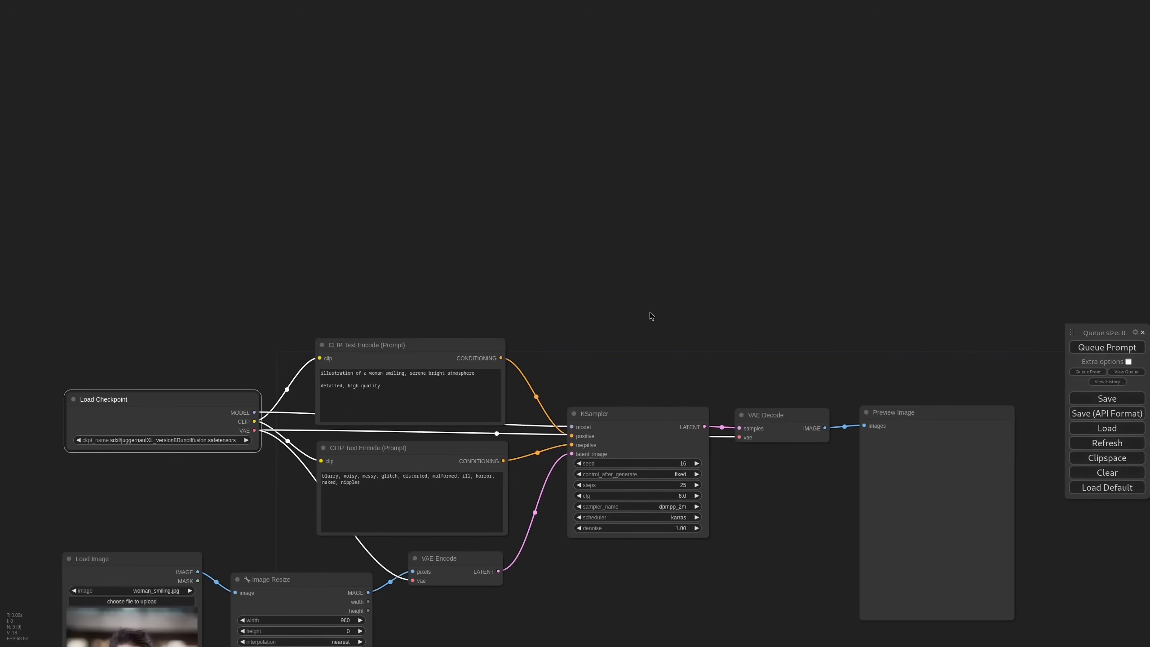
pyautogui.write('ipadapter sty')
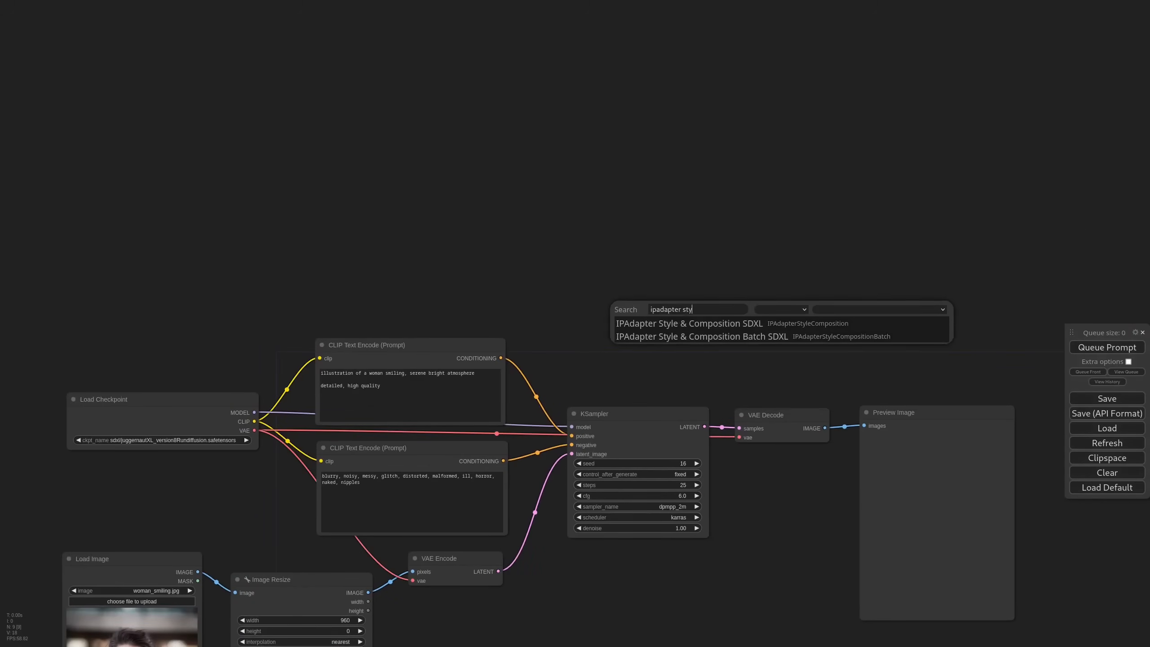
pyautogui.click(689, 324)
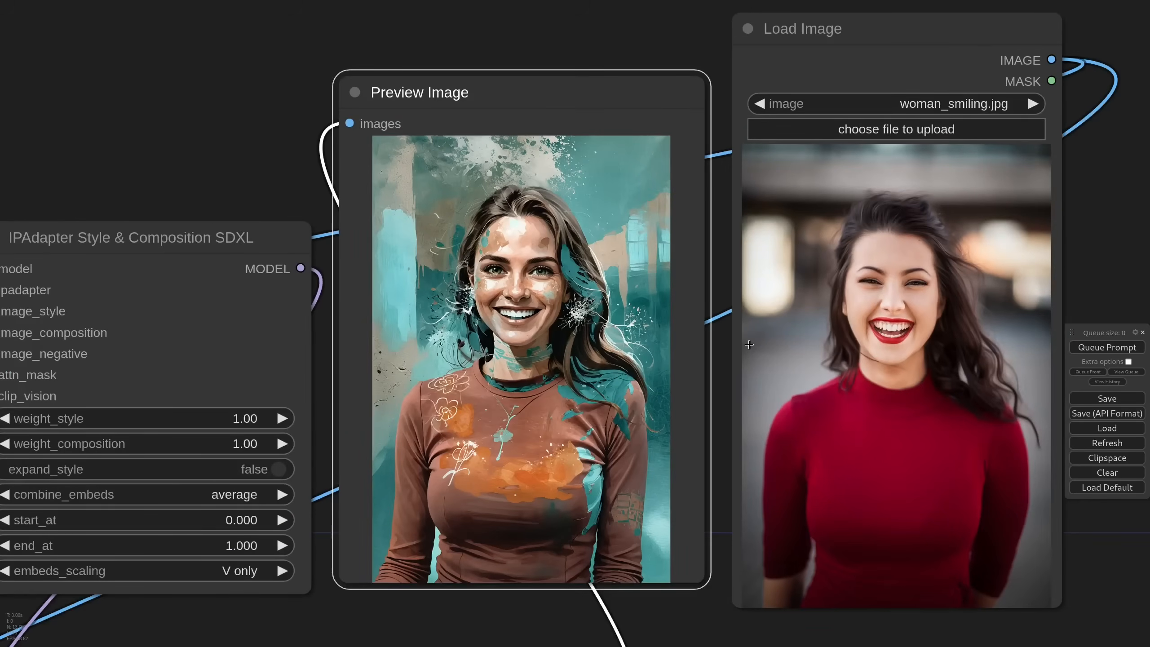
pyautogui.moveTo(682, 359)
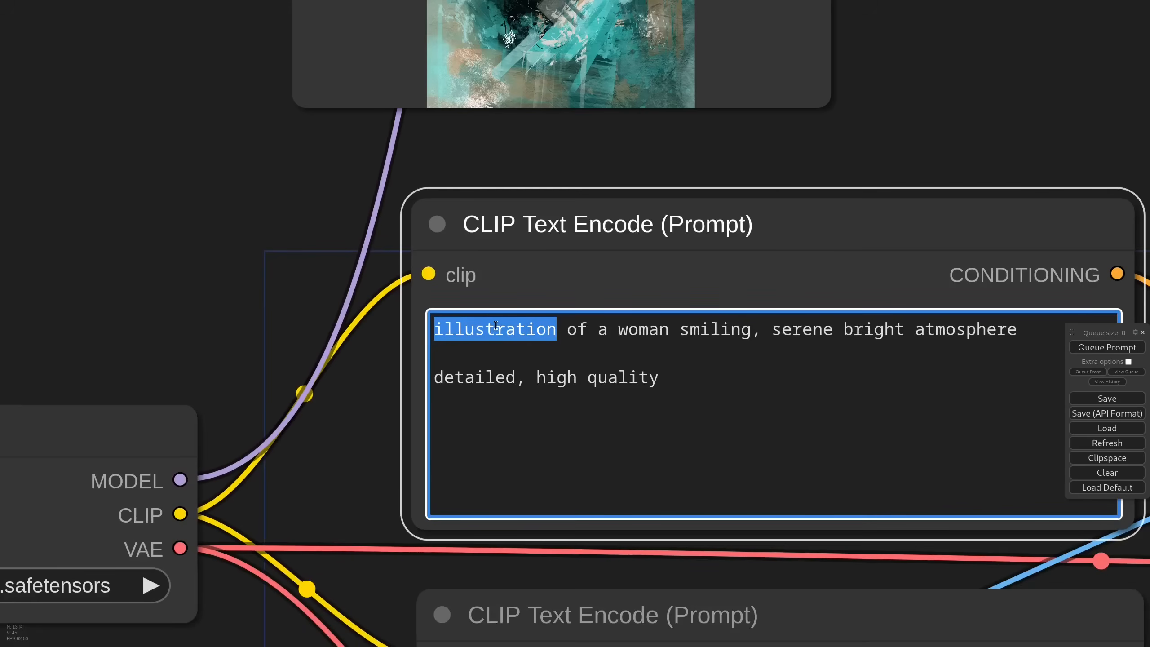
# - Change the prompt word 'illustration' to 'painting' for the woman portrait
pyautogui.write('painting')
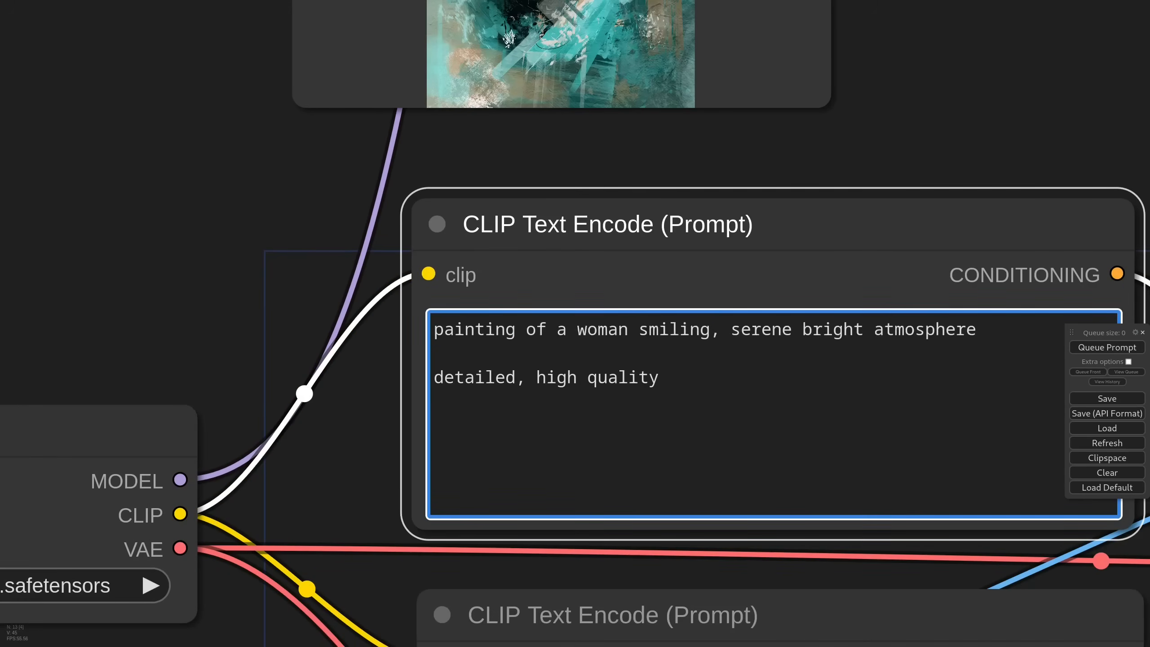
pyautogui.click(711, 330)
pyautogui.write(' open mouth closed eyes')
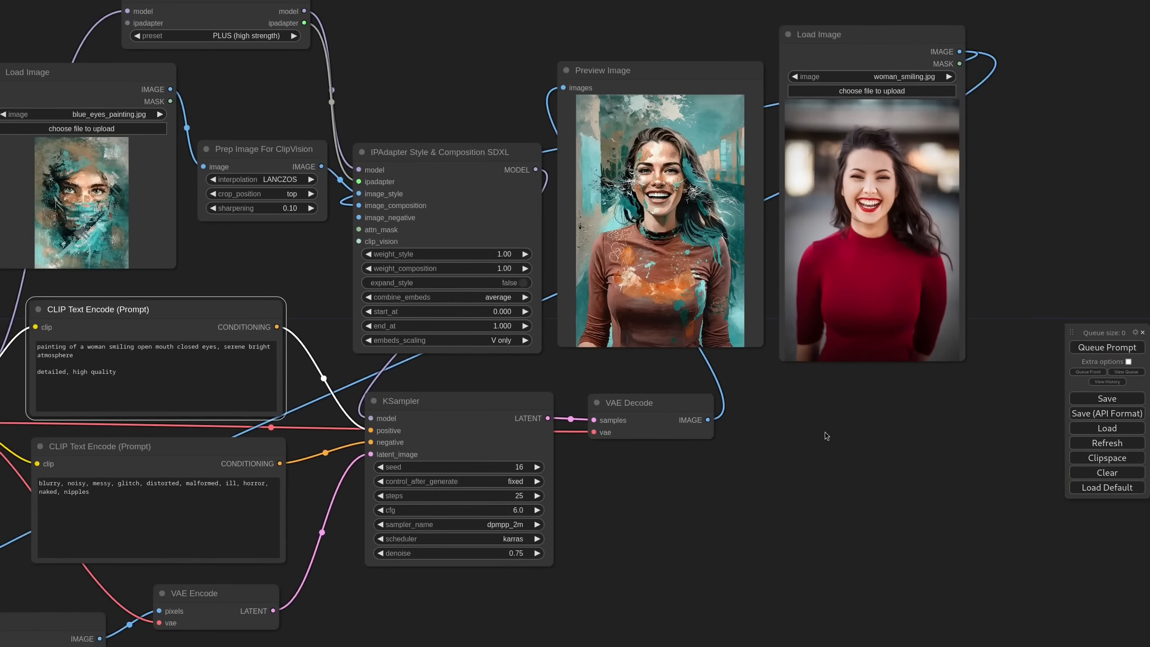
# - Wire a Canny edge branch and pick the canny SDXL model in Load ControlNet Model
pyautogui.scroll(-3)
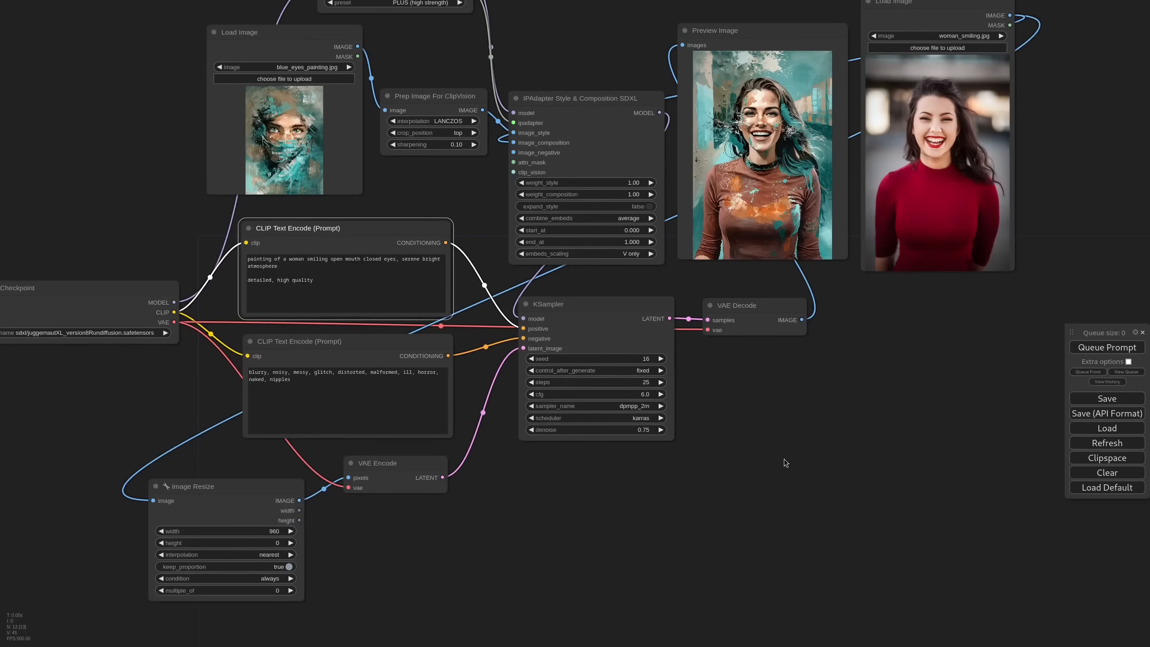
pyautogui.moveTo(785, 462); pyautogui.dragTo(573, 460)
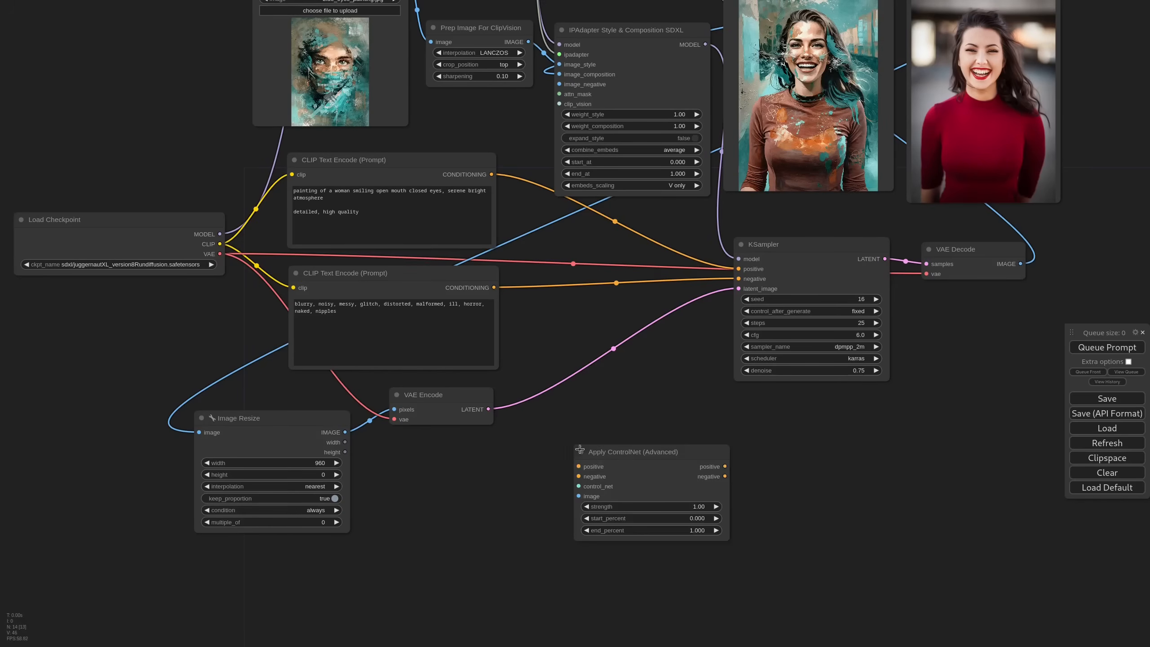
pyautogui.moveTo(633, 452); pyautogui.dragTo(605, 346)
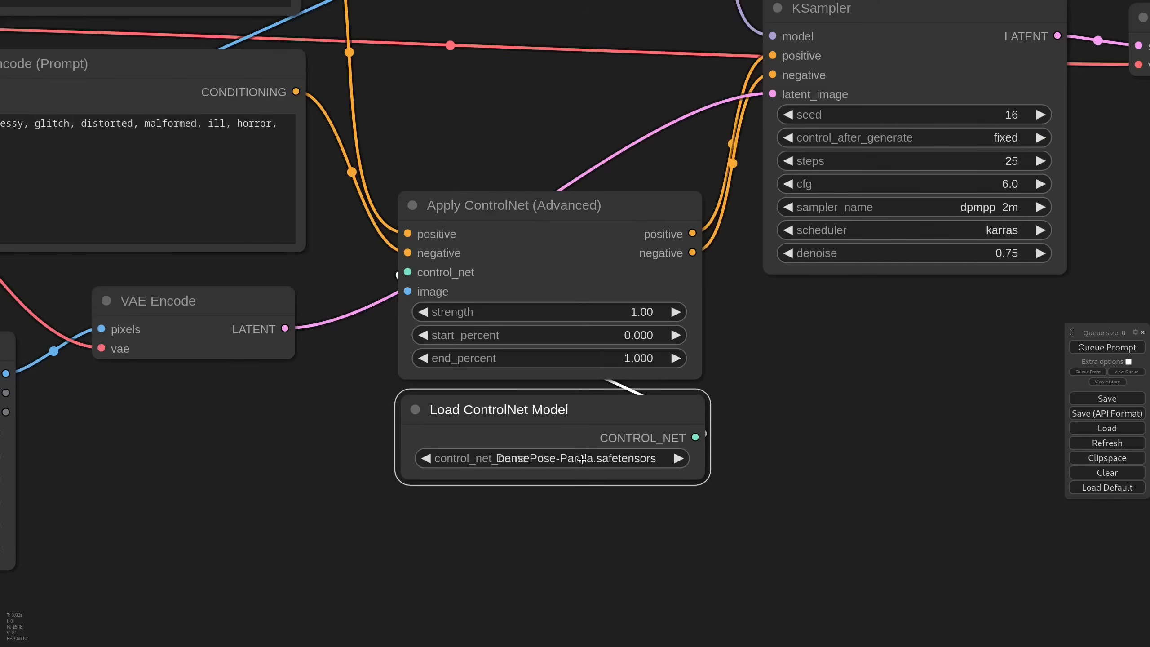
pyautogui.write('cann')
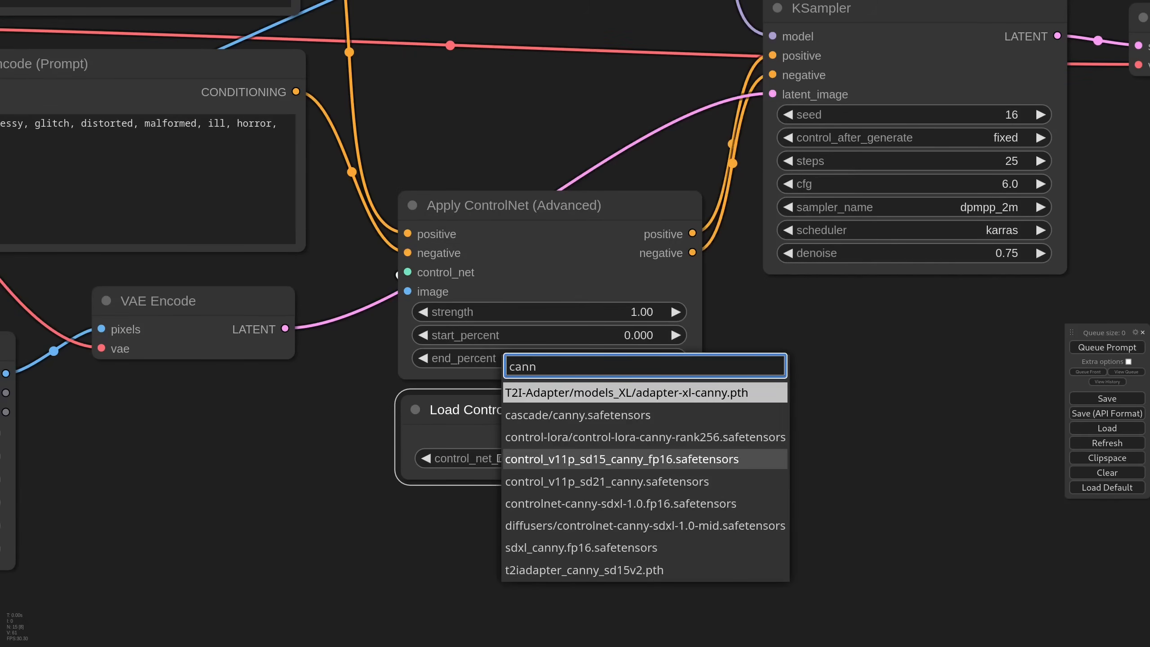
pyautogui.click(644, 525)
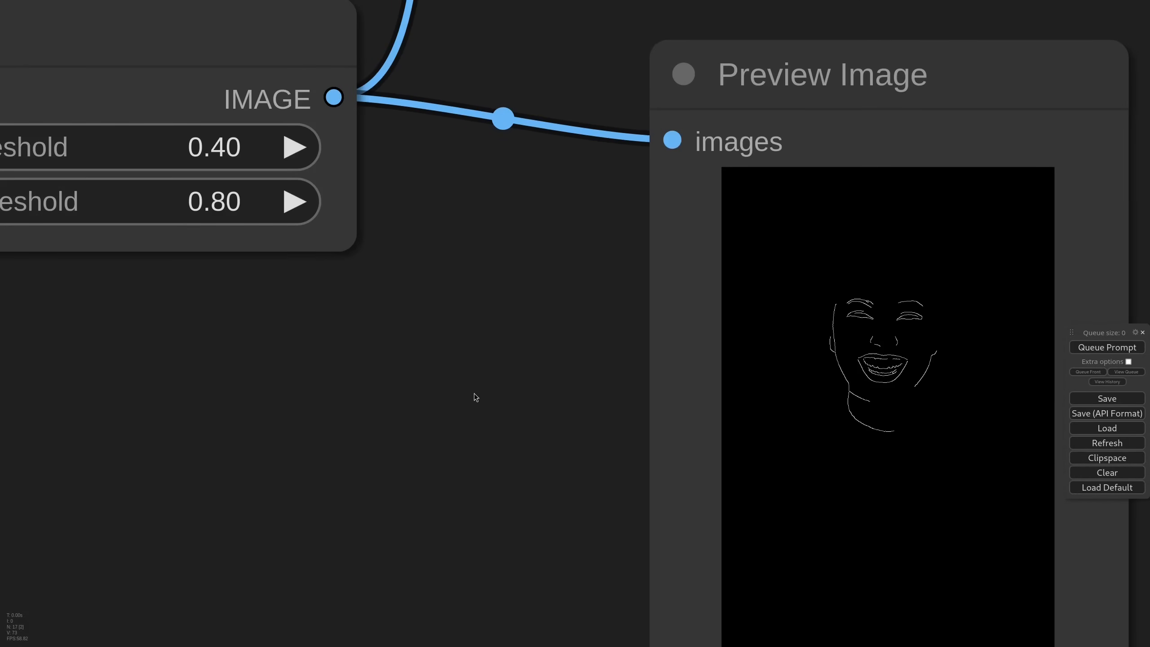
# - Lower the Canny thresholds to 0.05/0.25 so hair and shoulders appear in the edge map
pyautogui.click(1106, 347)
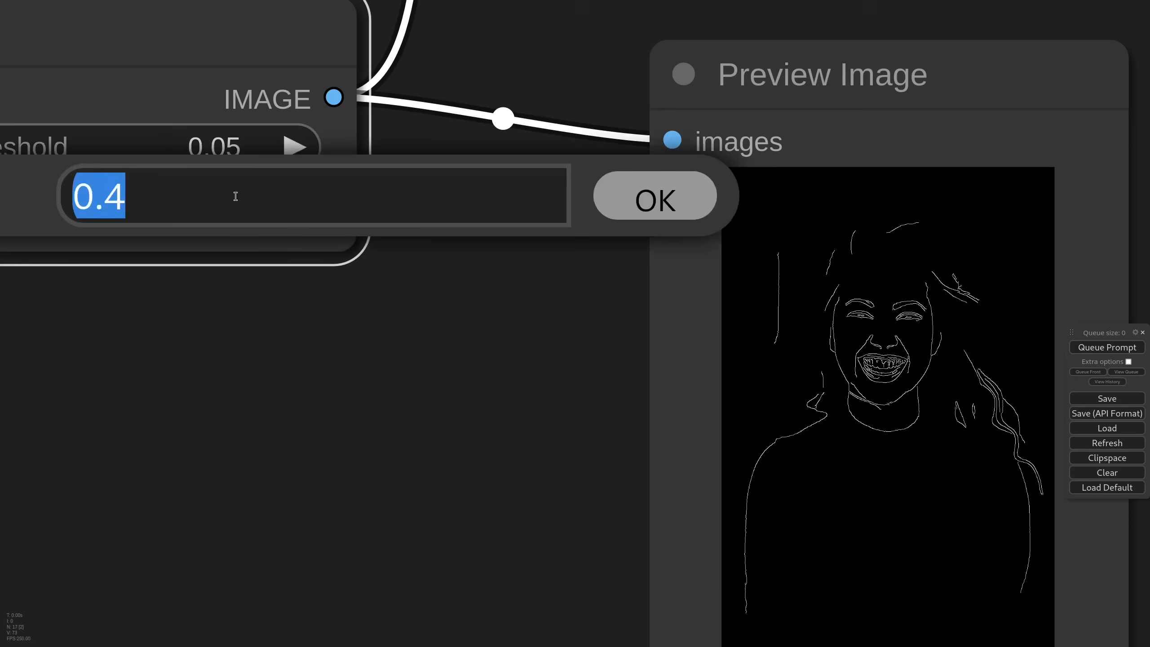
pyautogui.click(653, 198)
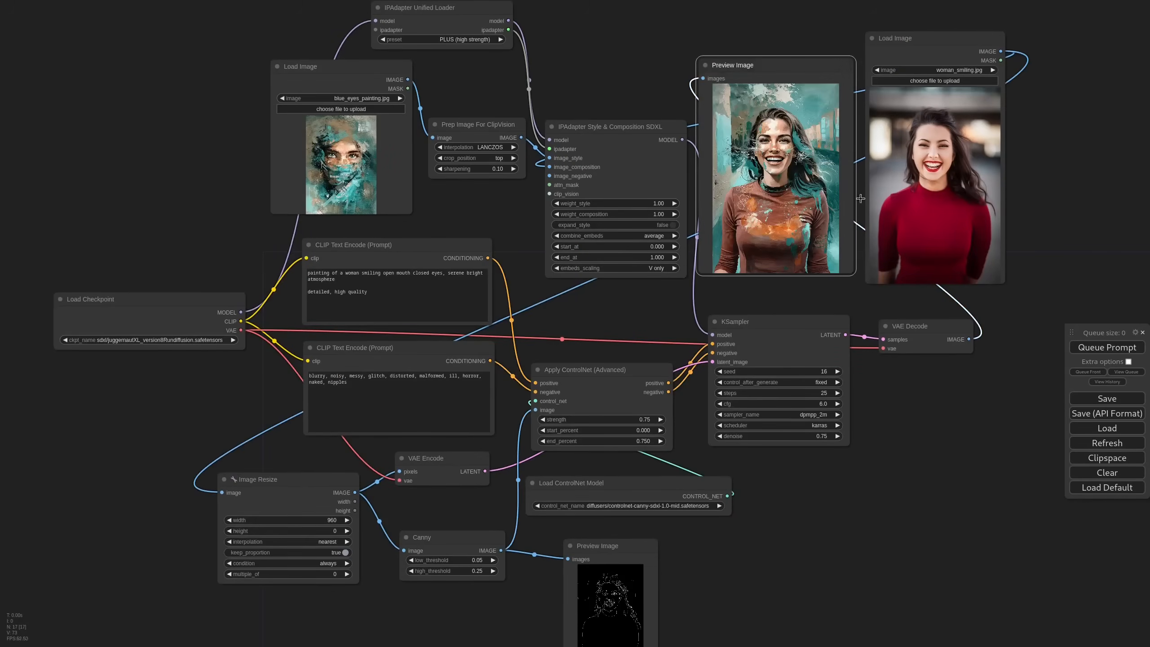
# - Settle weight_style at 1.10 with seed 18 and regenerate the painted portrait
pyautogui.click(1106, 347)
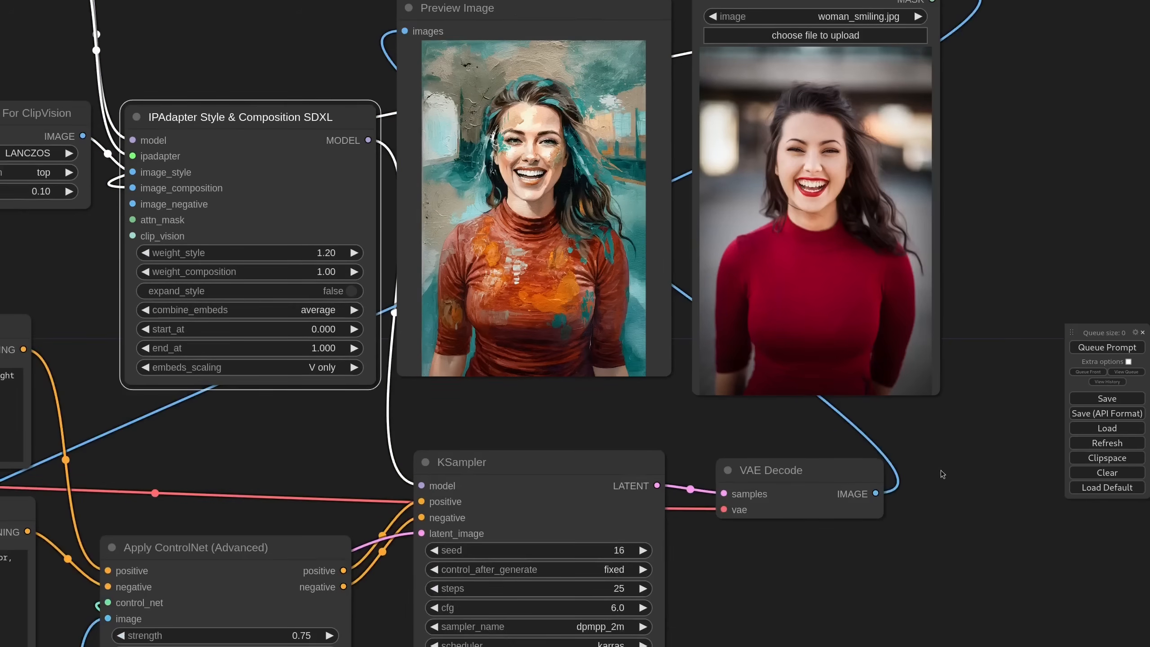
pyautogui.click(1106, 347)
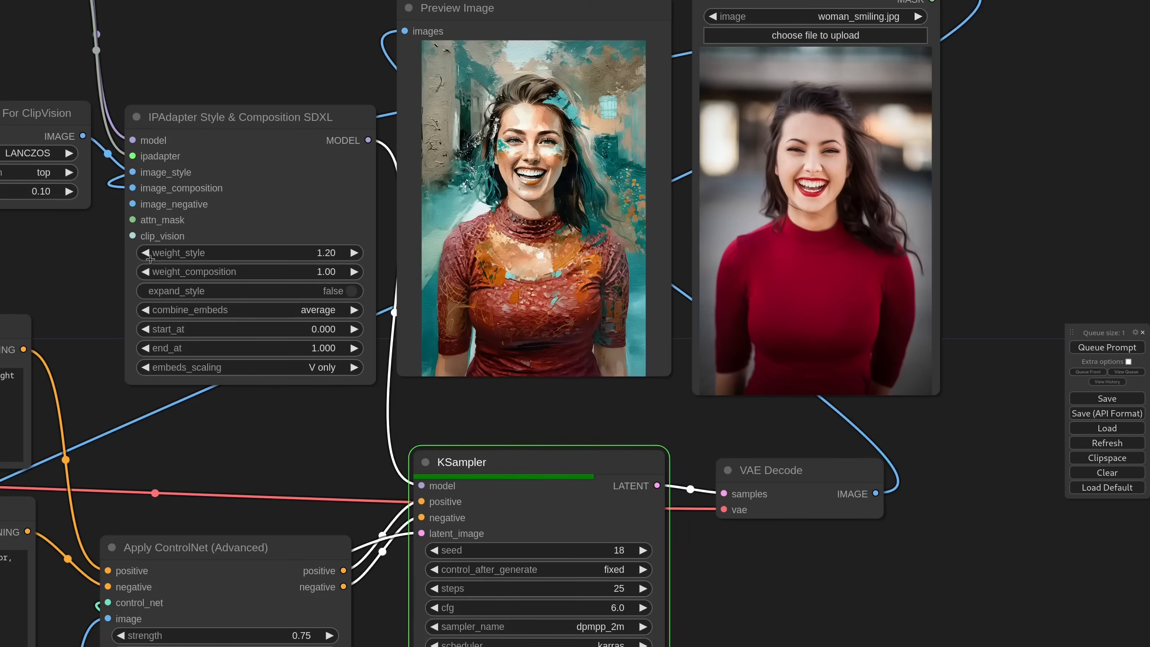
pyautogui.click(146, 252)
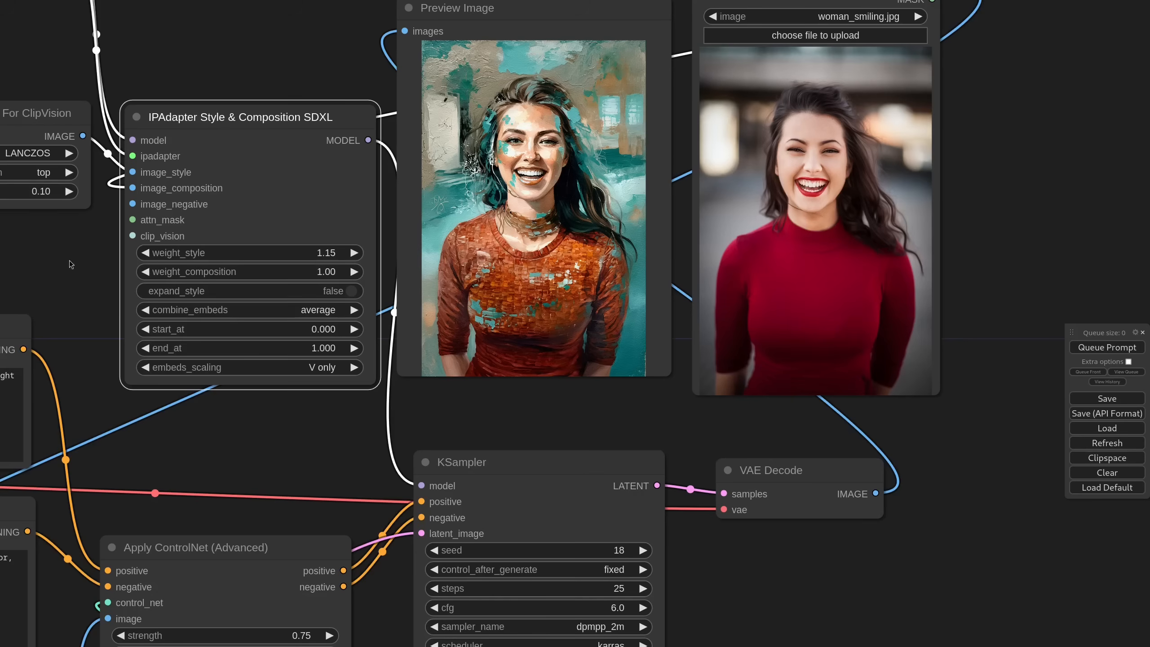
pyautogui.click(1108, 347)
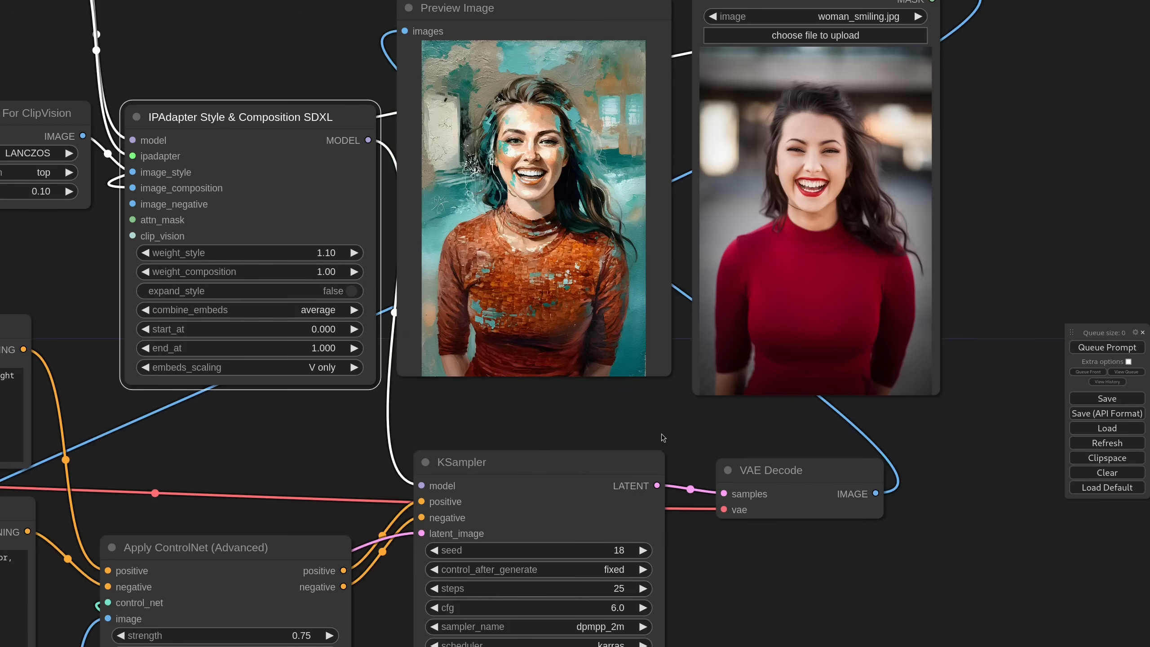
pyautogui.scroll(-3)
pyautogui.write('depth a')
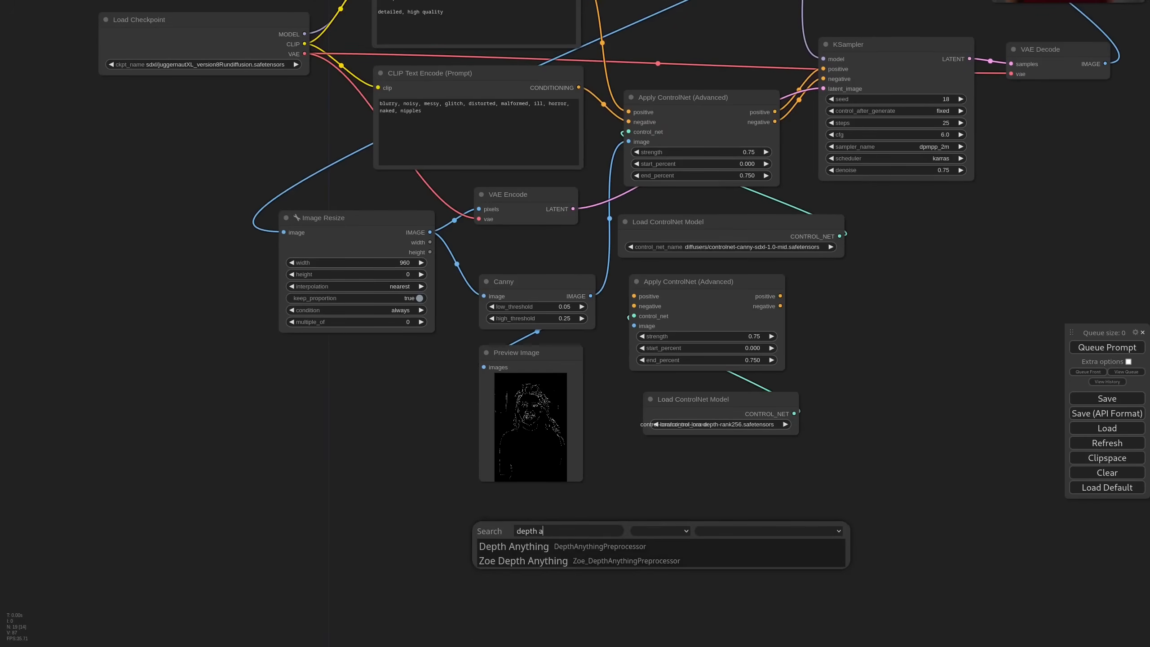
# - Add a Depth Anything preprocessor for the depth ControlNet and generate with both controls
pyautogui.click(513, 545)
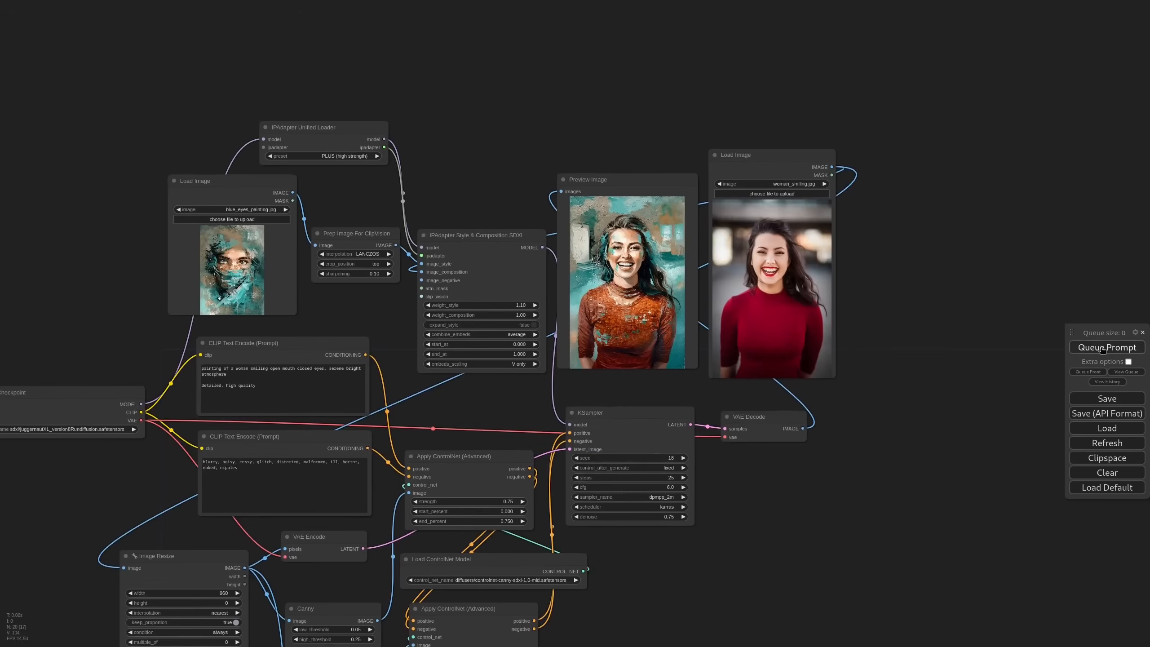
pyautogui.click(1108, 347)
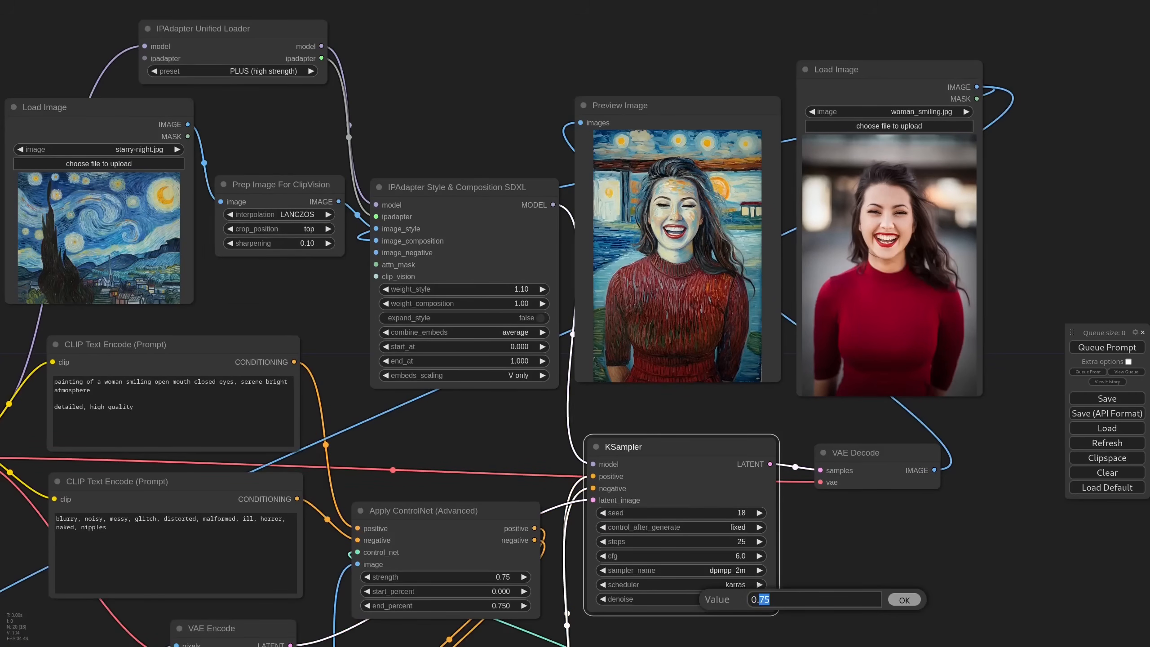
# - Raise the KSampler denoise to 0.90 for the Starry Night restyle
pyautogui.click(904, 600)
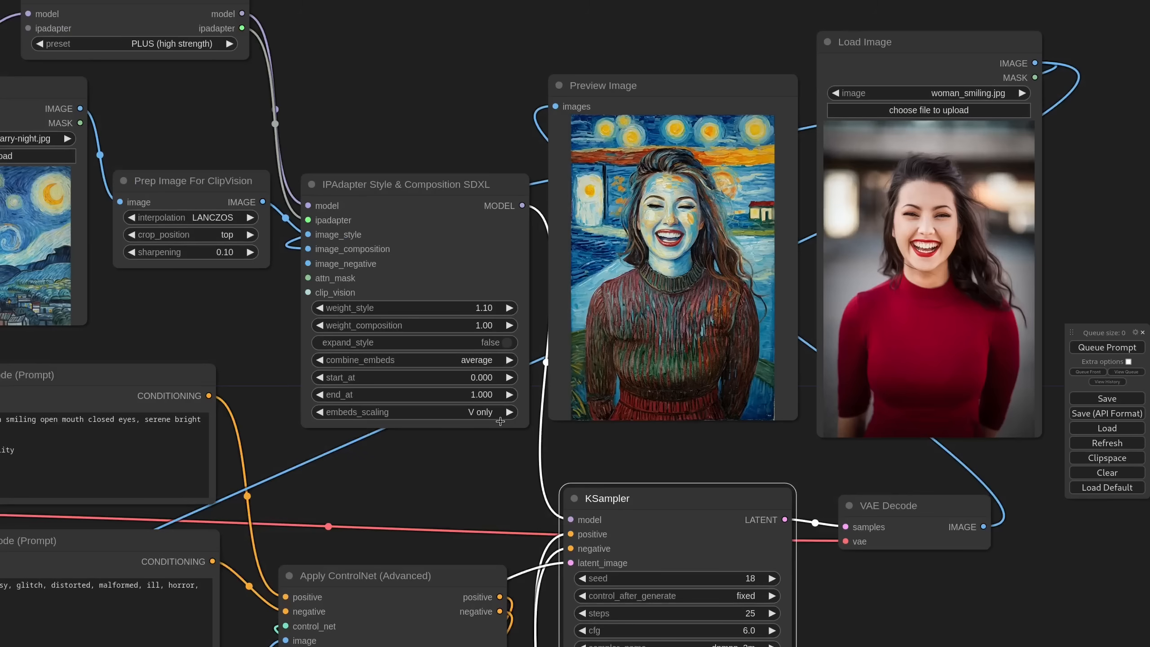
pyautogui.moveTo(512, 477)
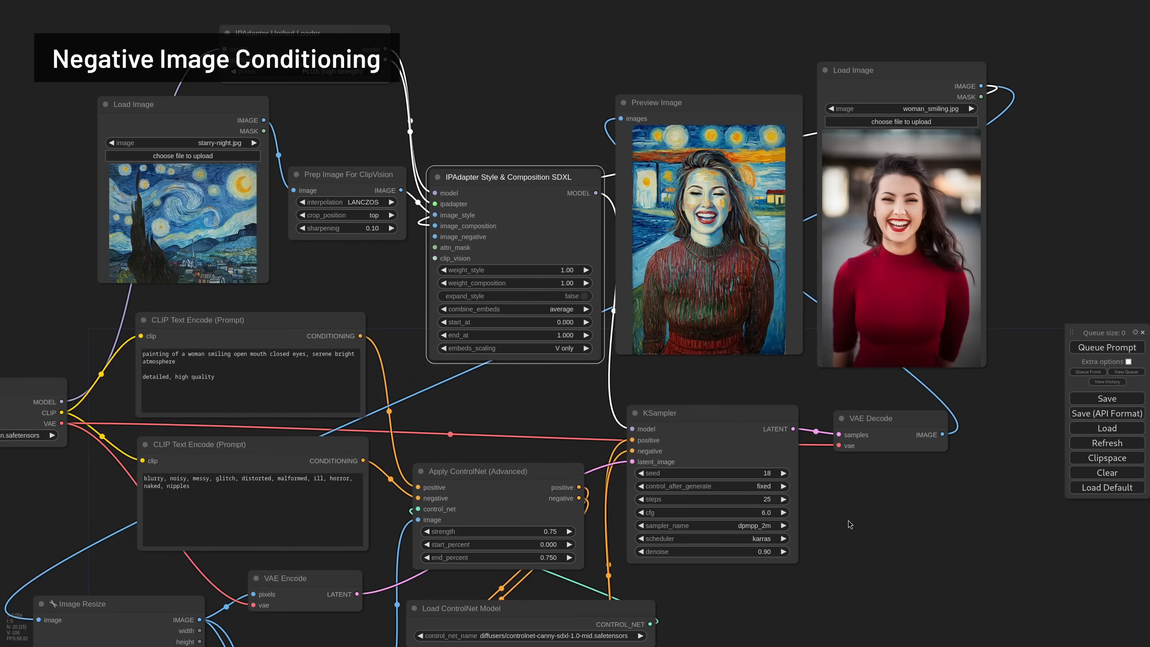
pyautogui.moveTo(824, 383)
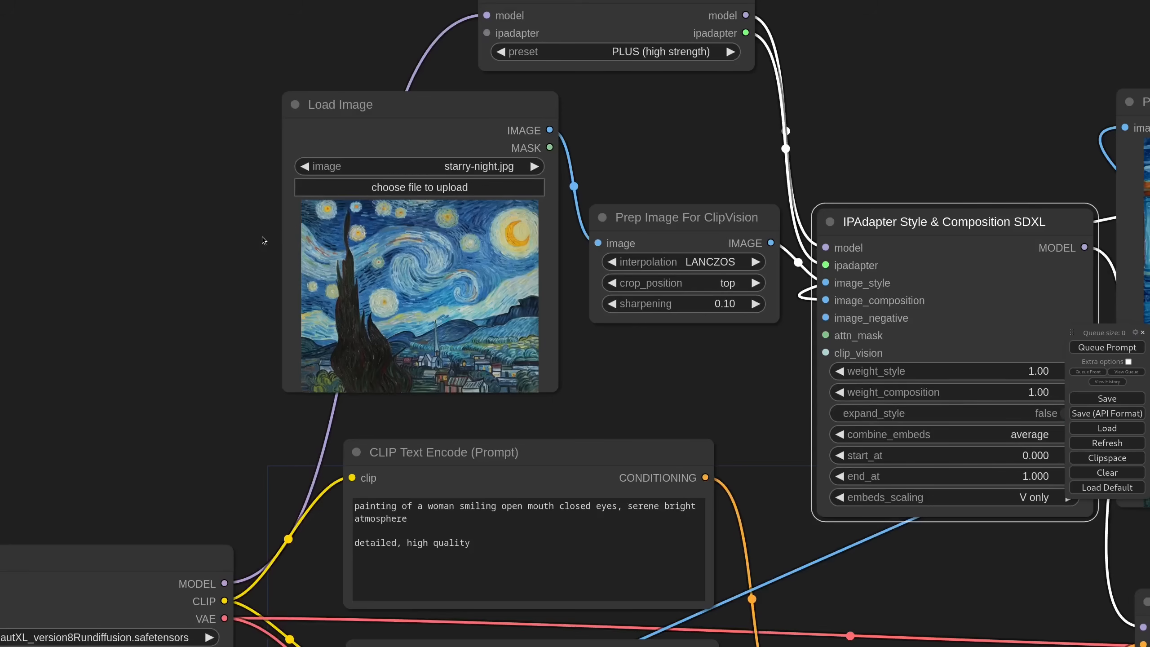
pyautogui.moveTo(267, 231)
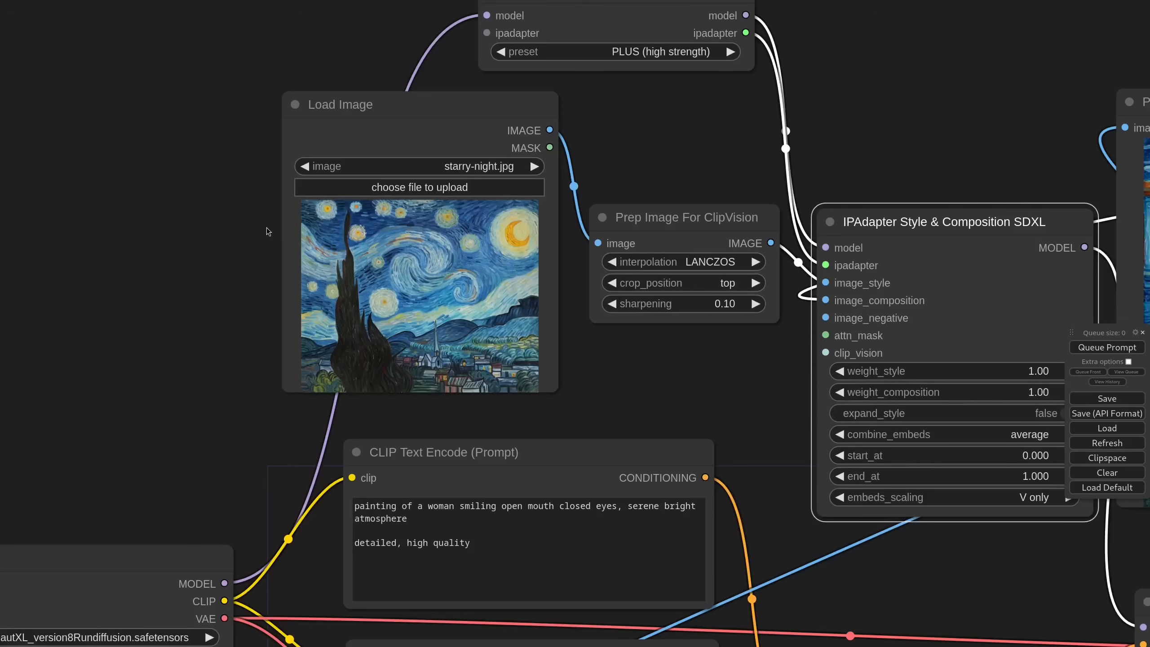
pyautogui.moveTo(488, 167)
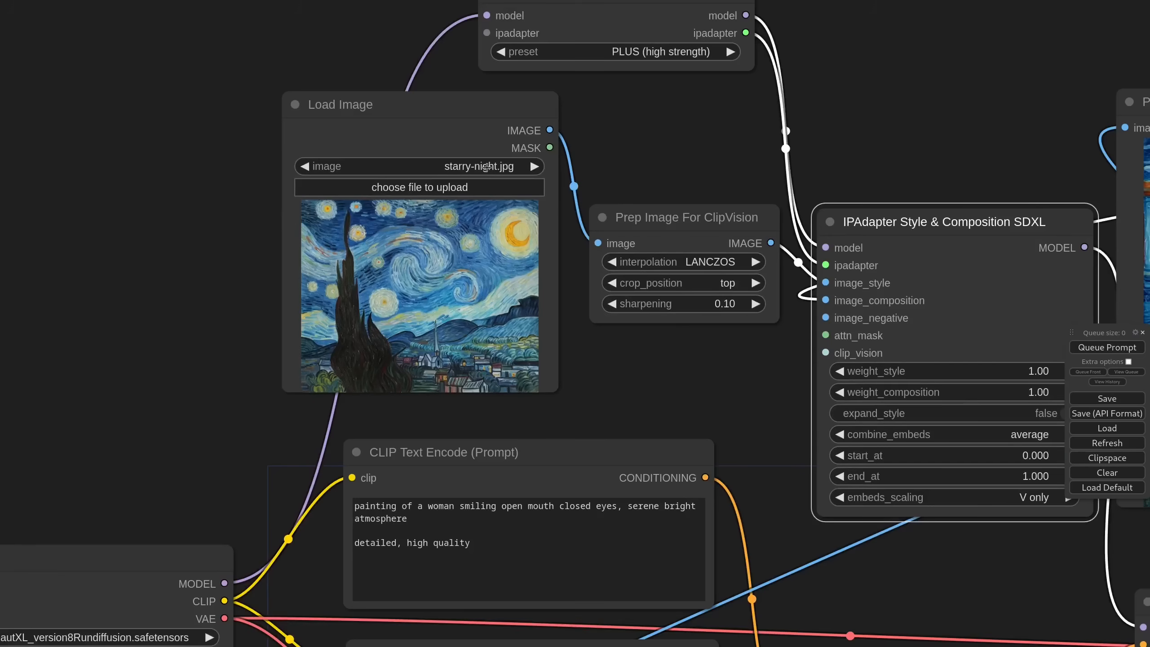
# - Switch the style reference image to cat_pencil.jpg
pyautogui.click(415, 166)
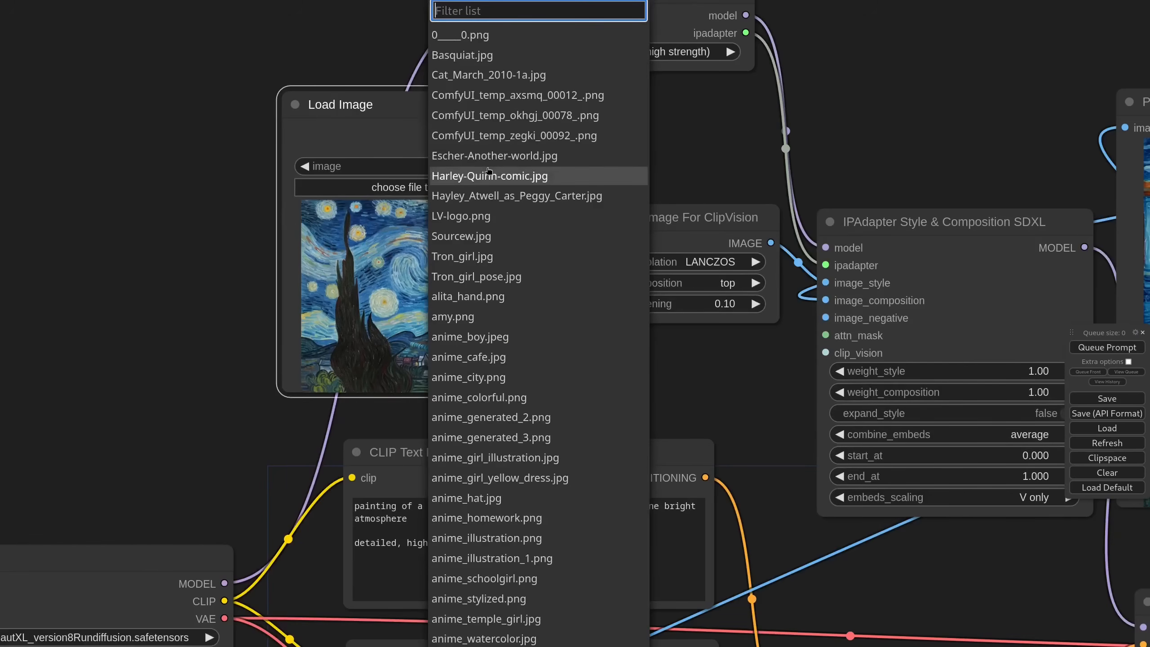
pyautogui.write('cat')
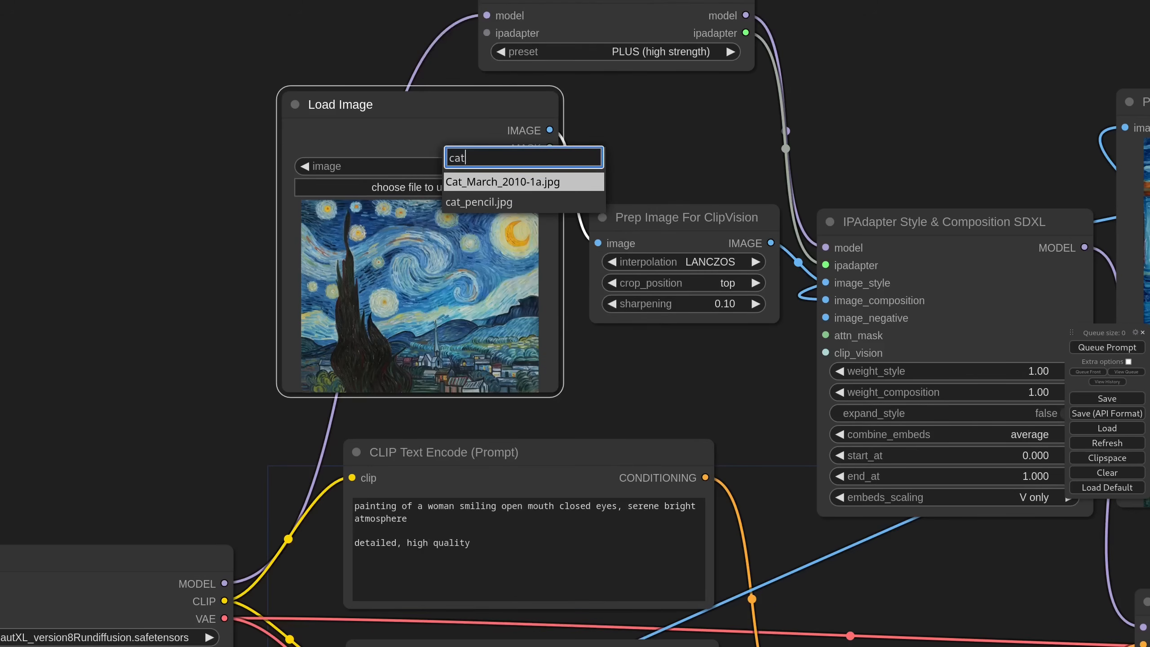
pyautogui.click(480, 201)
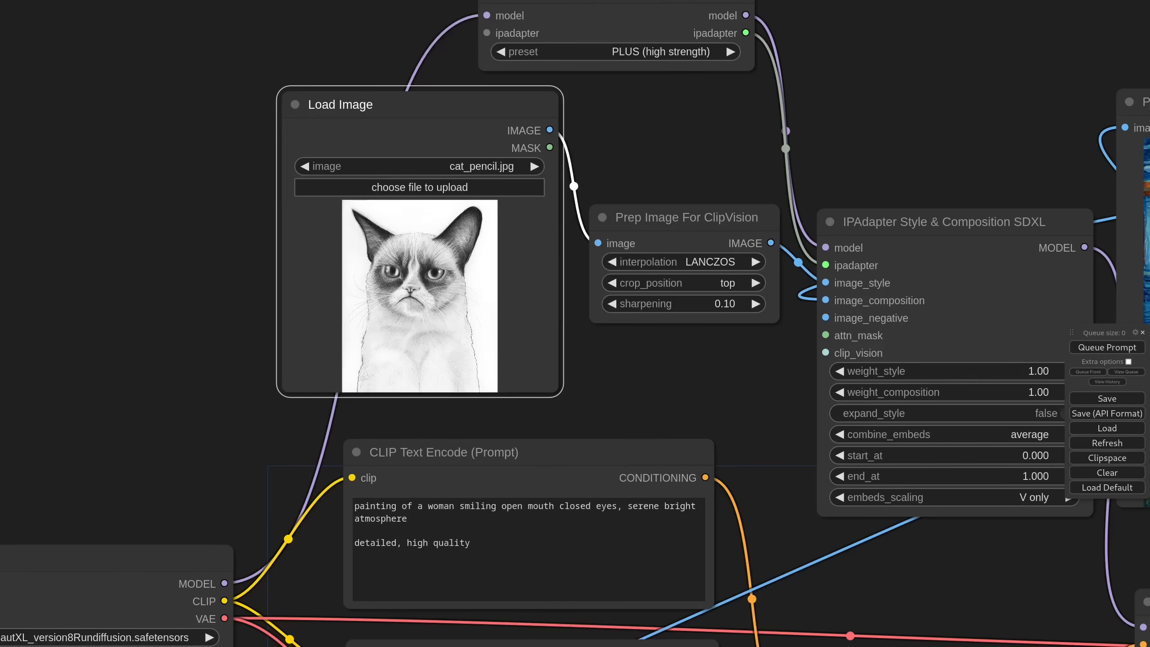
# - Replace 'painting' with 'graphite drawing' in the positive prompt
pyautogui.doubleClick(375, 506)
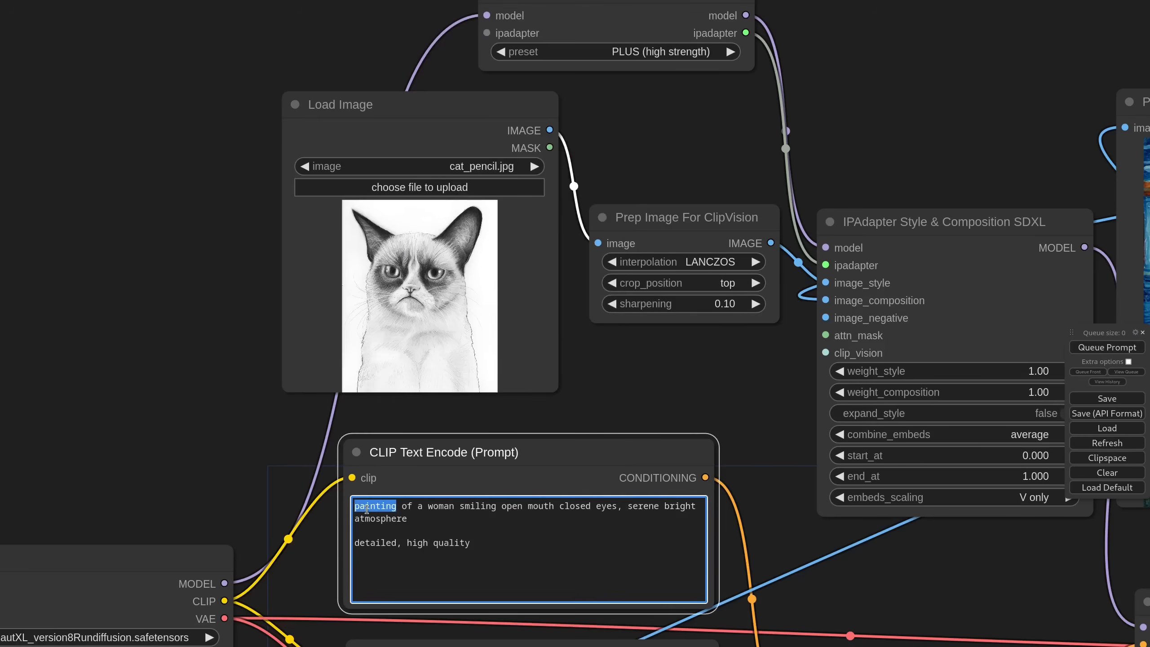
pyautogui.write('graphite draw')
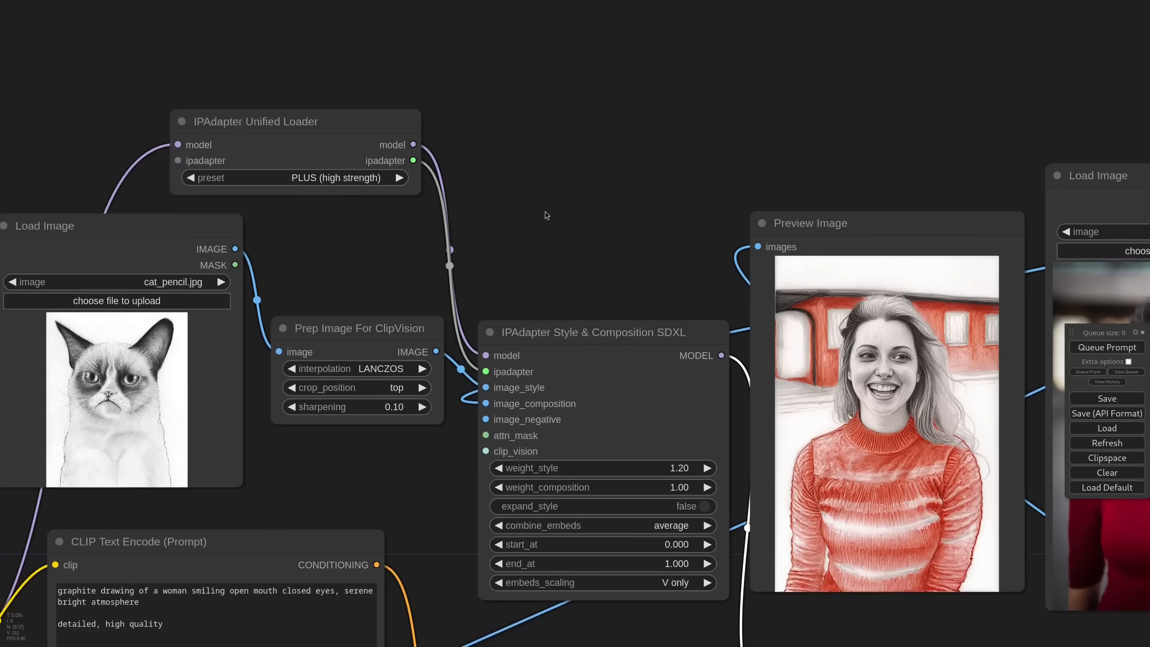
# - Add an IPAdapter Noise node from the cat image set to gaussian, strength 0.75
pyautogui.write('ipadapterno')
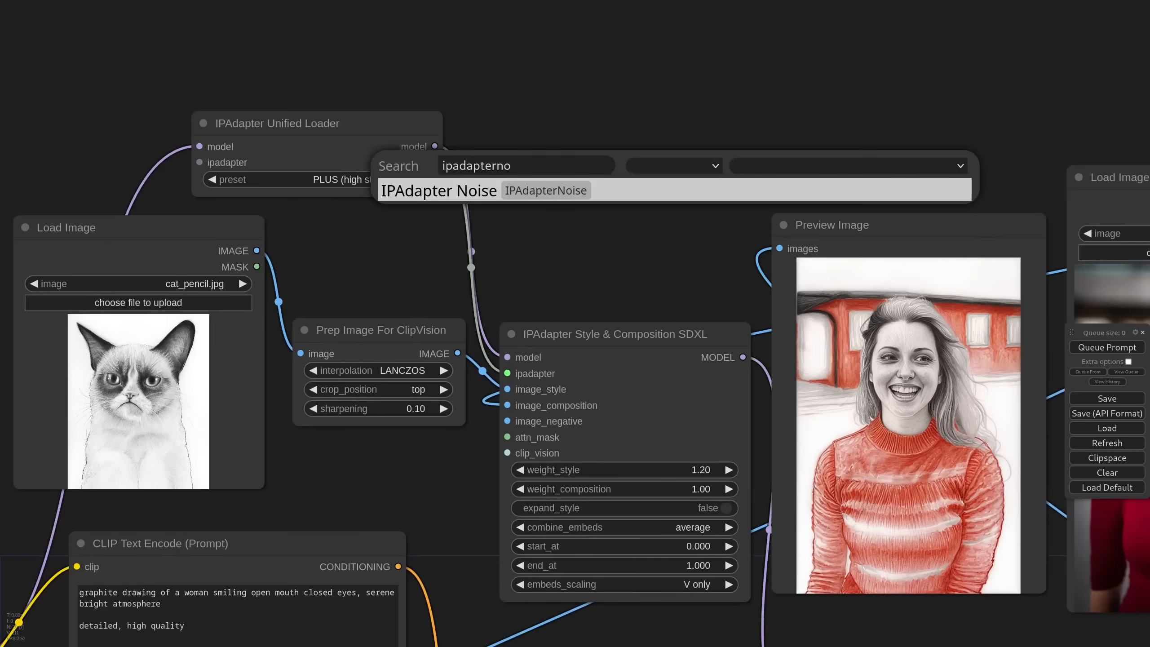
pyautogui.click(440, 189)
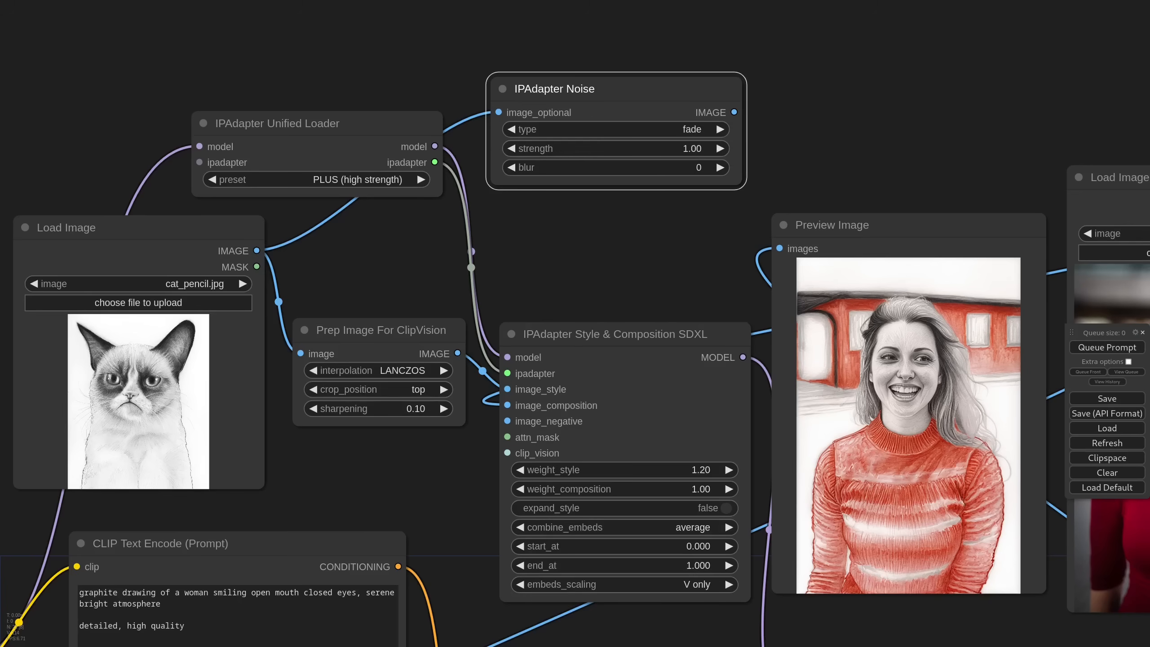
pyautogui.click(615, 129)
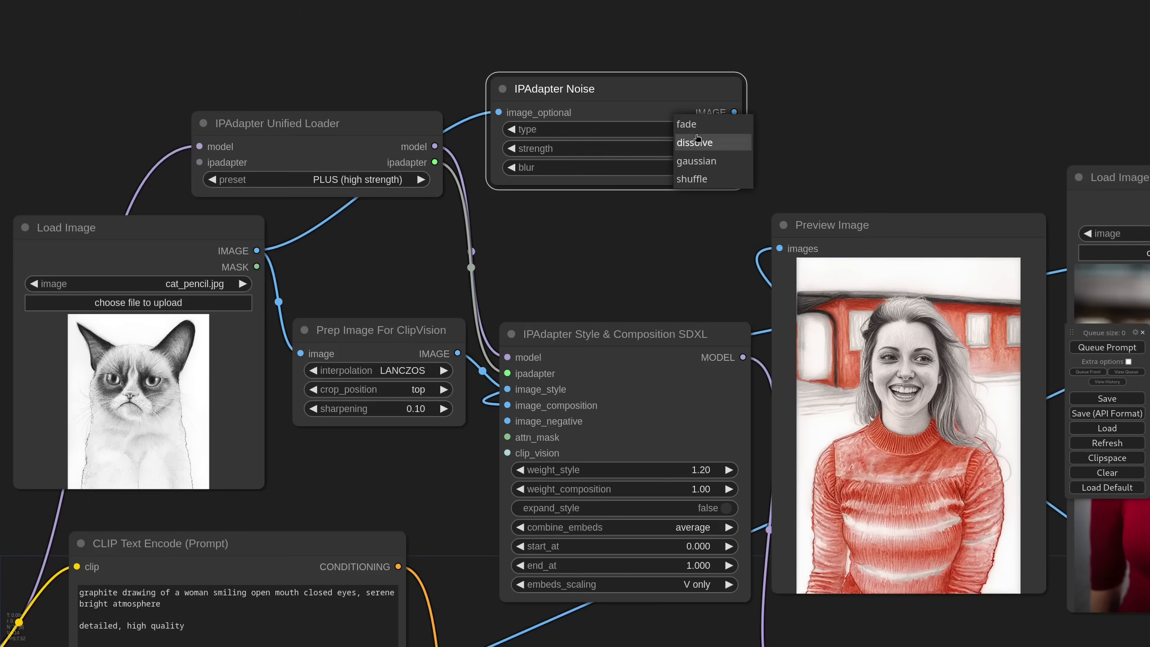
pyautogui.click(695, 161)
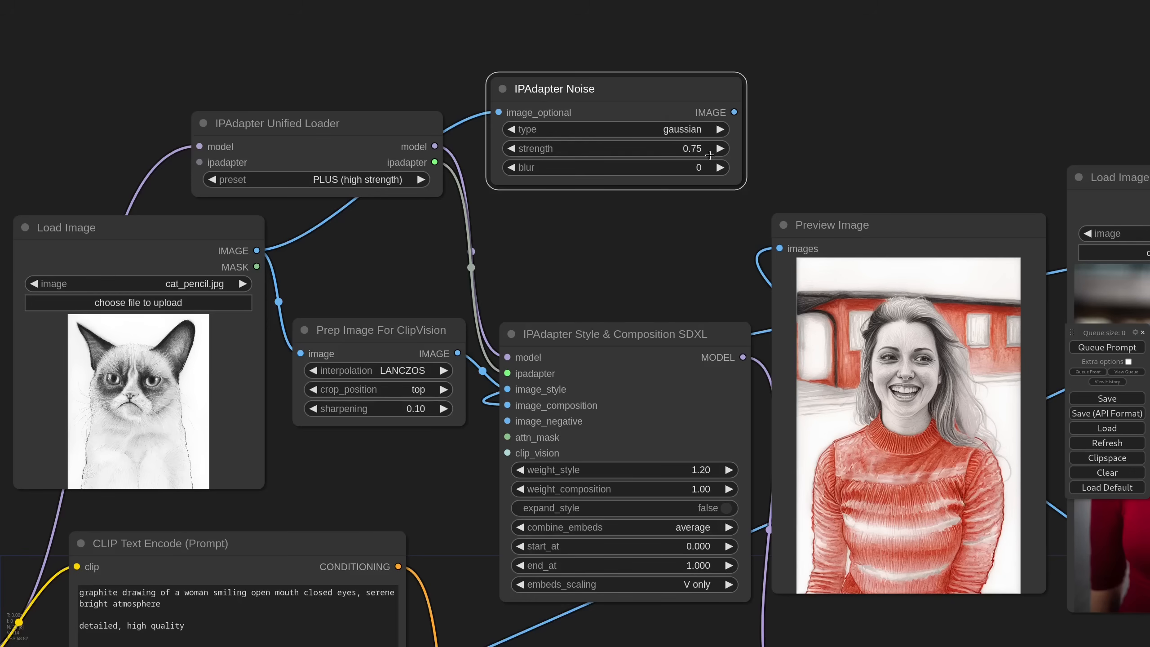
pyautogui.click(734, 112)
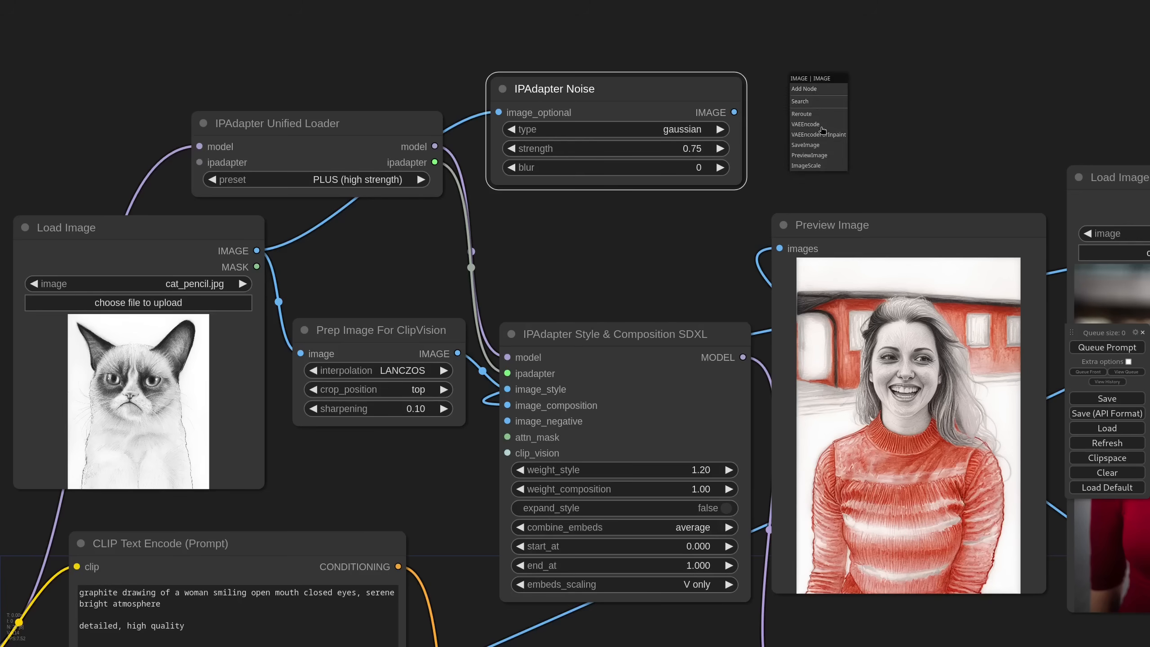
# - Preview the noise, feed it as image_negative and queue the pencil portrait render
pyautogui.click(810, 154)
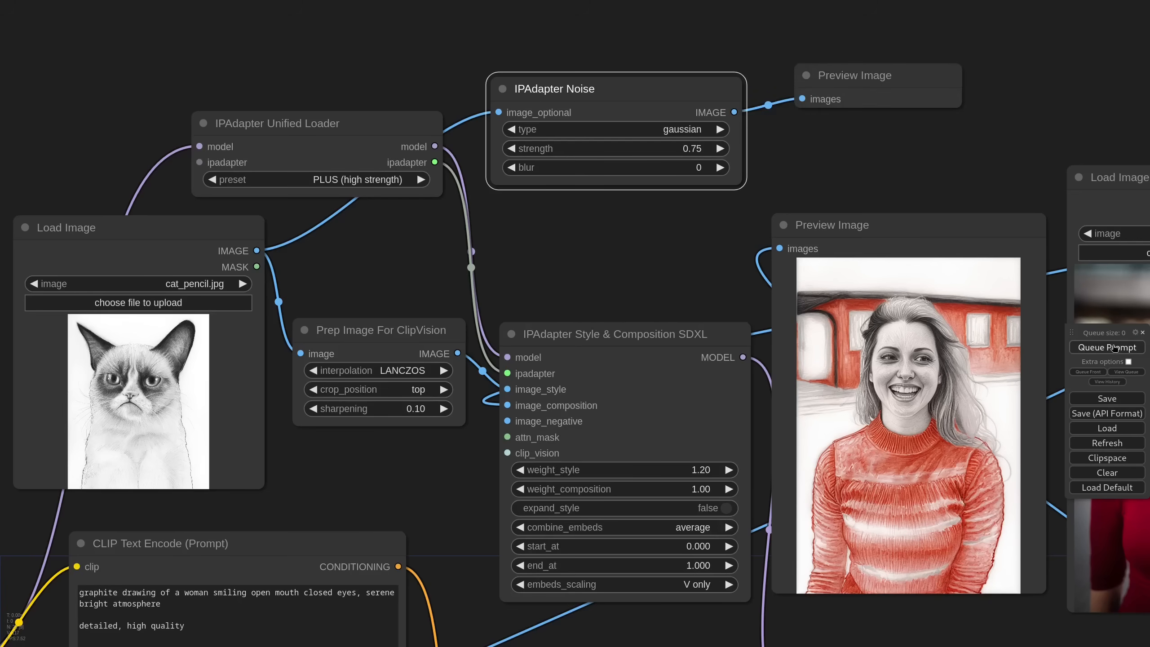
pyautogui.click(1109, 347)
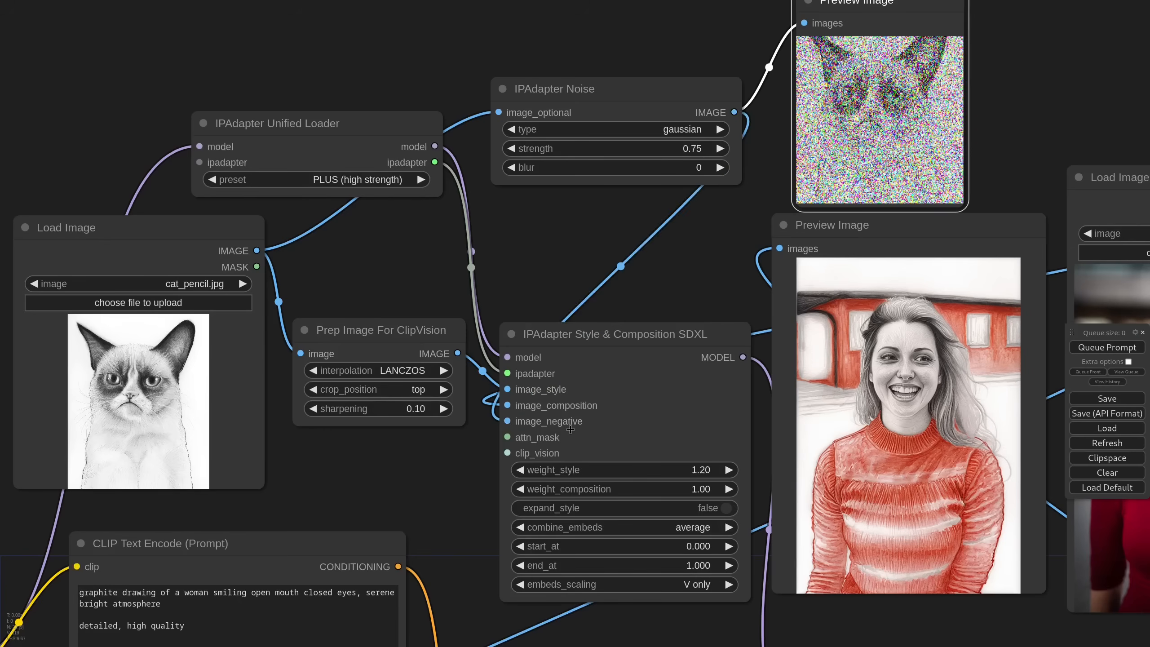
pyautogui.scroll(-3)
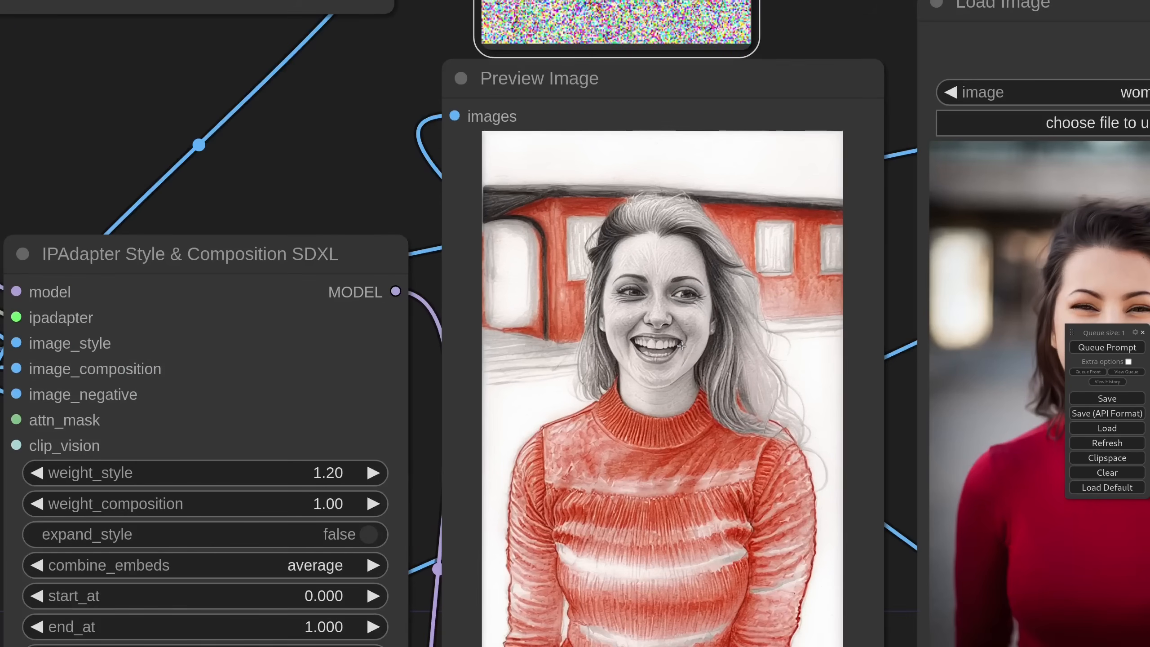
pyautogui.moveTo(680, 369)
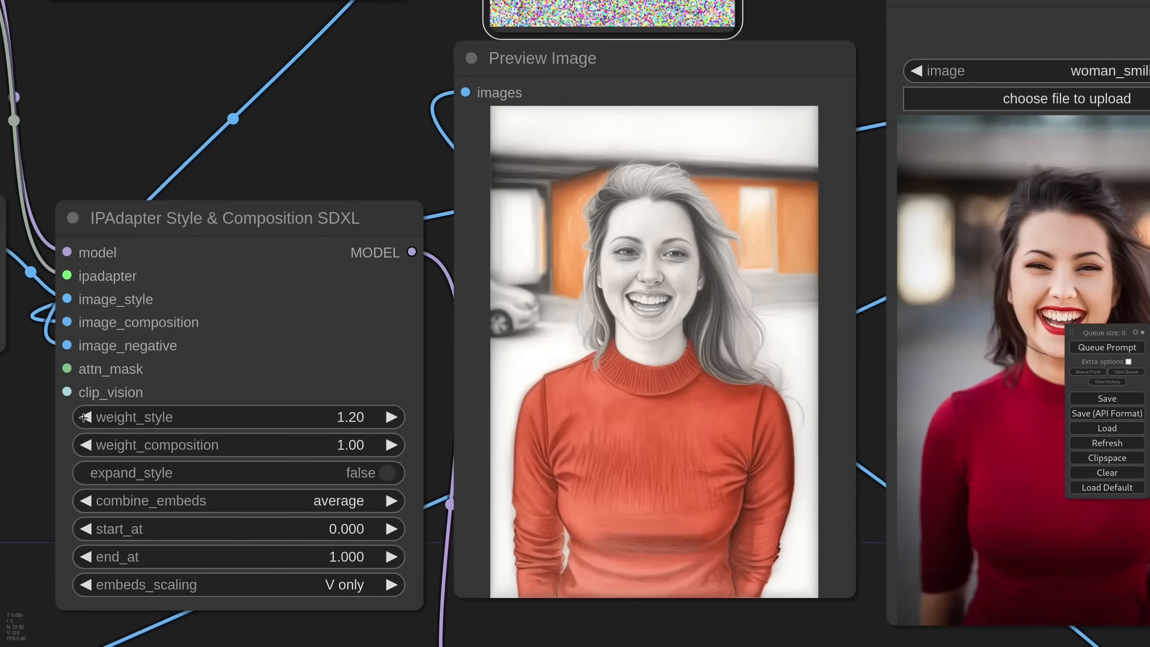
# - Load anime_generated_2.png as style reference with a 'photo of a woman' prompt and regenerate
pyautogui.click(84, 417)
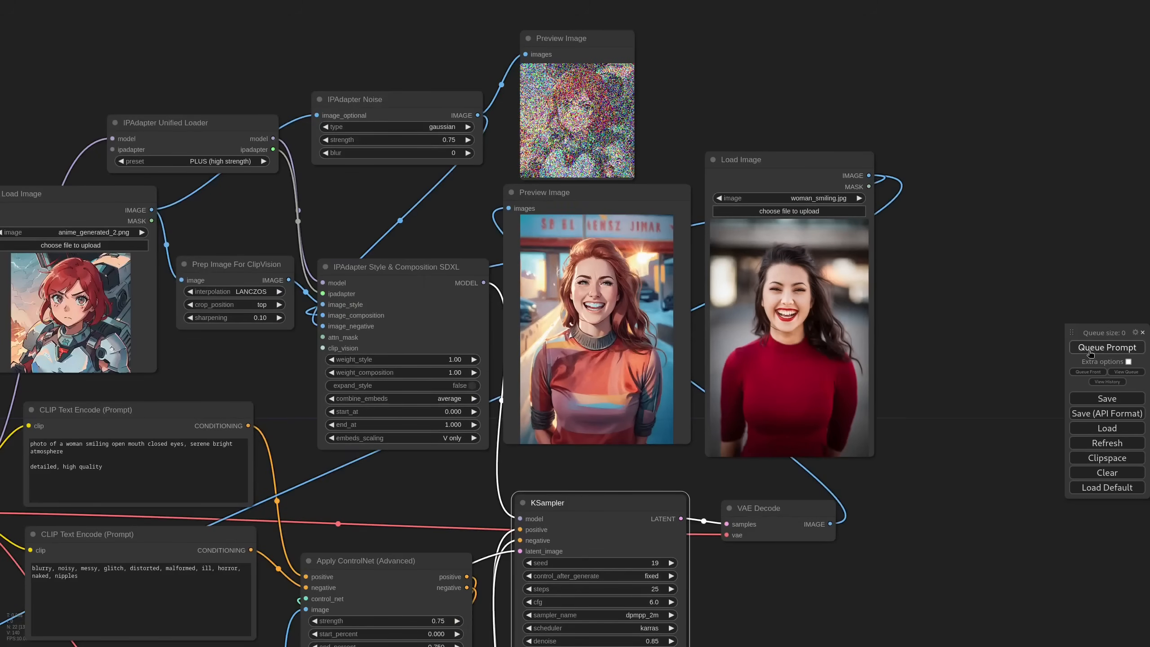
pyautogui.click(1107, 347)
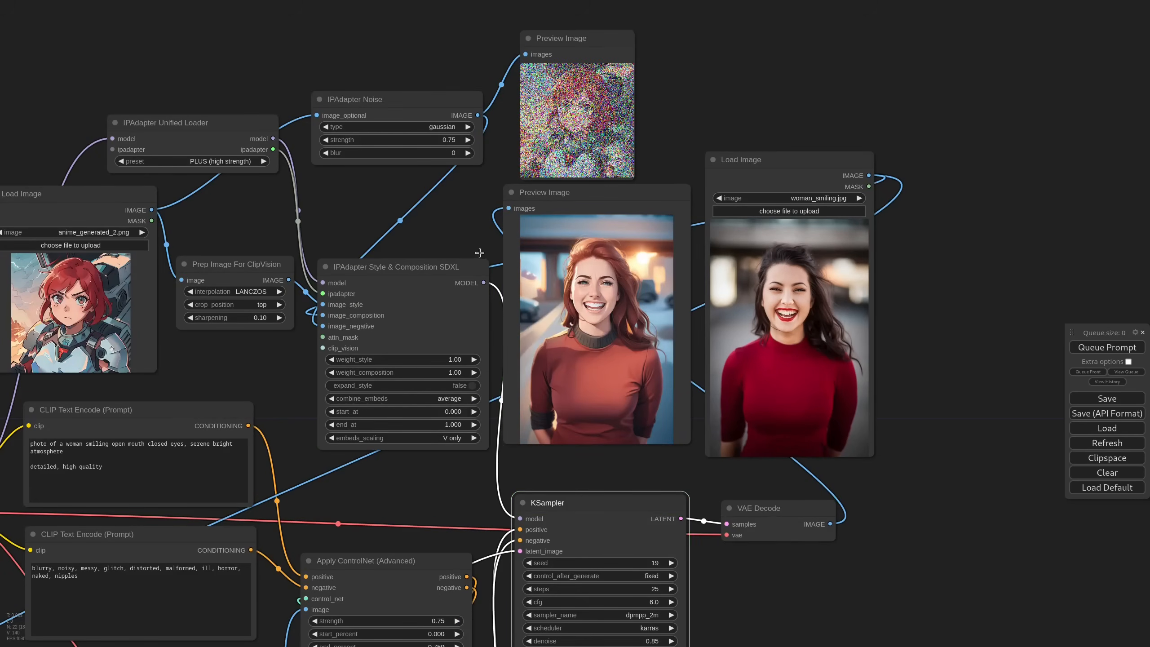